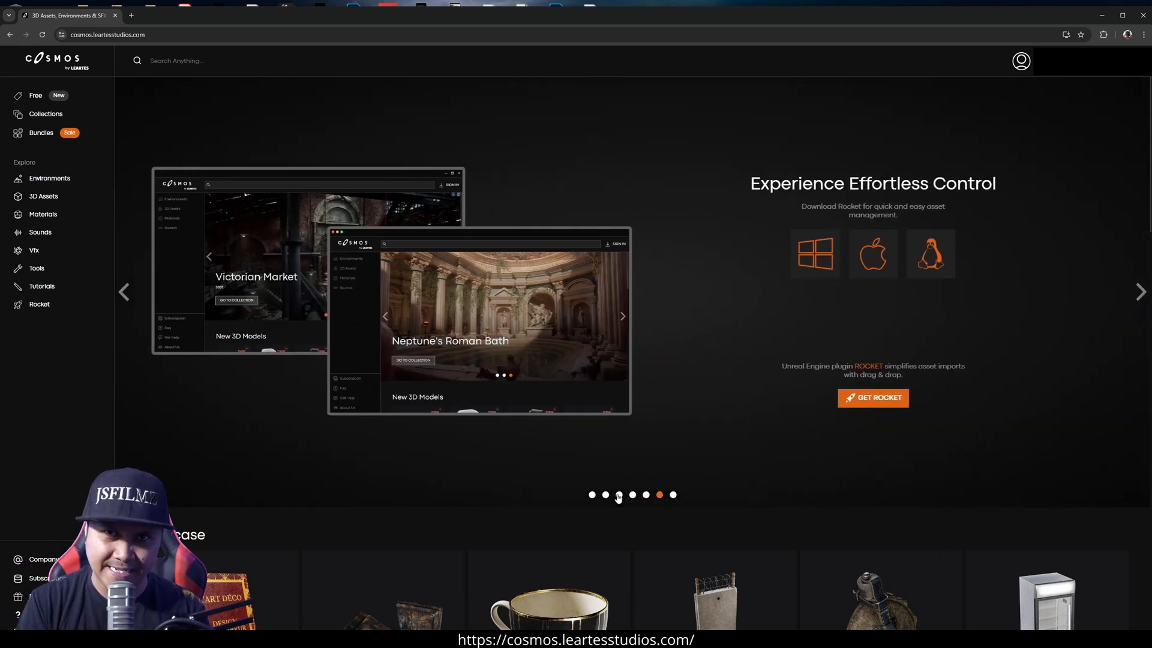
mouse_move(618, 430)
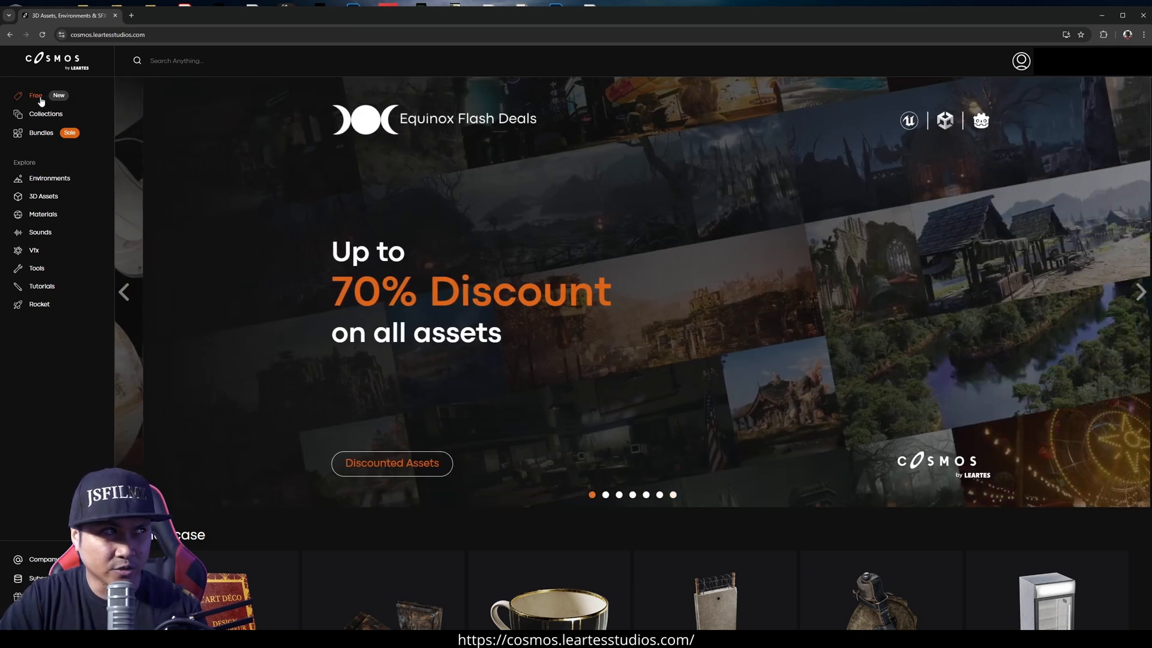
Open the Free section and browse the free assets list to its end and back
click(34, 95)
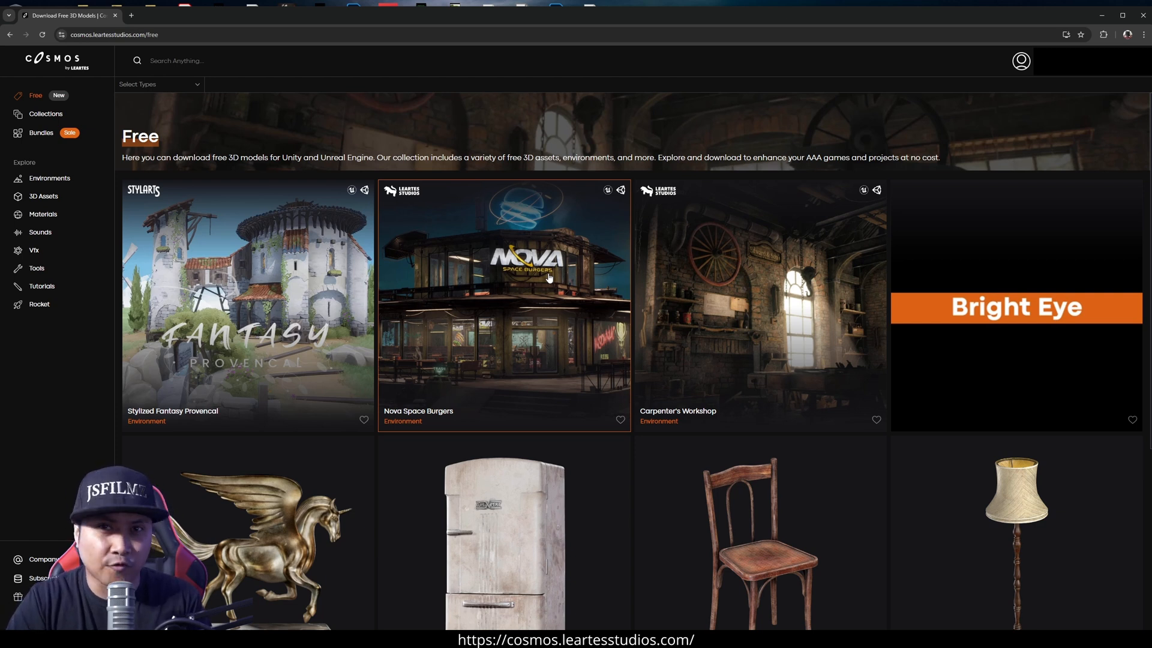
mouse_move(500, 290)
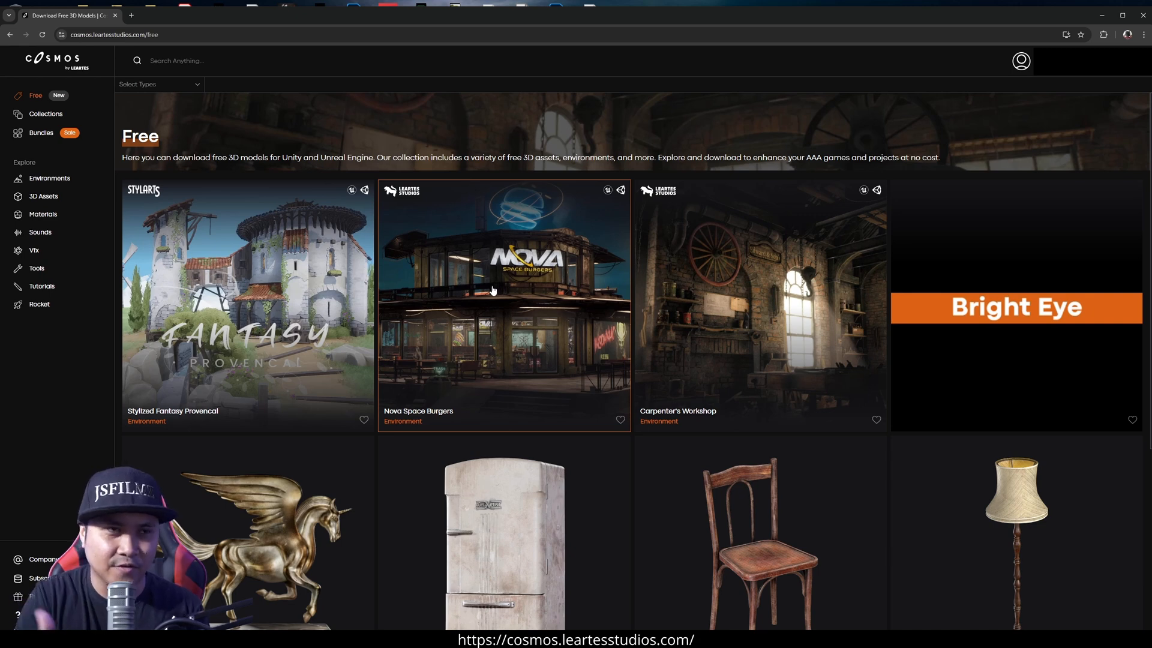
scroll(down, 3)
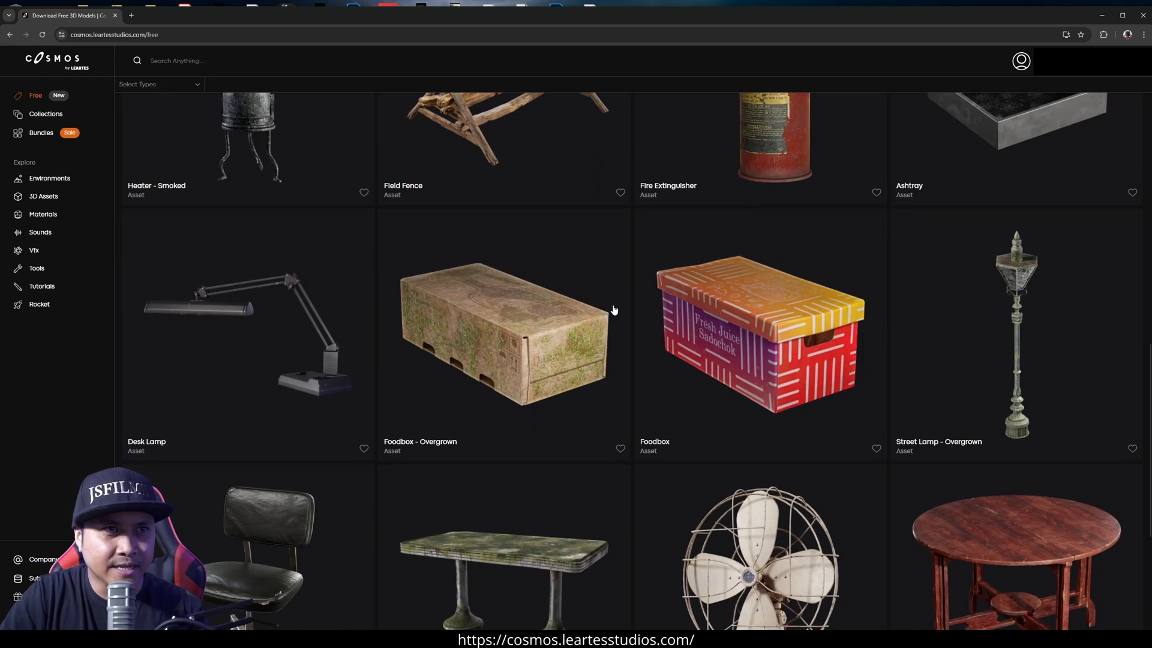
scroll(down, 3)
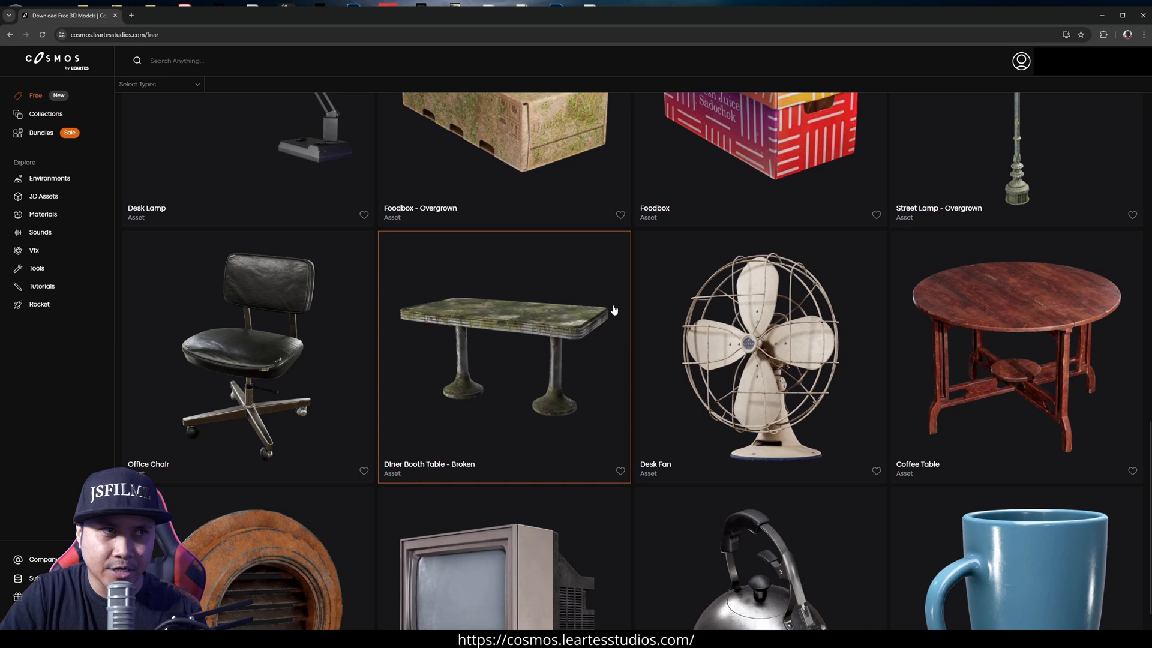
scroll(down, 3)
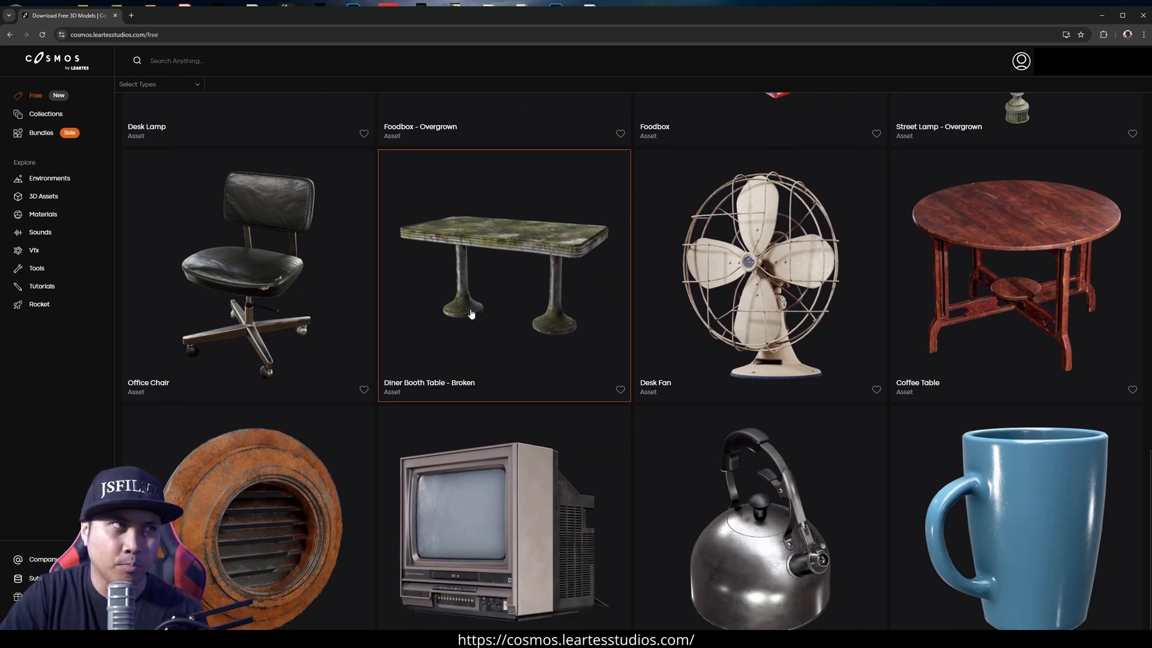
scroll(down, 3)
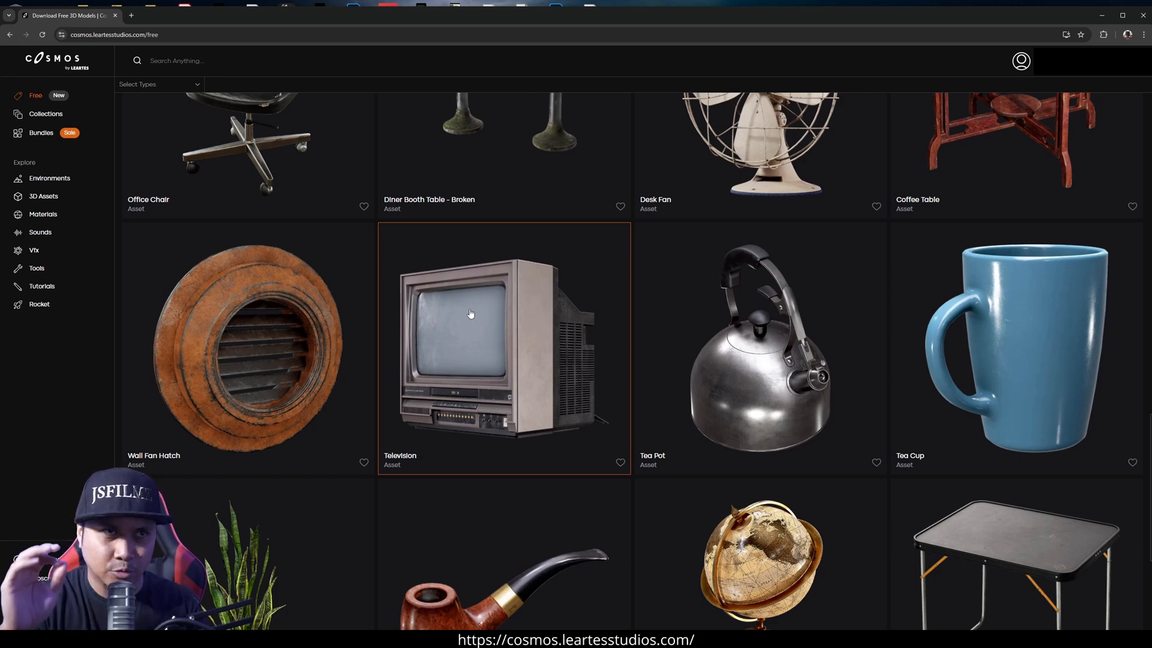
scroll(down, 3)
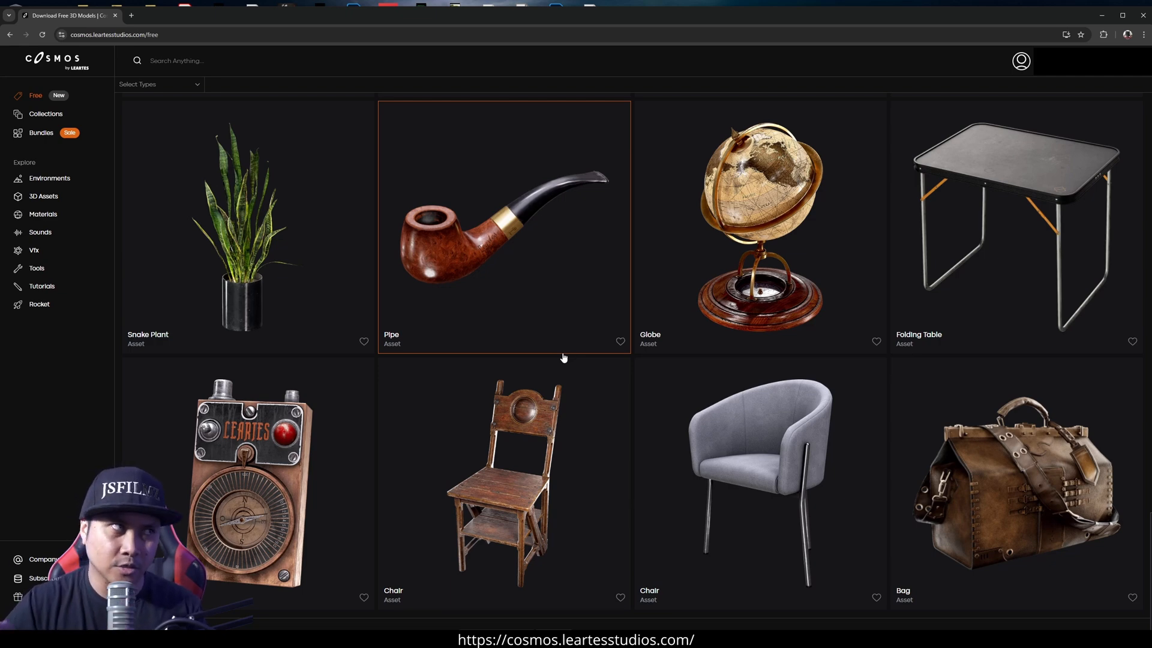
scroll(down, 3)
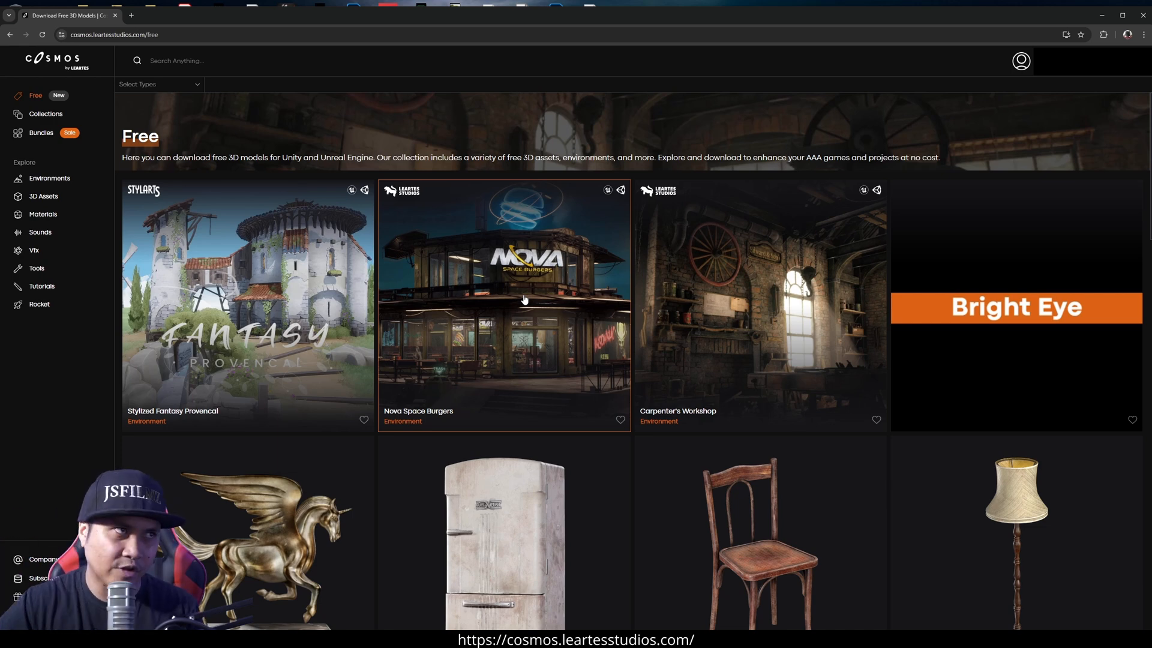
Open Collections and scroll past themed sets to the Art Deco kitchen collections
click(43, 114)
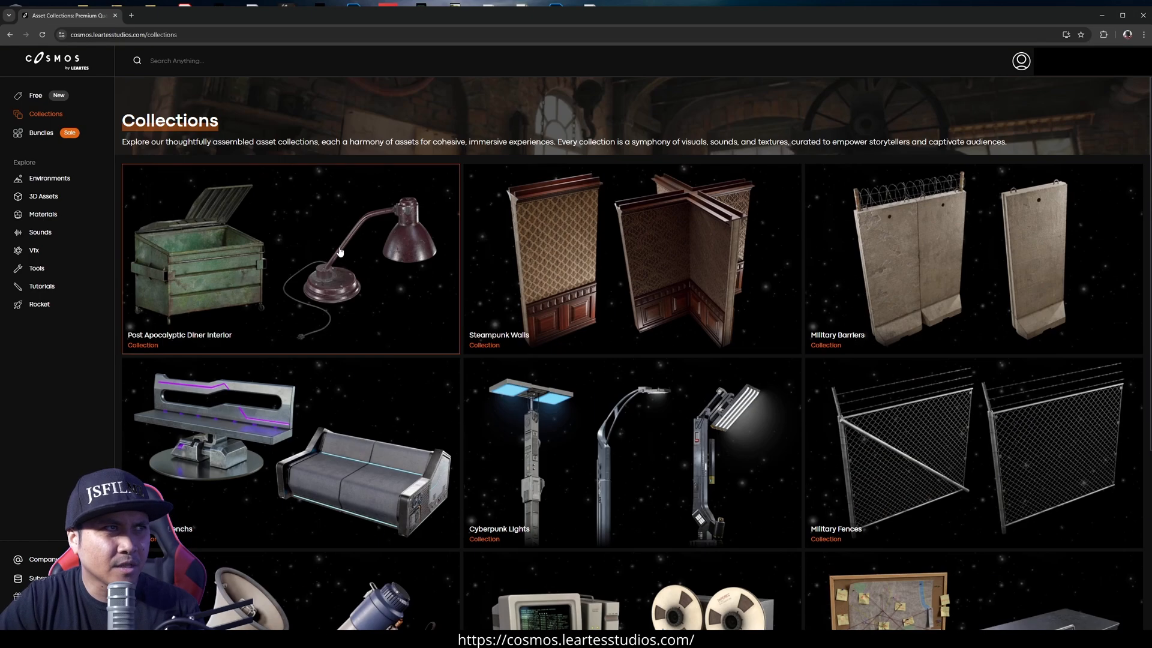
scroll(down, 3)
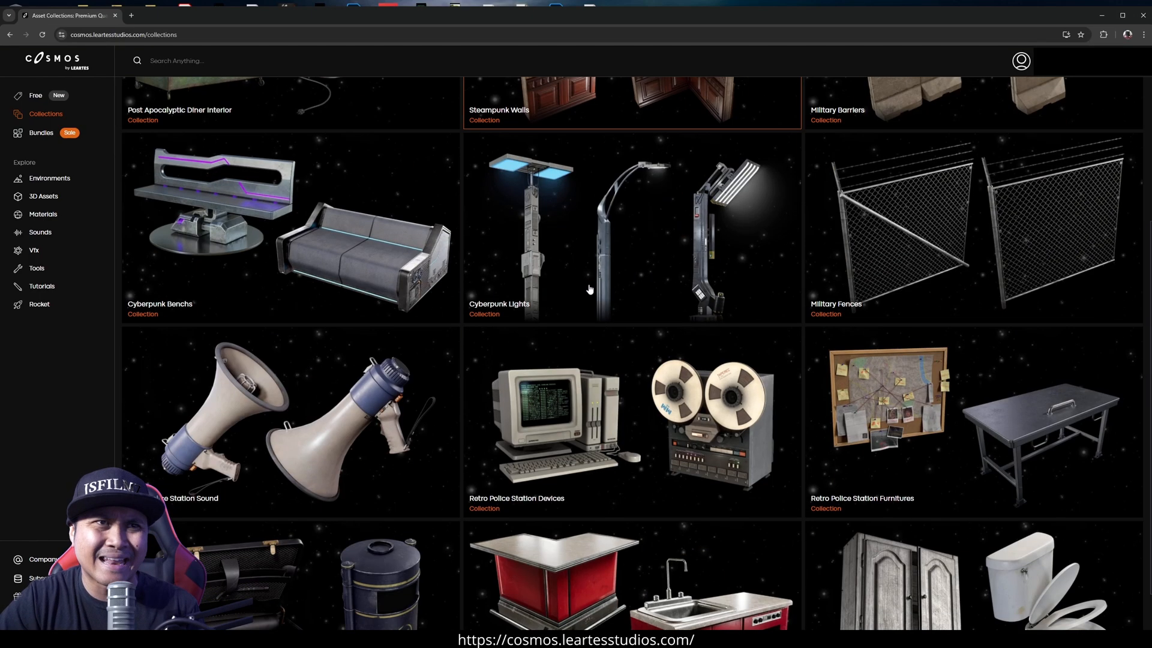
scroll(down, 3)
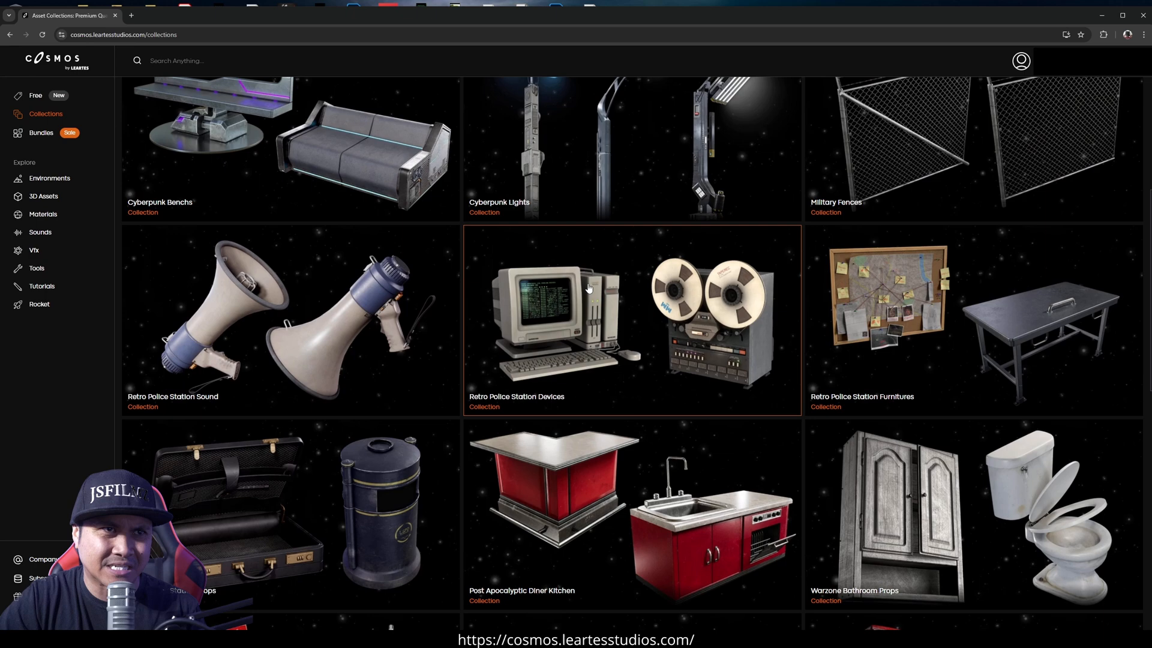
mouse_move(948, 306)
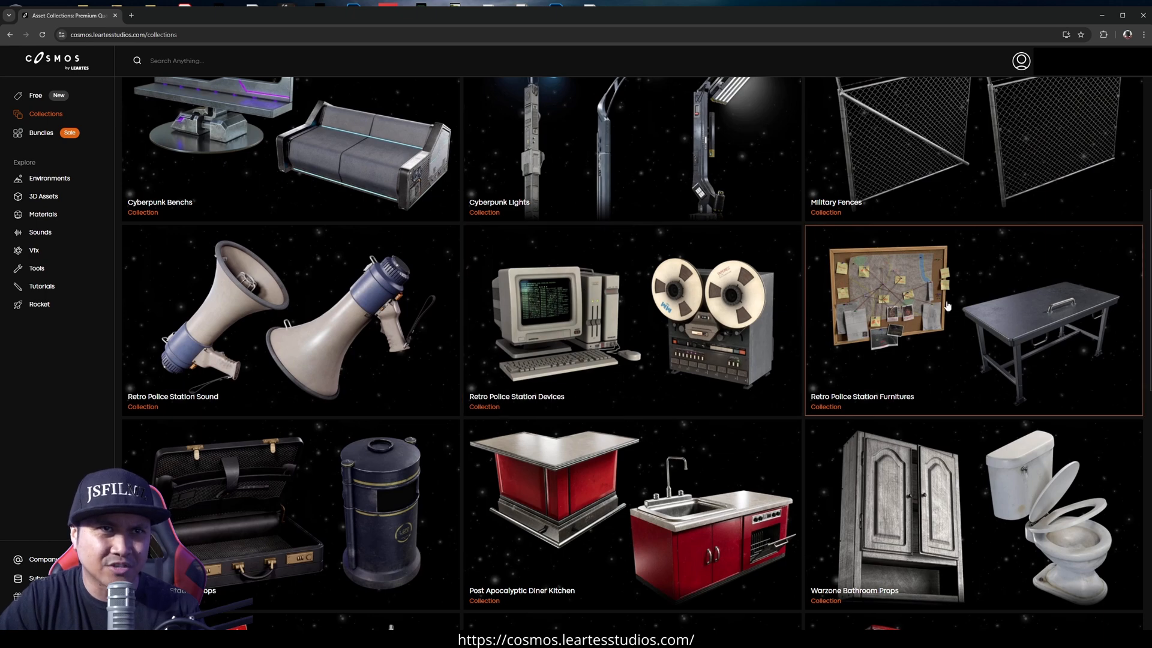
scroll(down, 3)
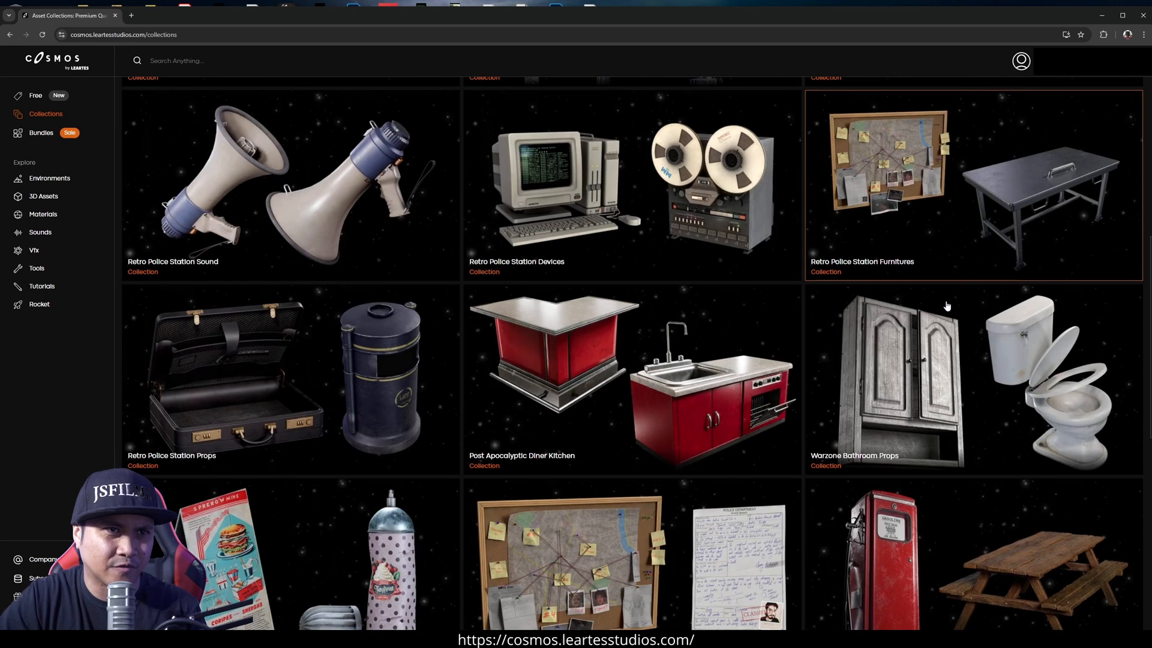
scroll(down, 3)
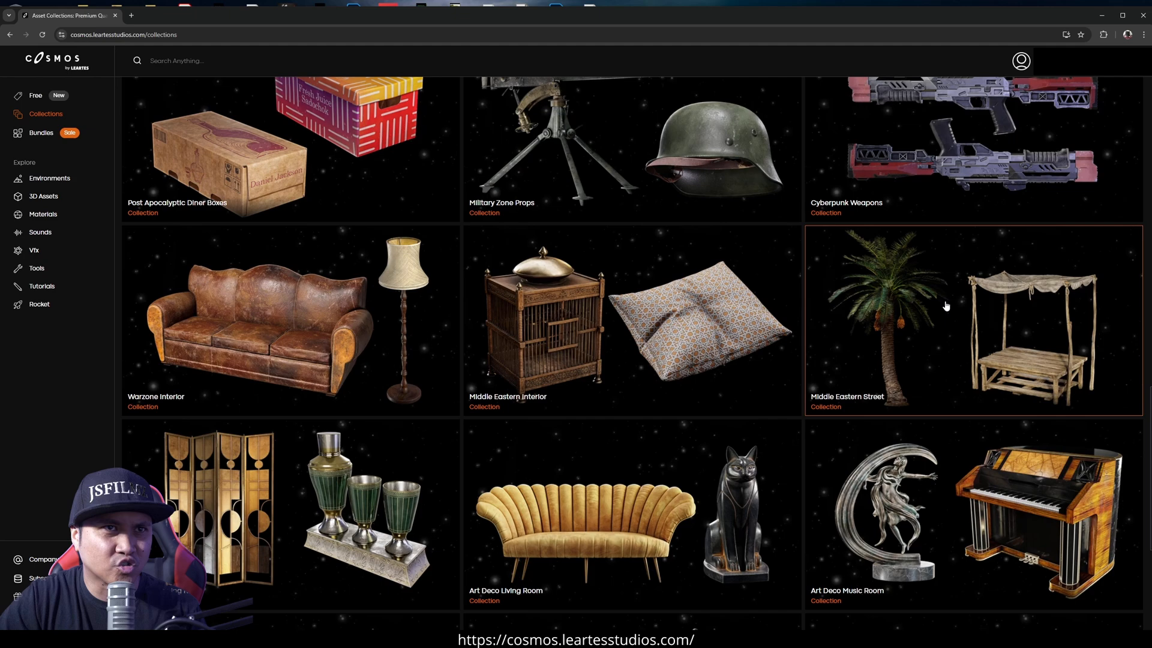
scroll(down, 3)
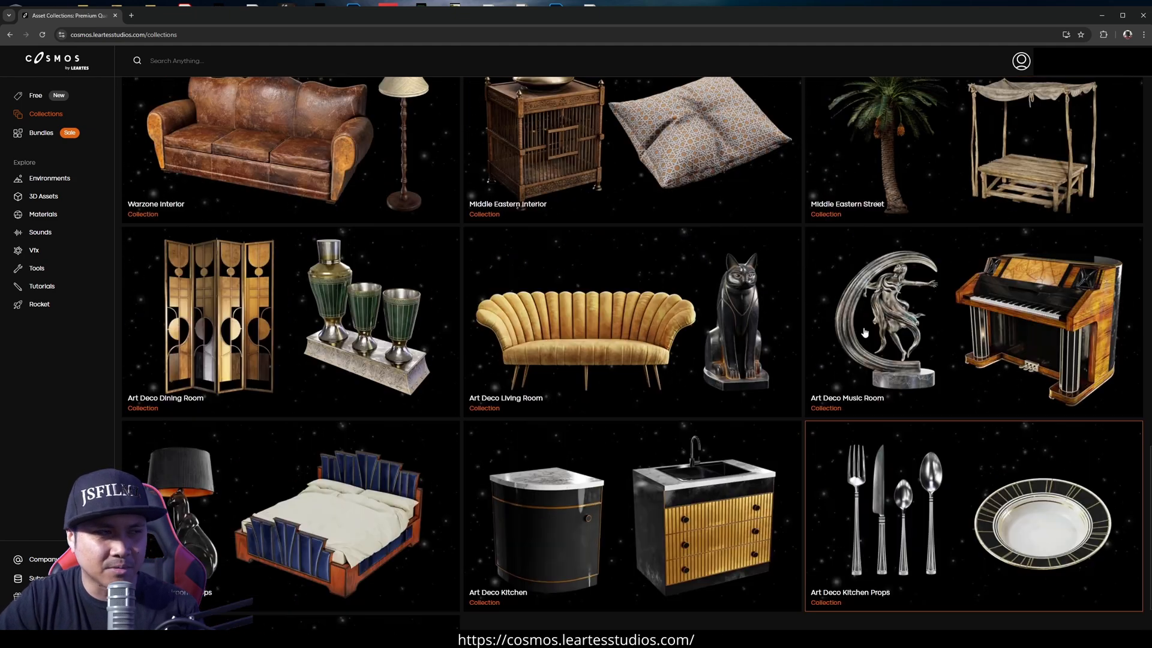
Open Bundles, preview the Gigavaganza bundle, then browse the bundles list
click(40, 133)
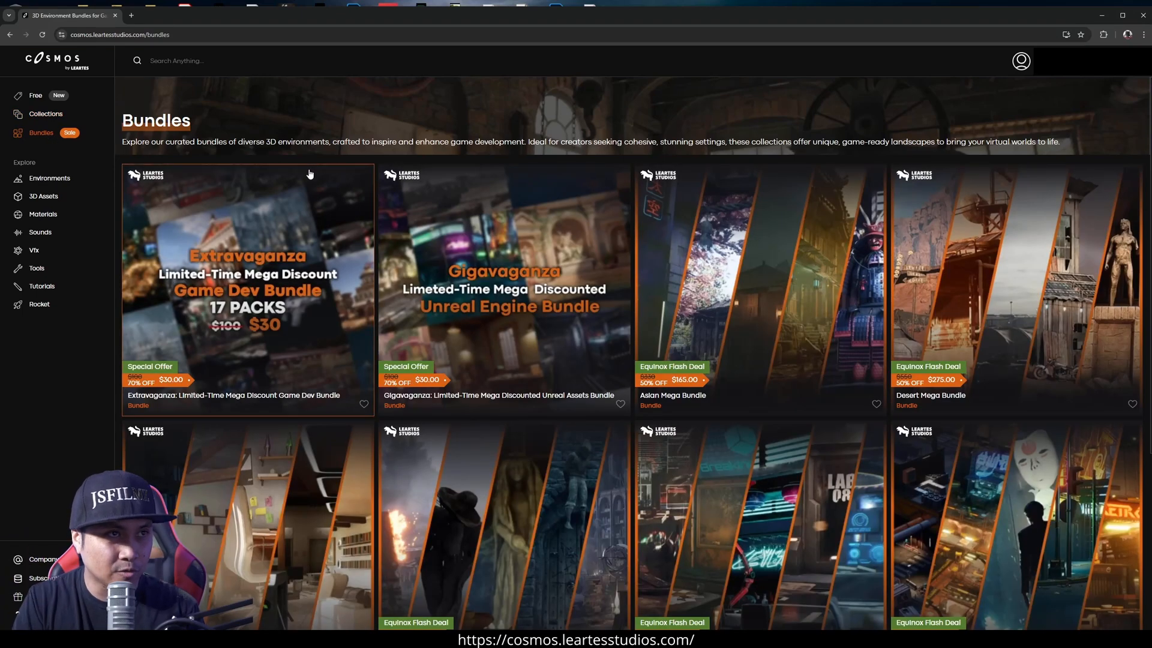
mouse_move(459, 374)
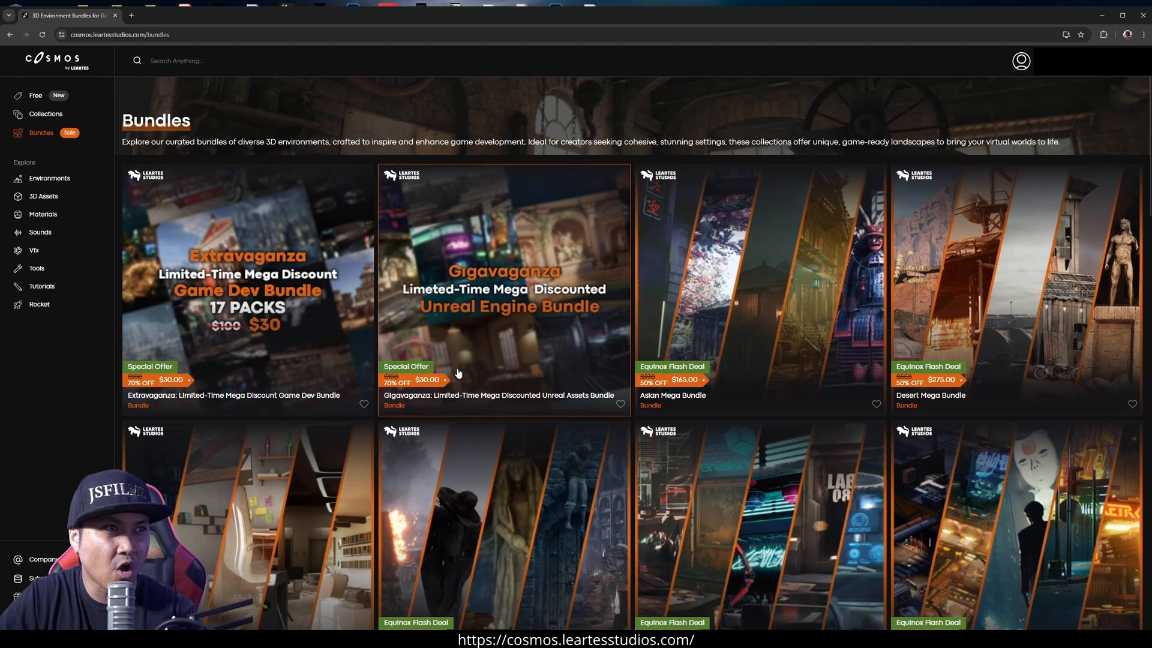
click(503, 279)
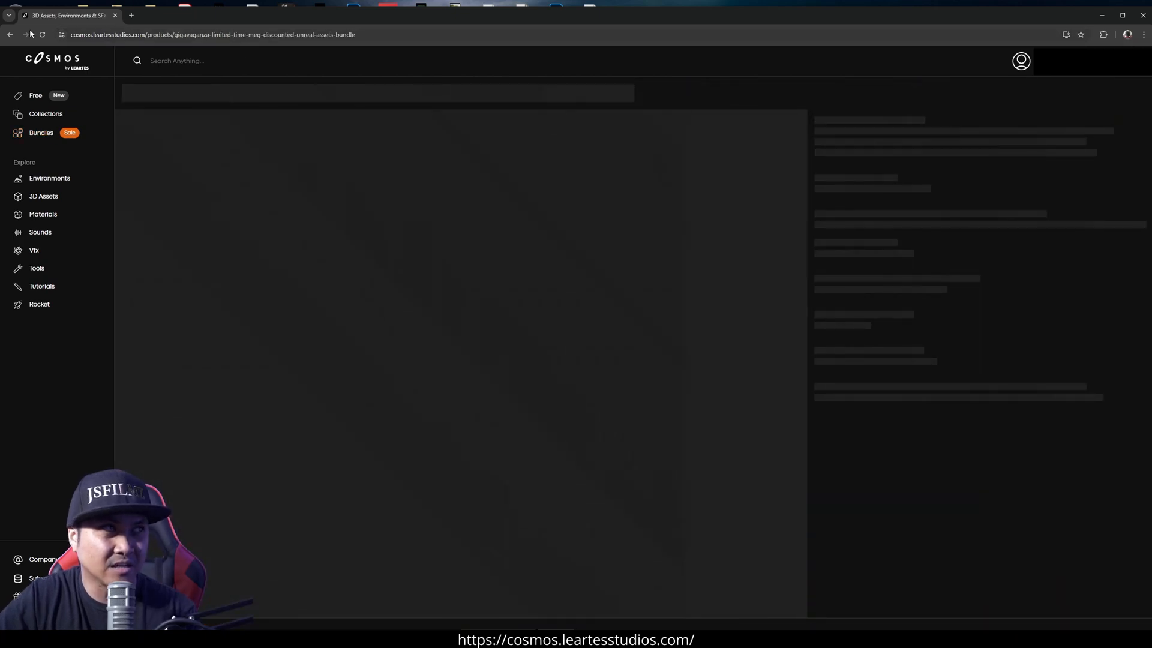
click(42, 133)
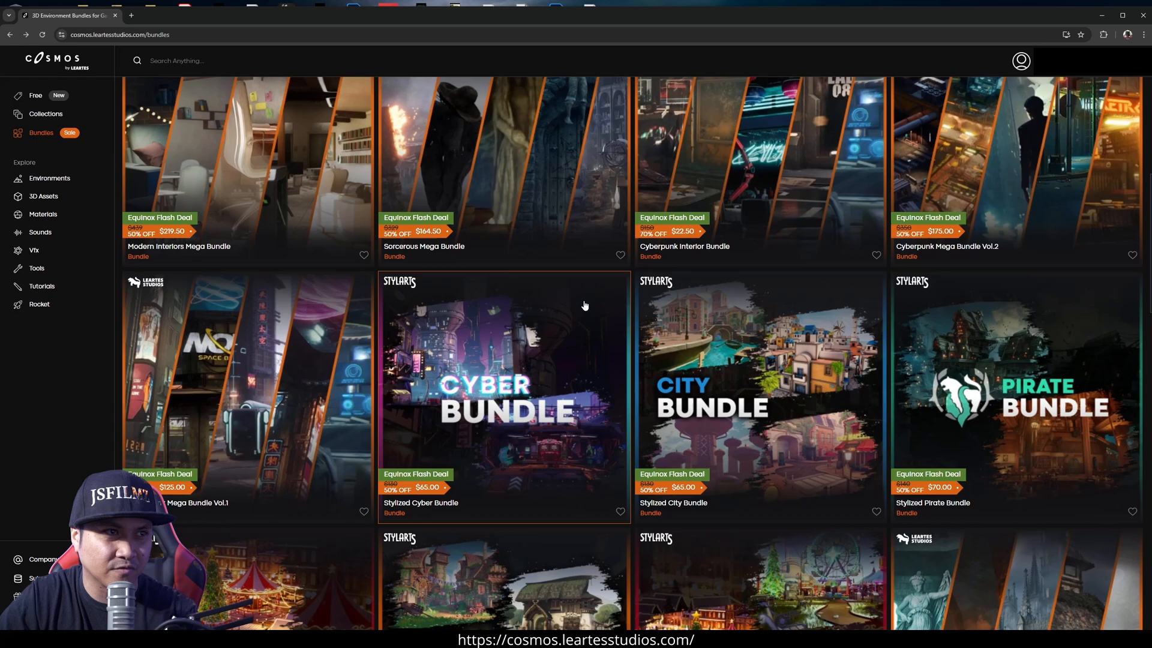
scroll(down, 3)
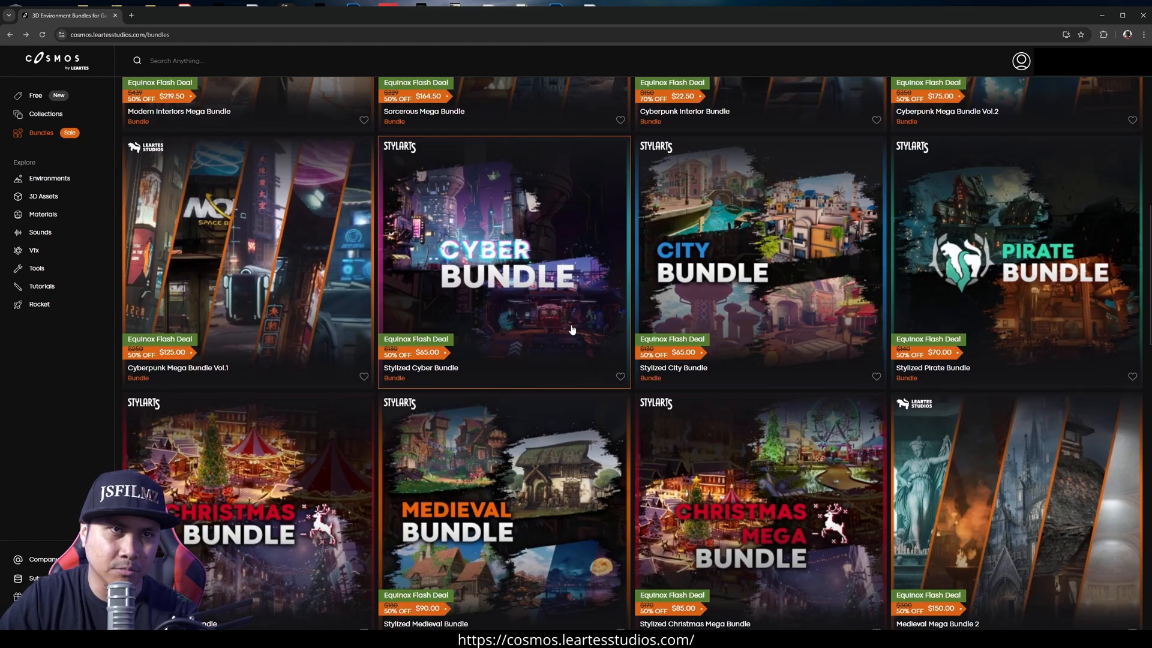
scroll(up, 3)
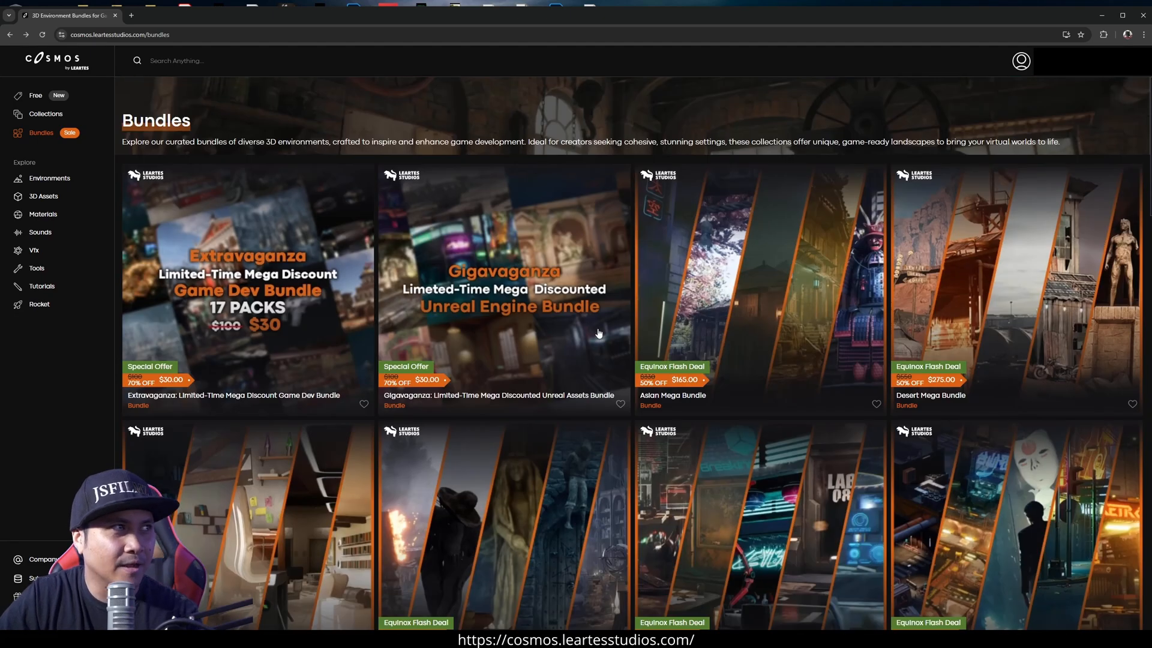
click(49, 177)
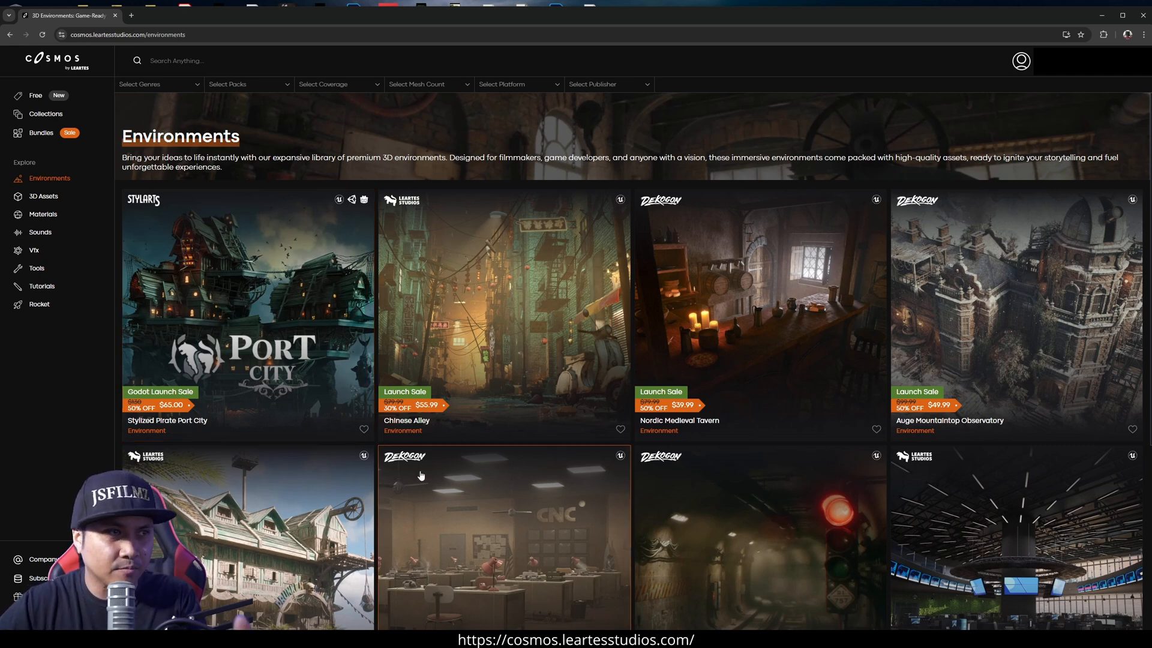
scroll(down, 3)
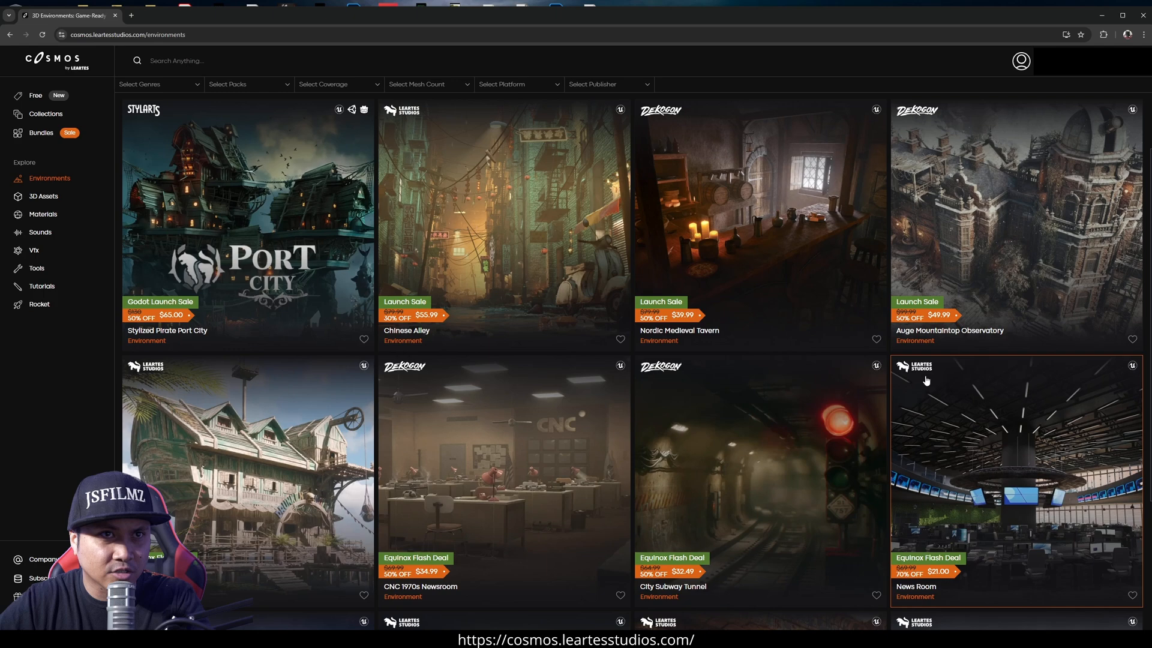
scroll(down, 3)
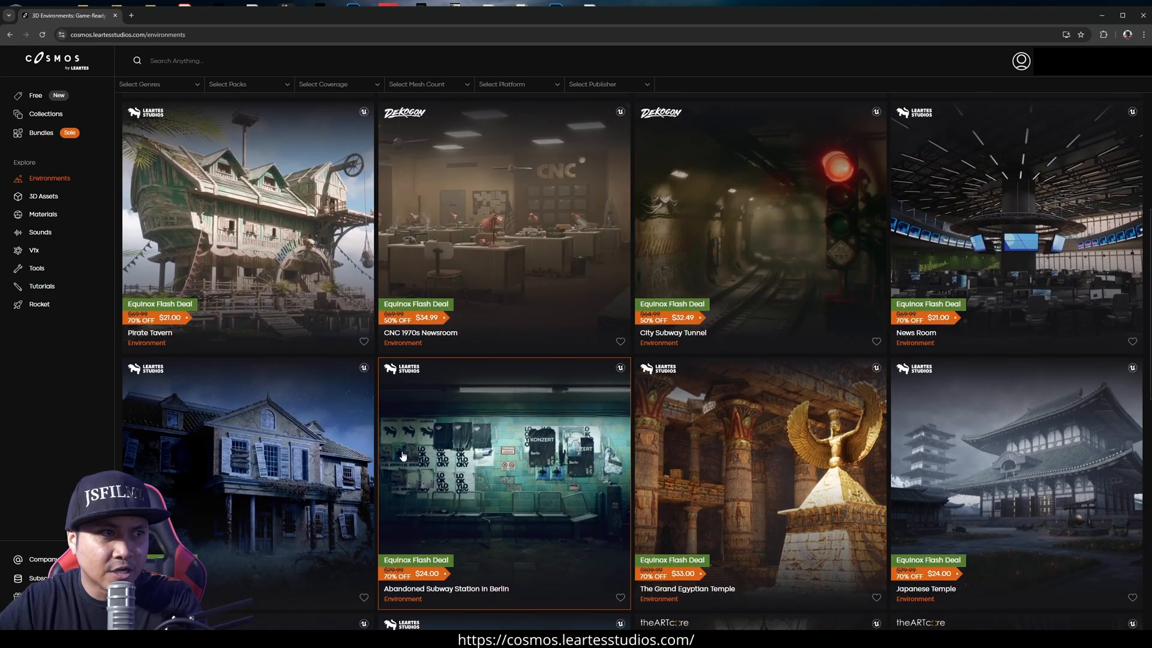
scroll(down, 3)
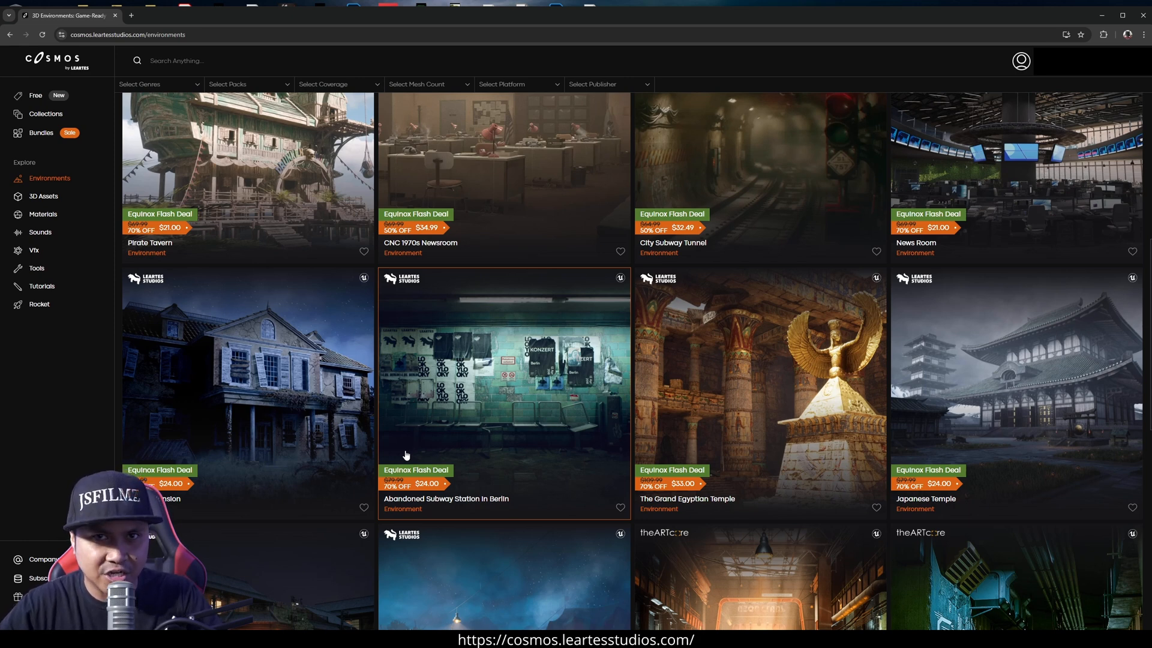
scroll(down, 3)
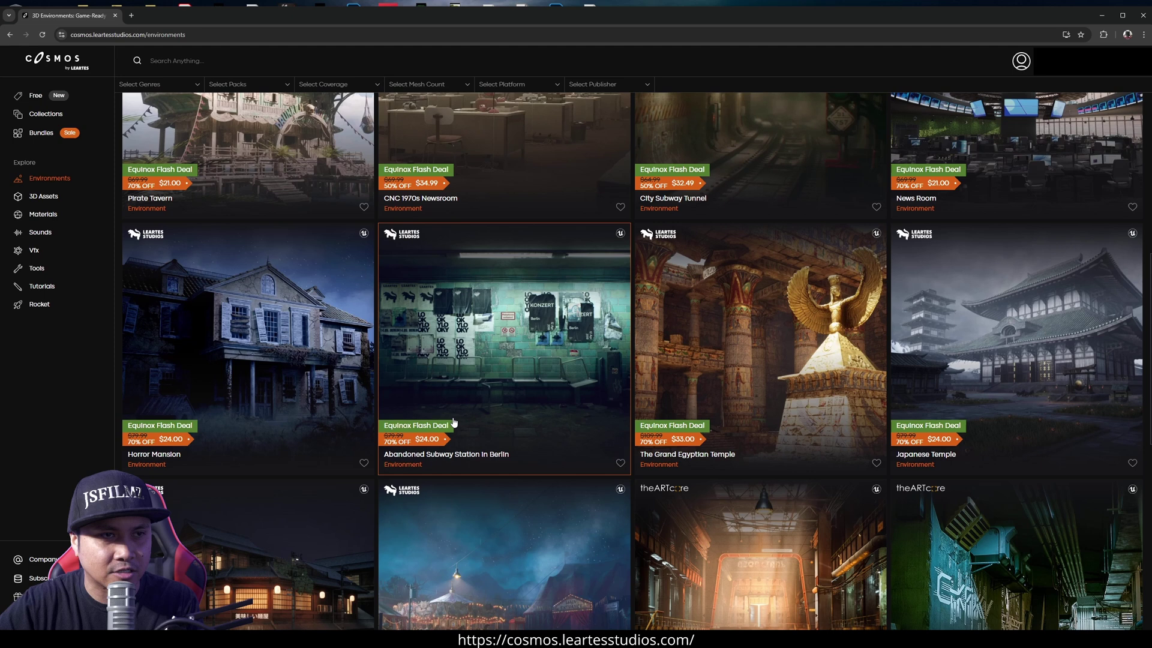
scroll(down, 3)
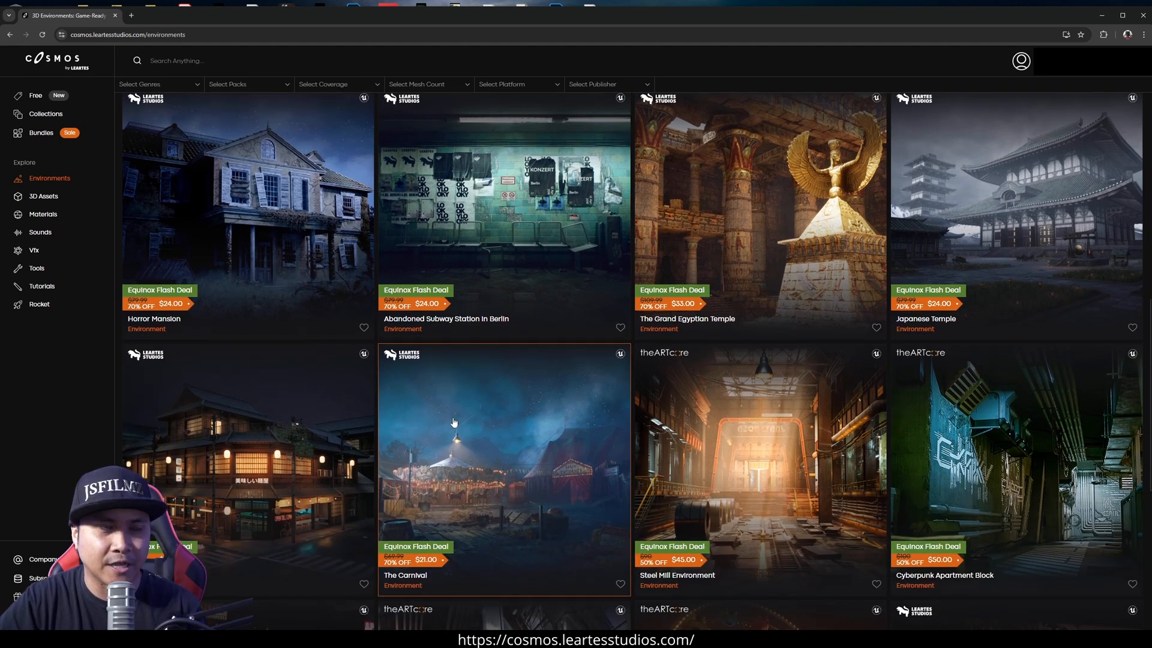
scroll(down, 3)
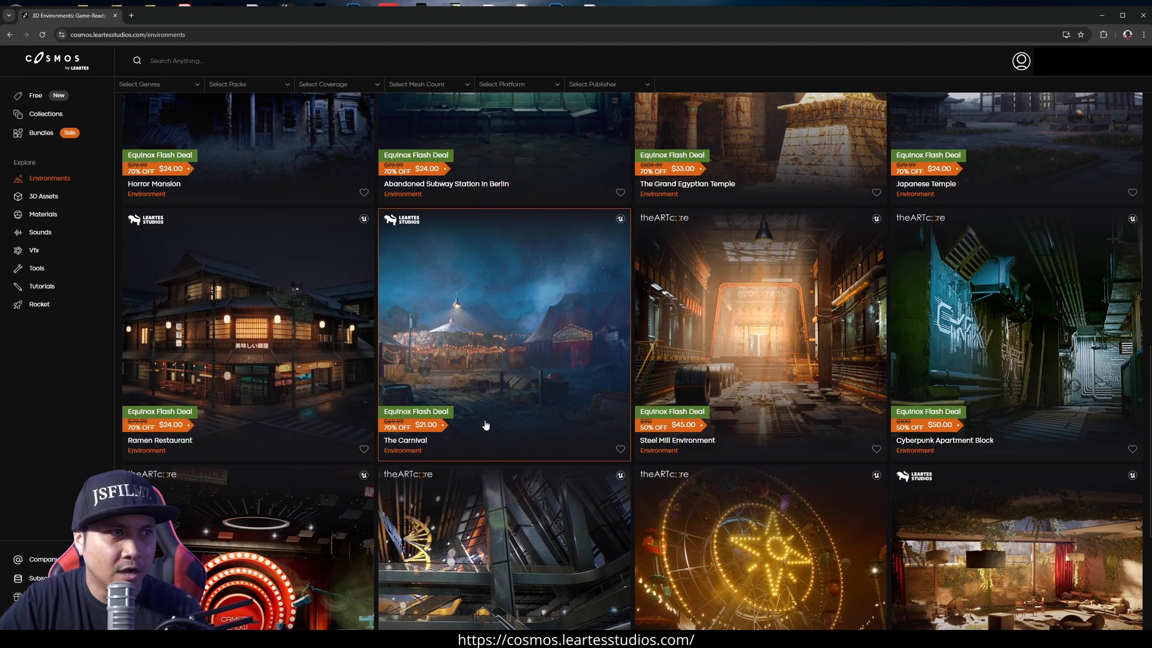
scroll(down, 3)
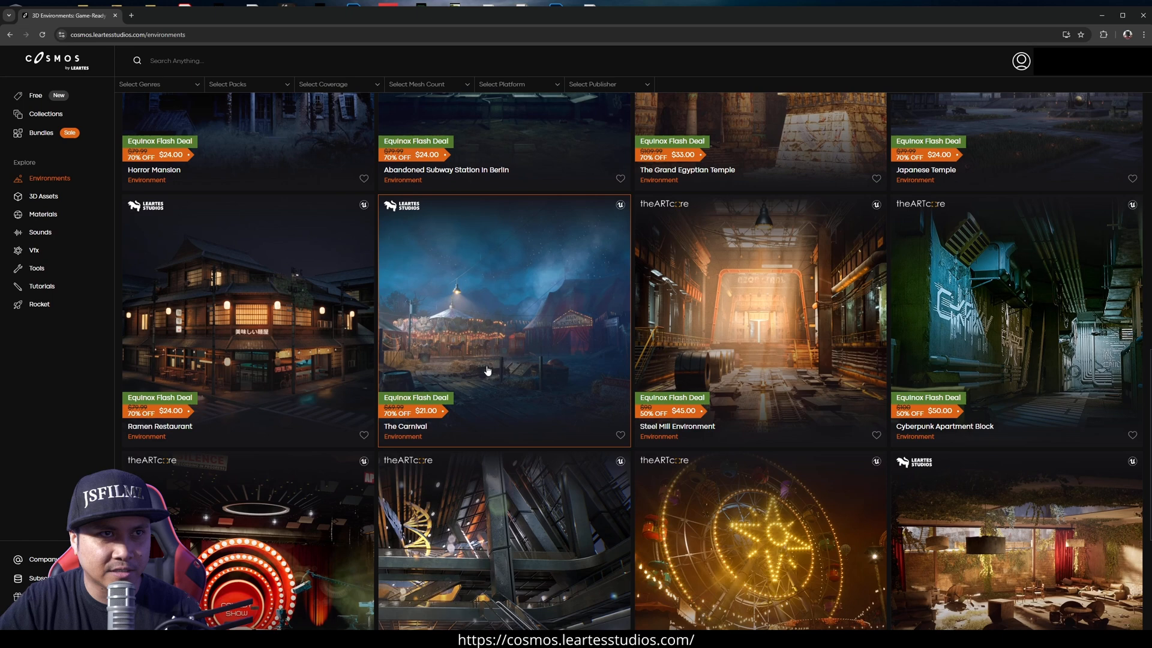
scroll(down, 3)
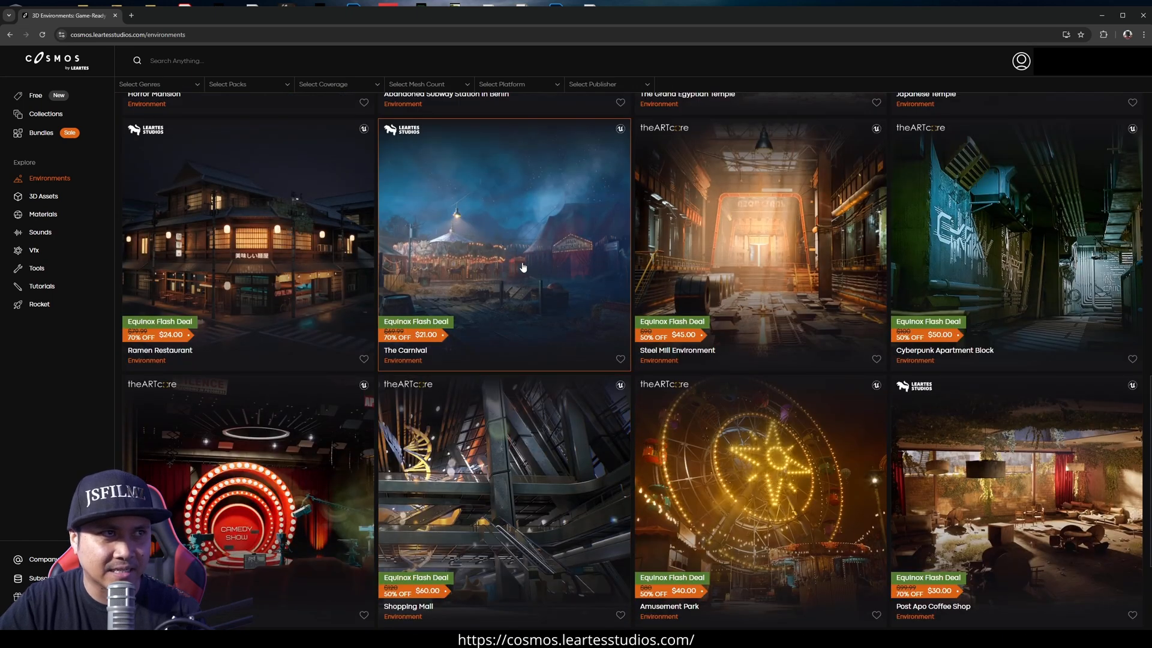
mouse_move(750, 449)
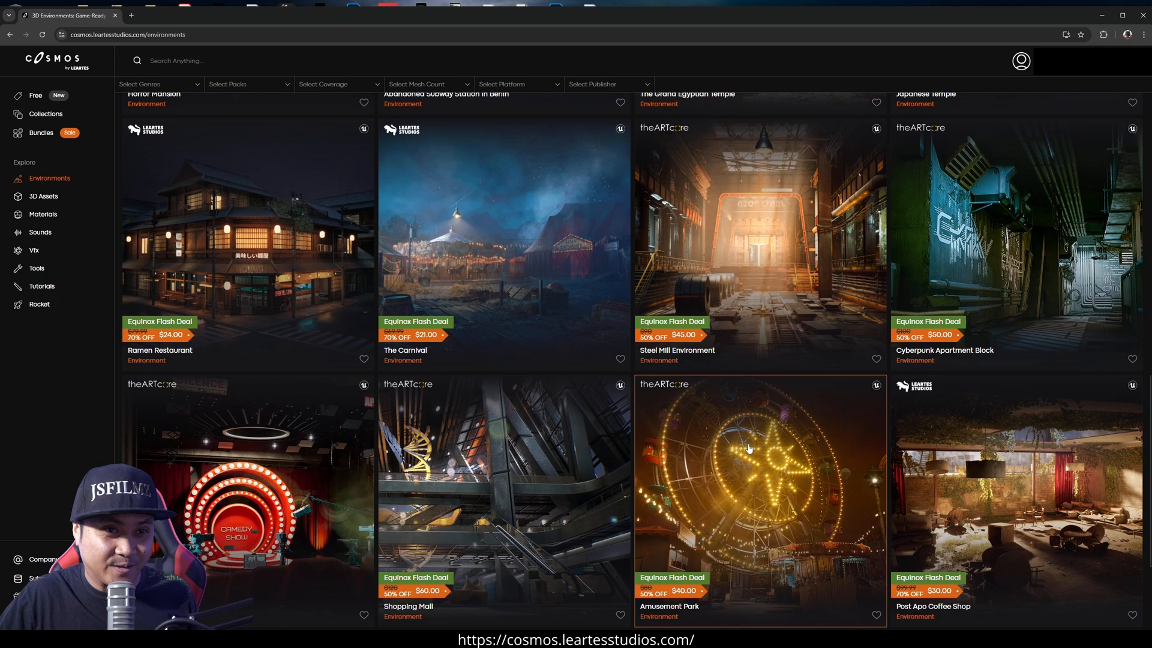
scroll(down, 3)
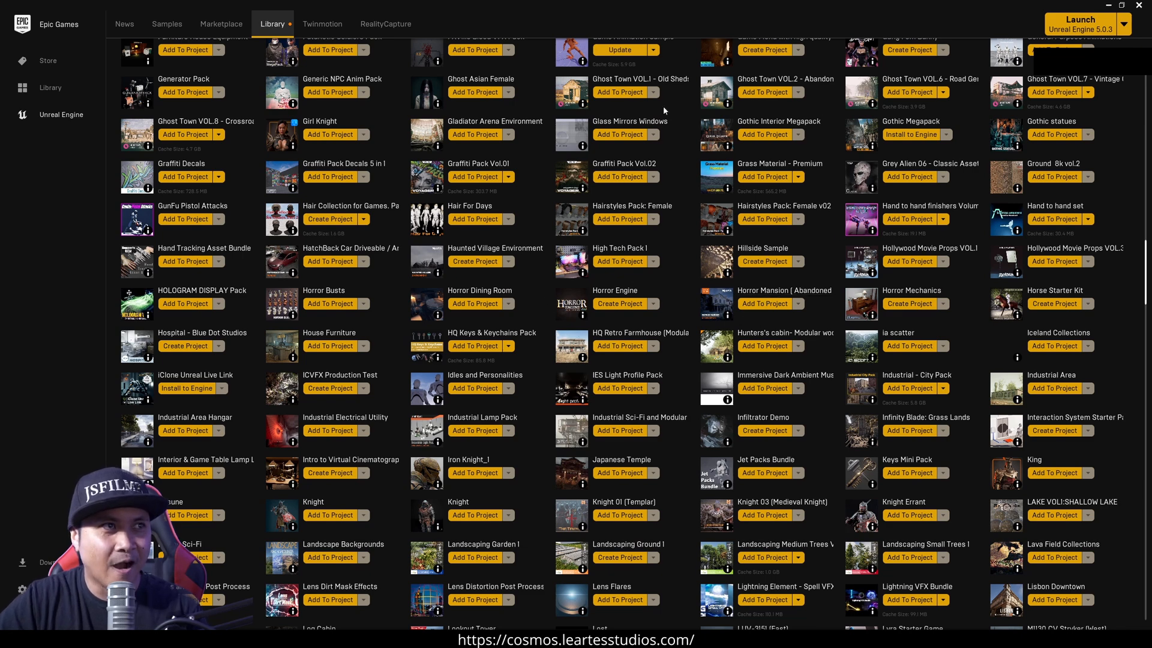
mouse_move(946, 214)
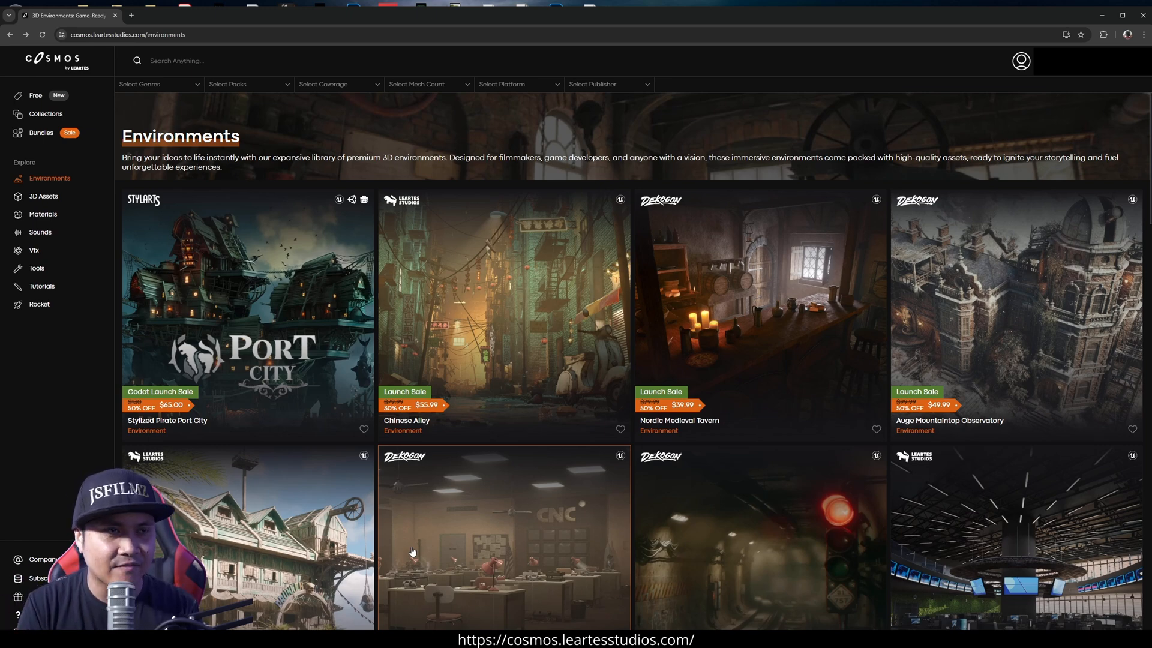
Scroll through Environments, then switch to the 3D Assets page of plant and ivy sets
scroll(down, 3)
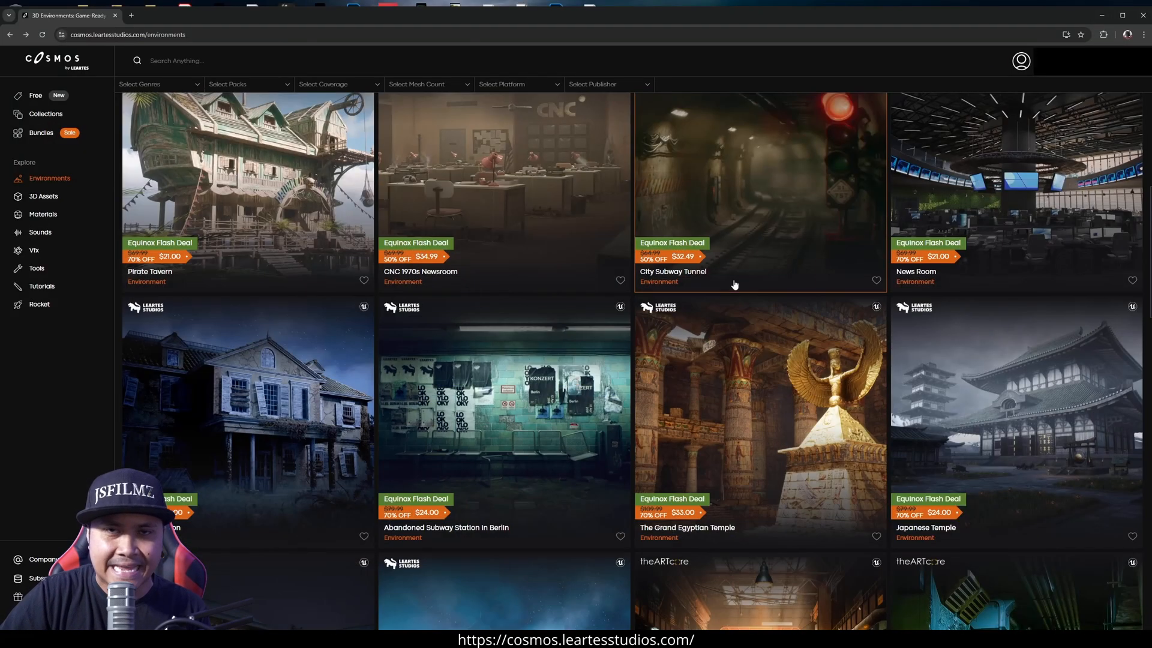
mouse_move(453, 283)
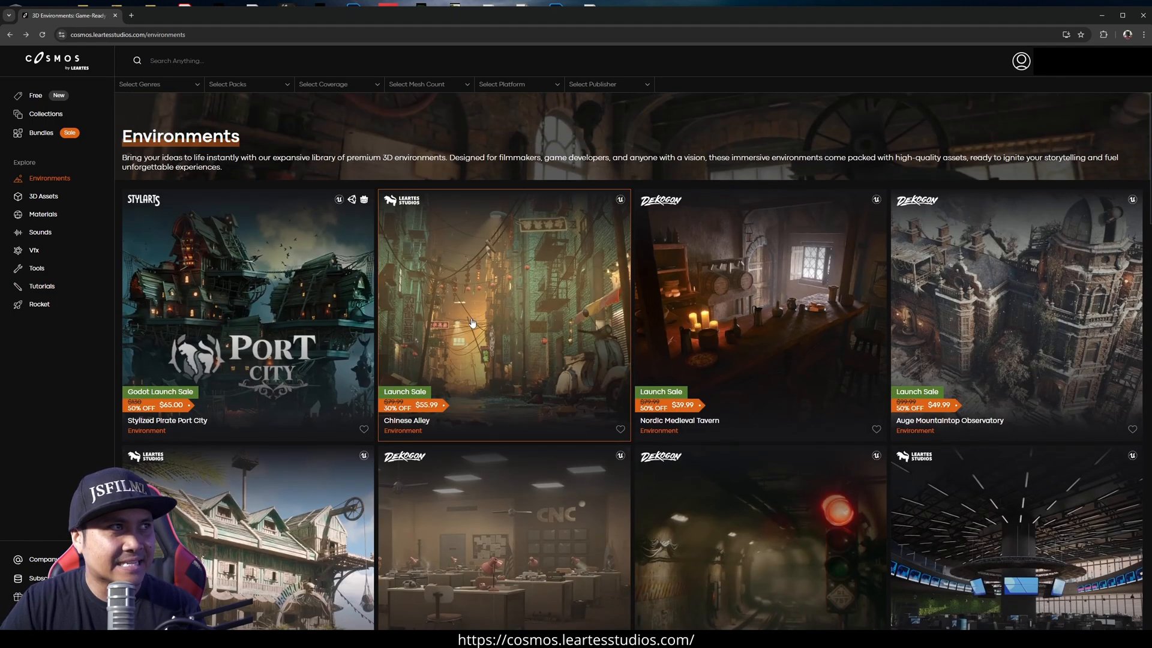
scroll(down, 3)
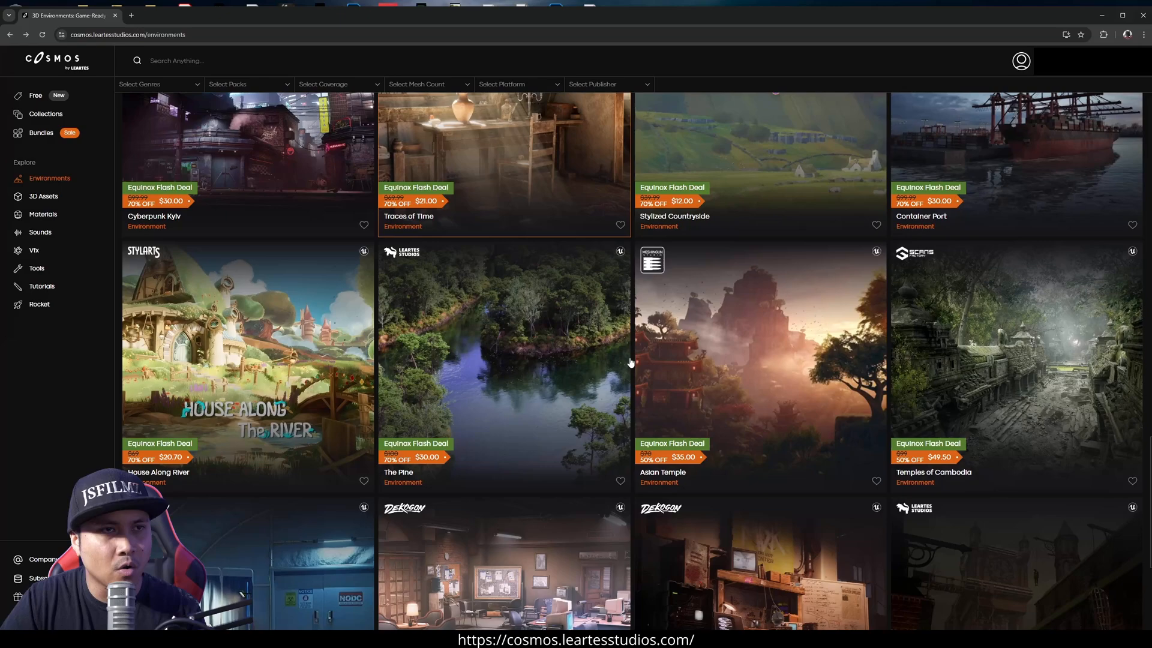
scroll(down, 3)
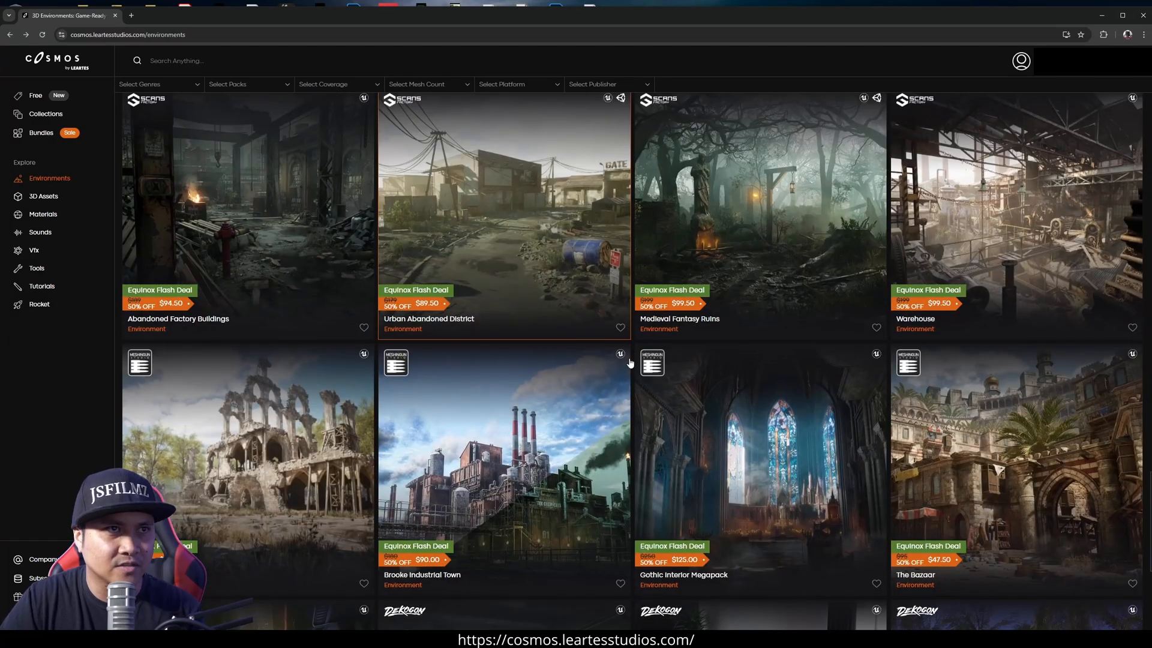
scroll(down, 3)
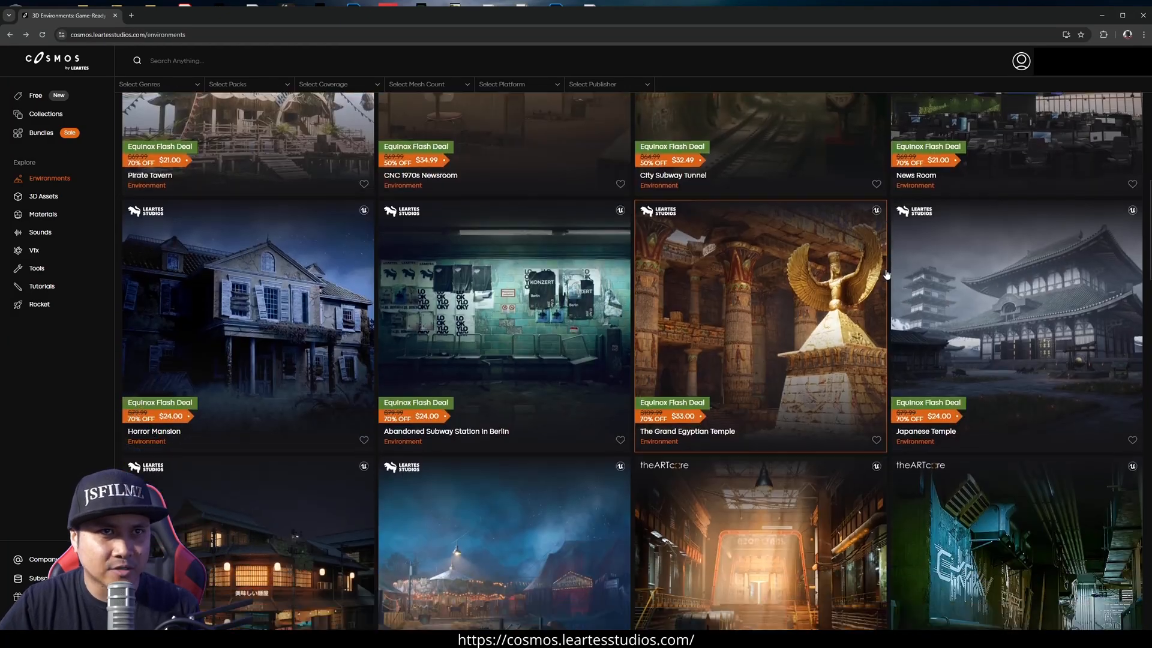
scroll(down, 3)
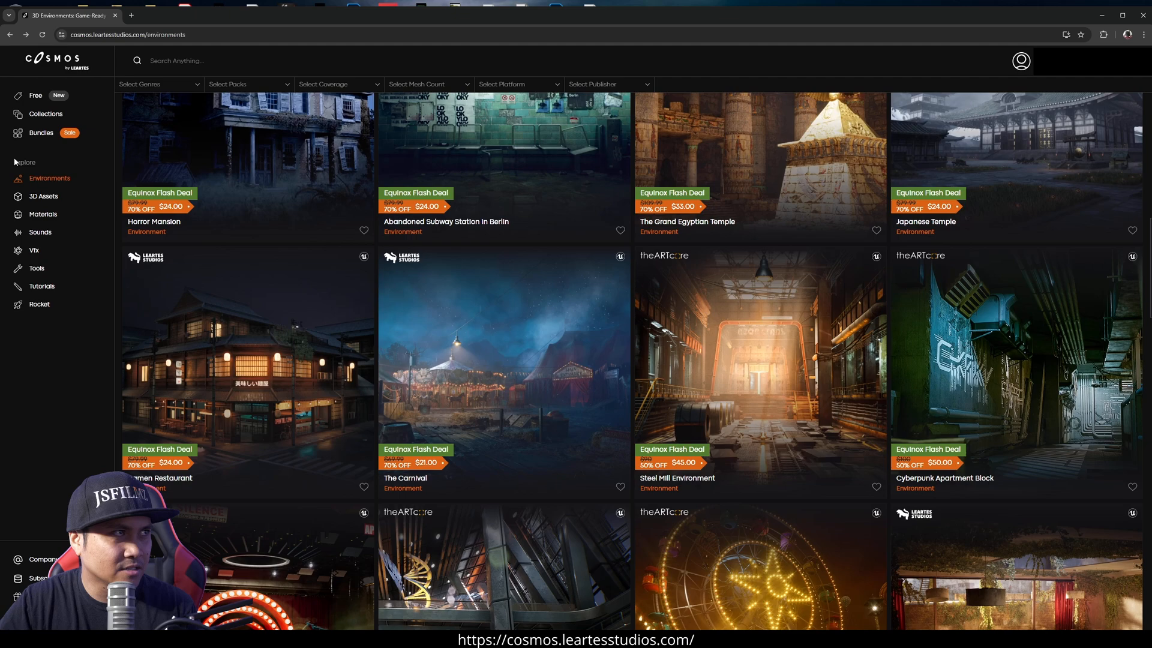
click(42, 197)
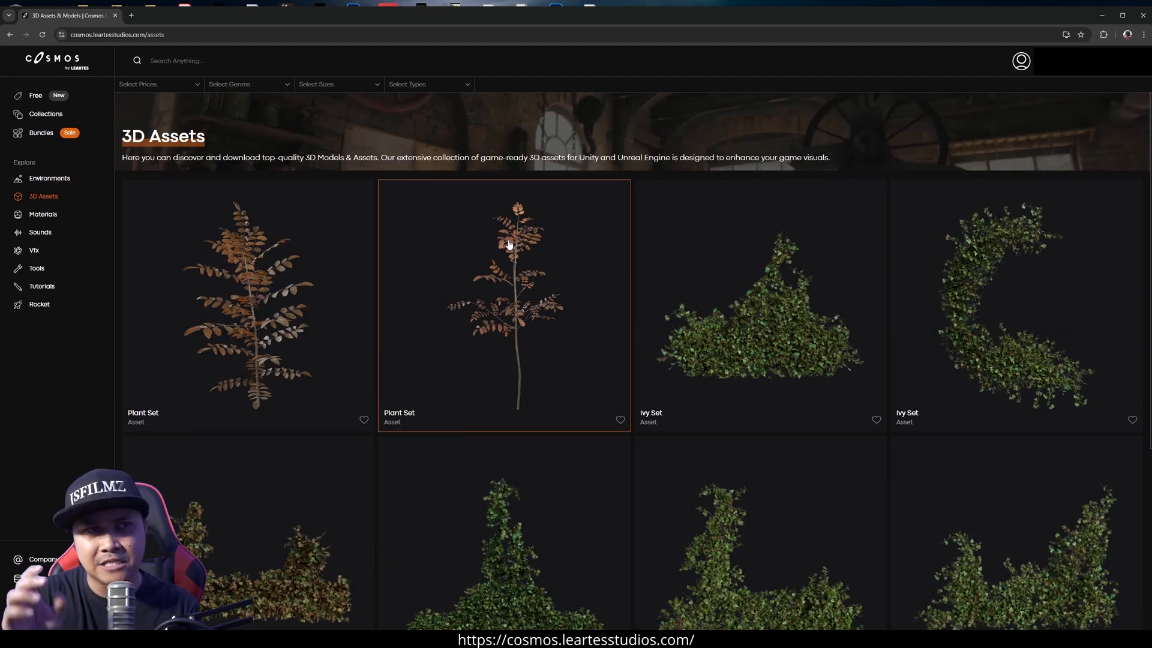
Visit the Sounds, VFX, Tools and Tutorials sections, ending on the subscription plans
scroll(down, 3)
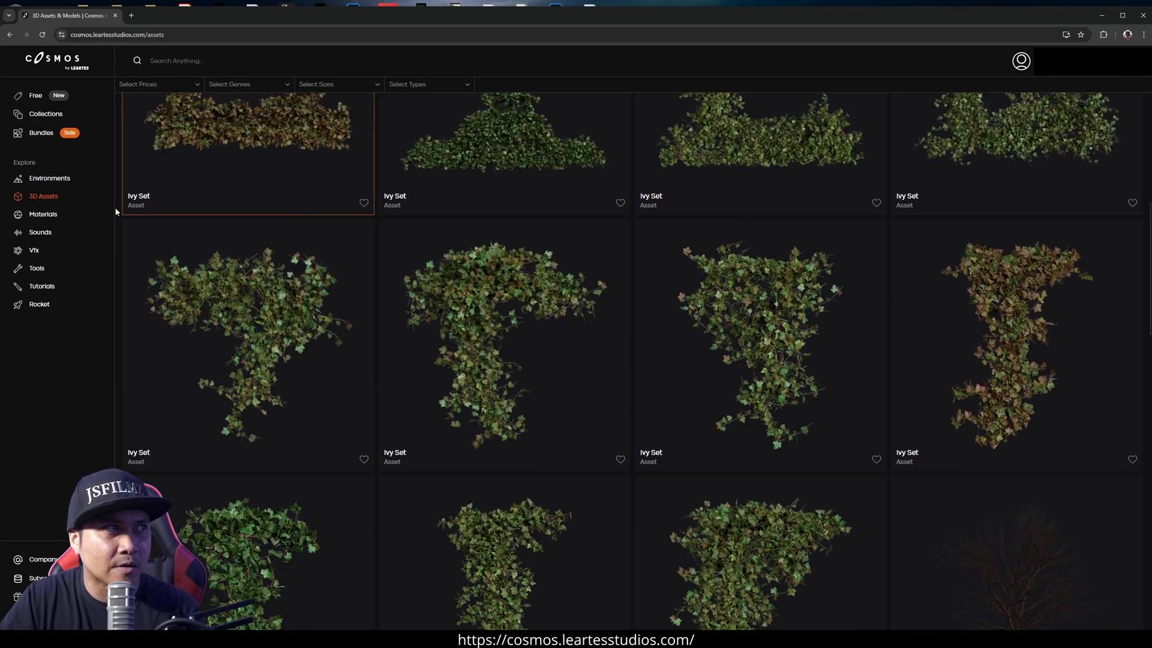
click(43, 214)
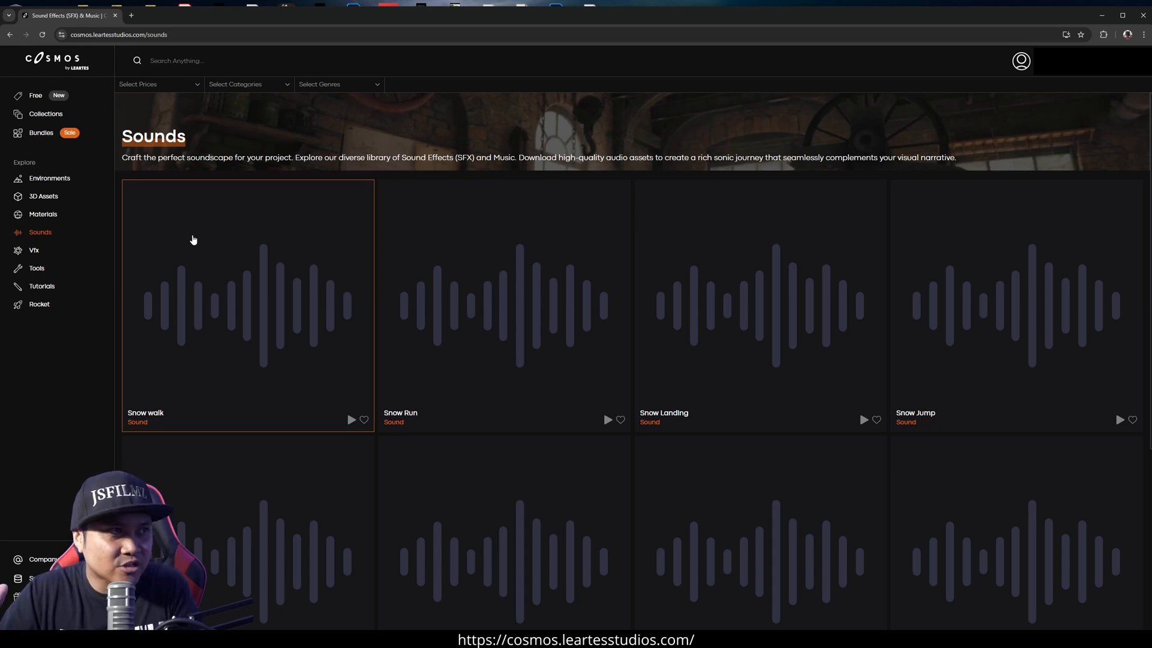
click(33, 250)
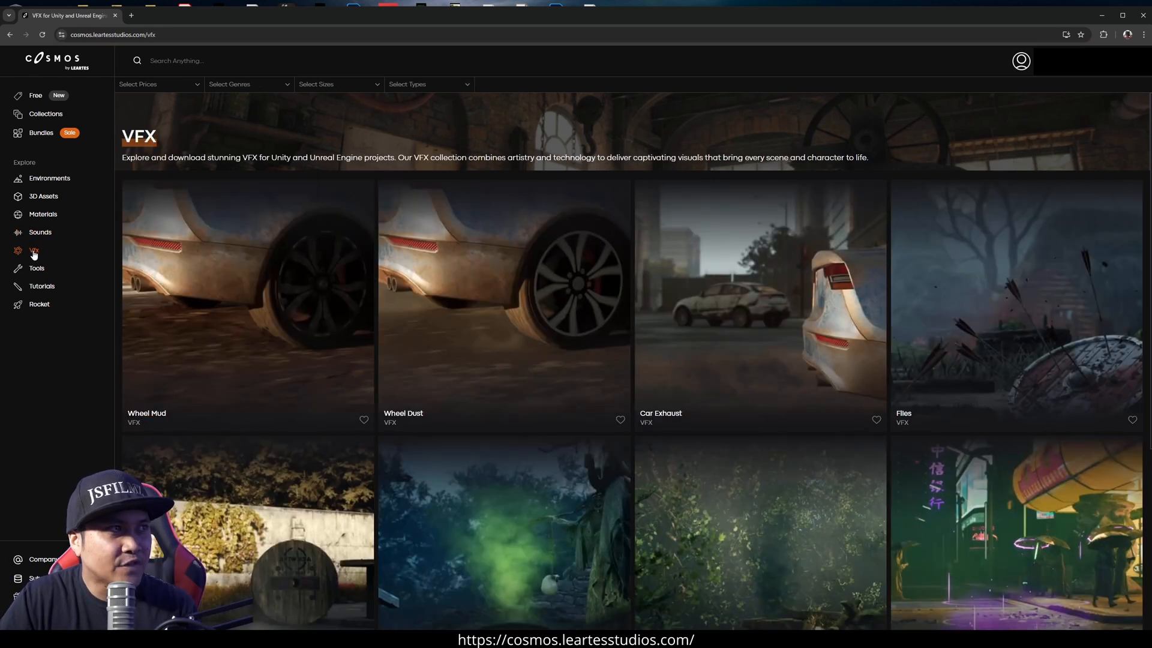
click(36, 267)
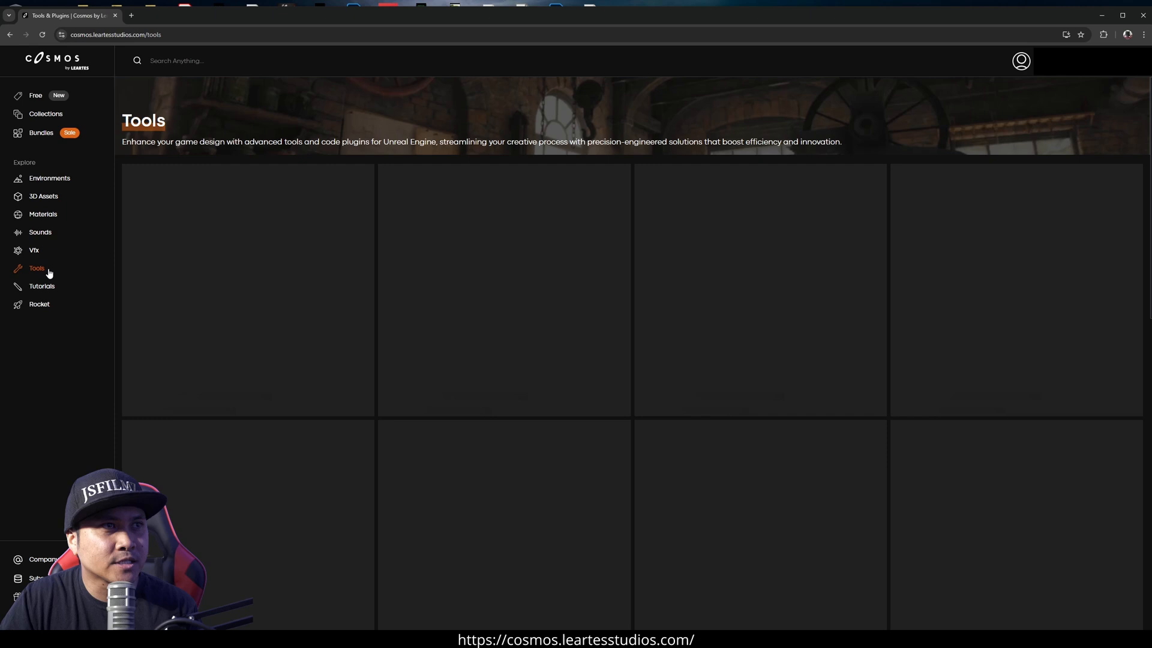
click(41, 287)
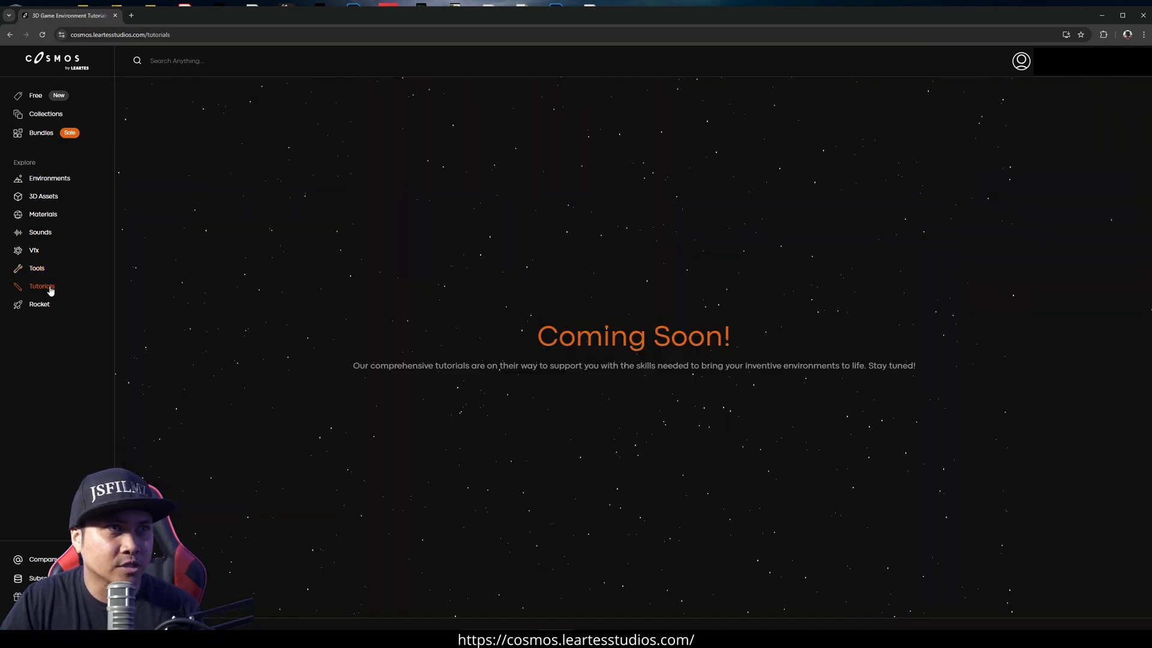
click(36, 267)
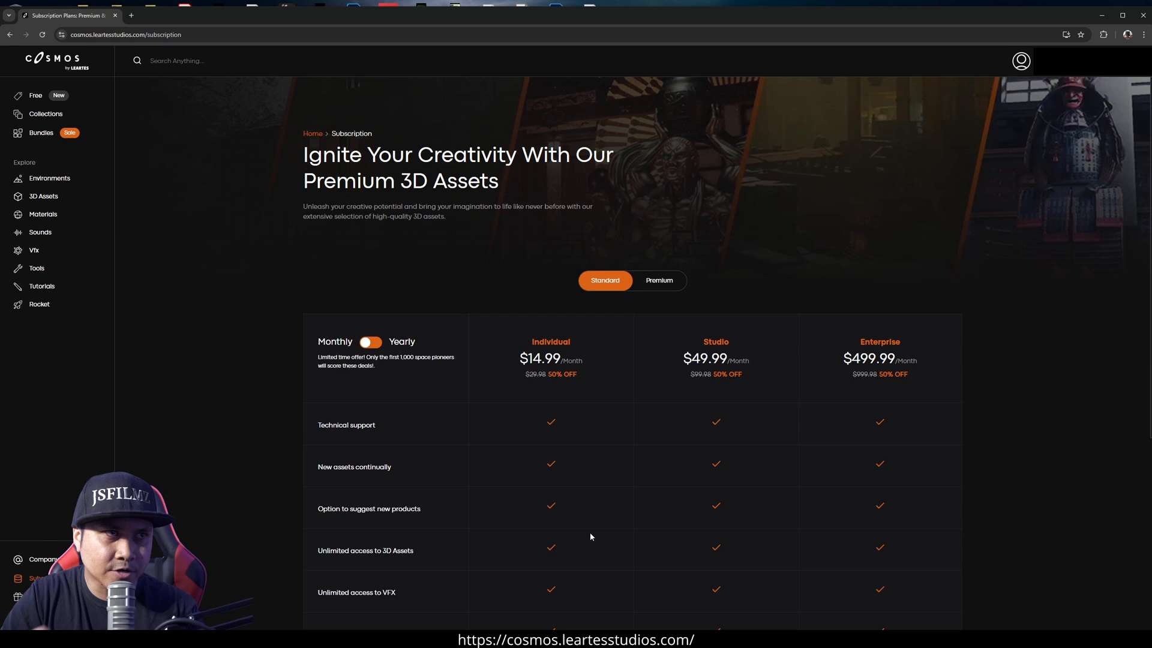
scroll(down, 3)
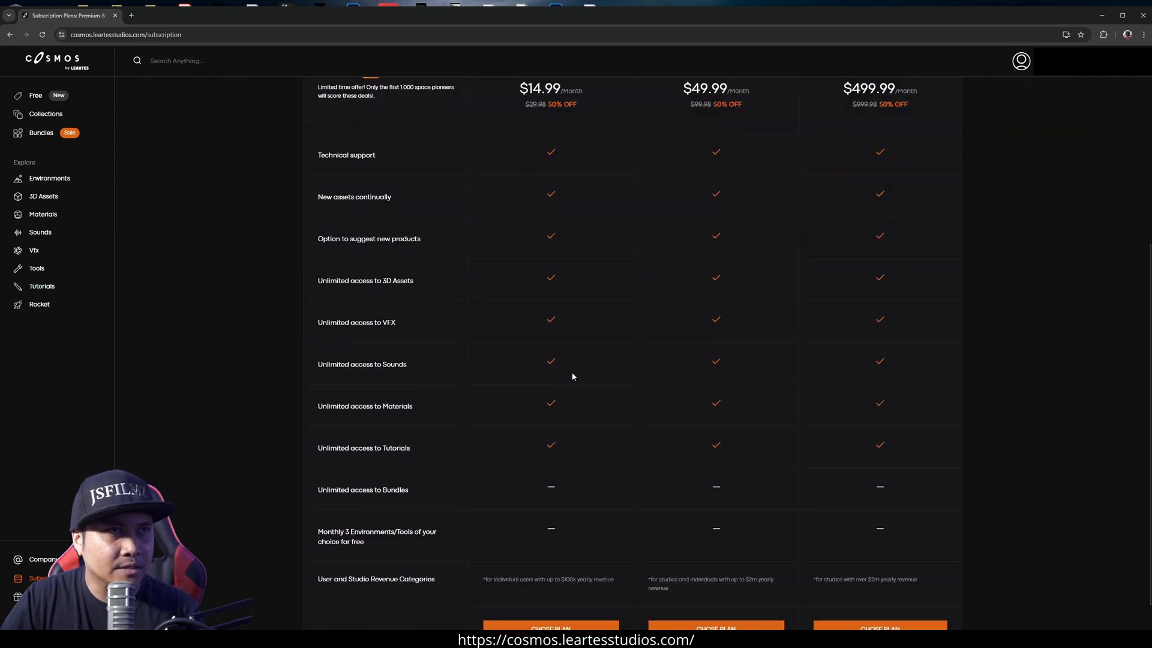
scroll(down, 3)
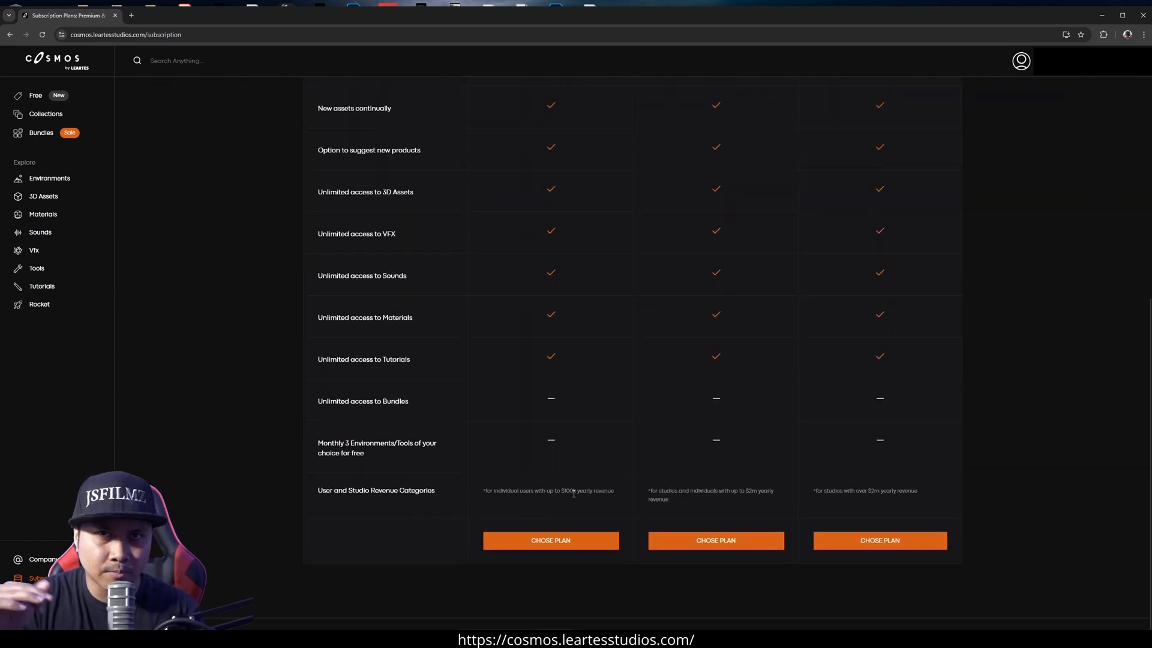
scroll(up, 3)
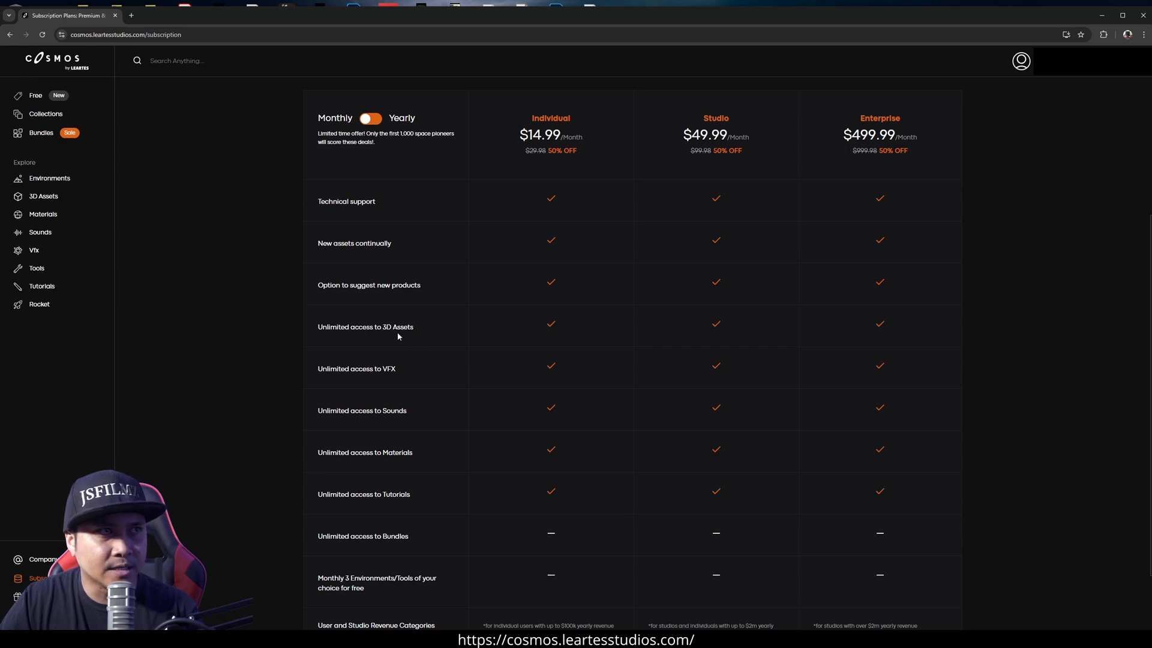
mouse_move(535, 353)
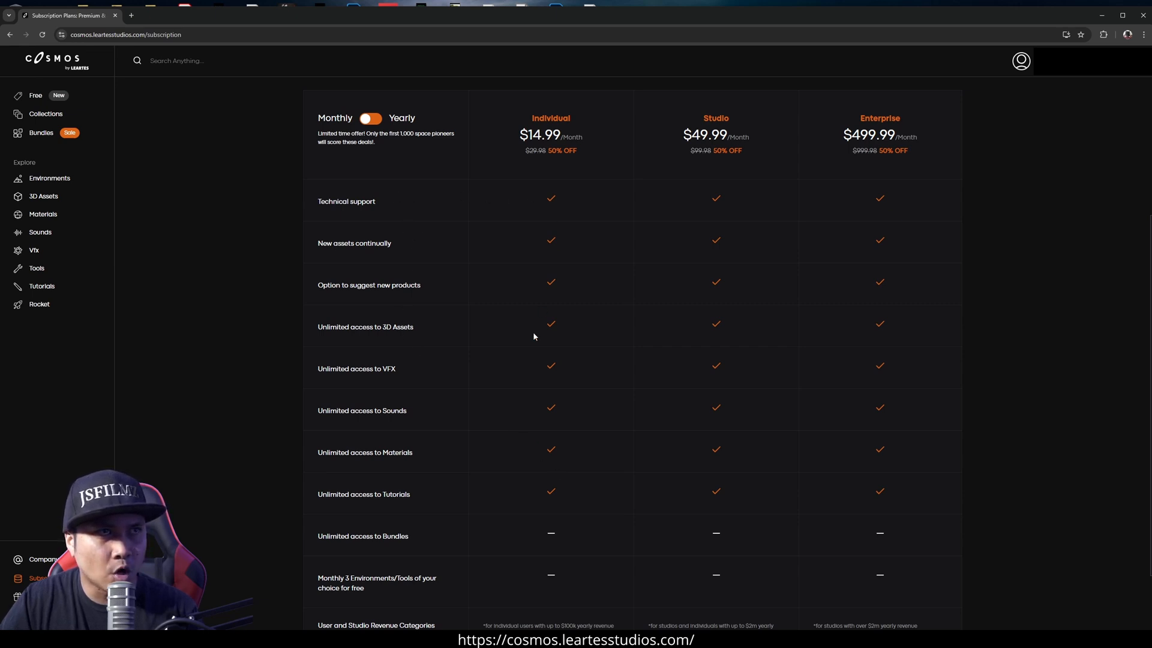
drag(351, 368, 392, 536)
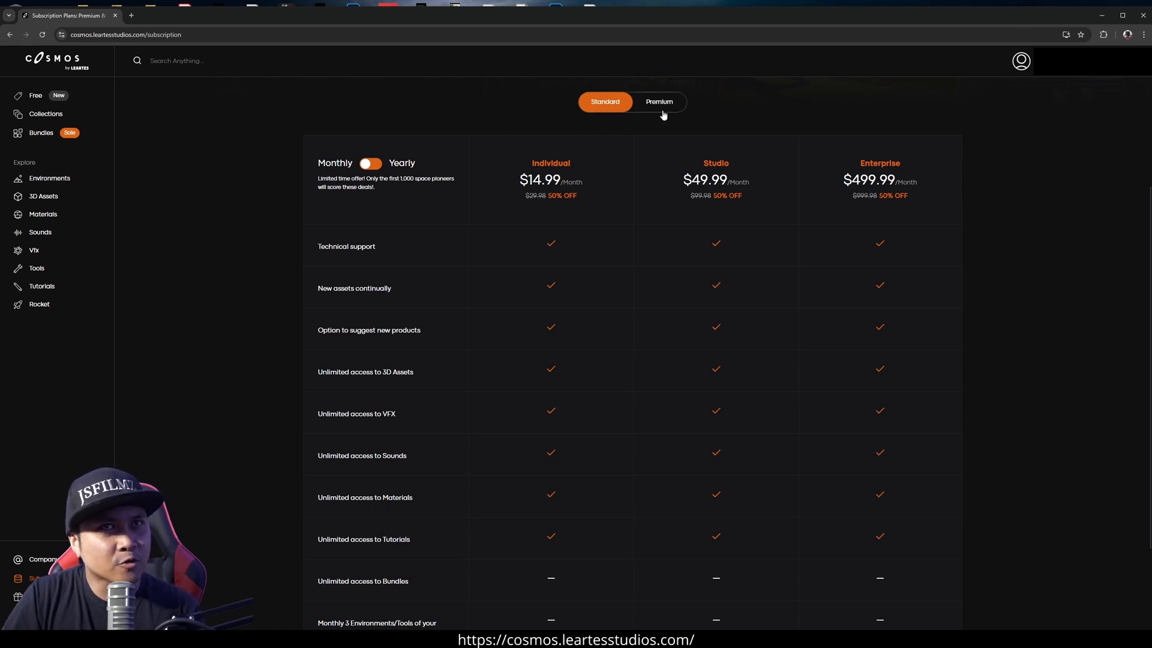
Show Premium plans billed yearly: $449.99, $1349.99 and $13499.99 tiers
click(659, 101)
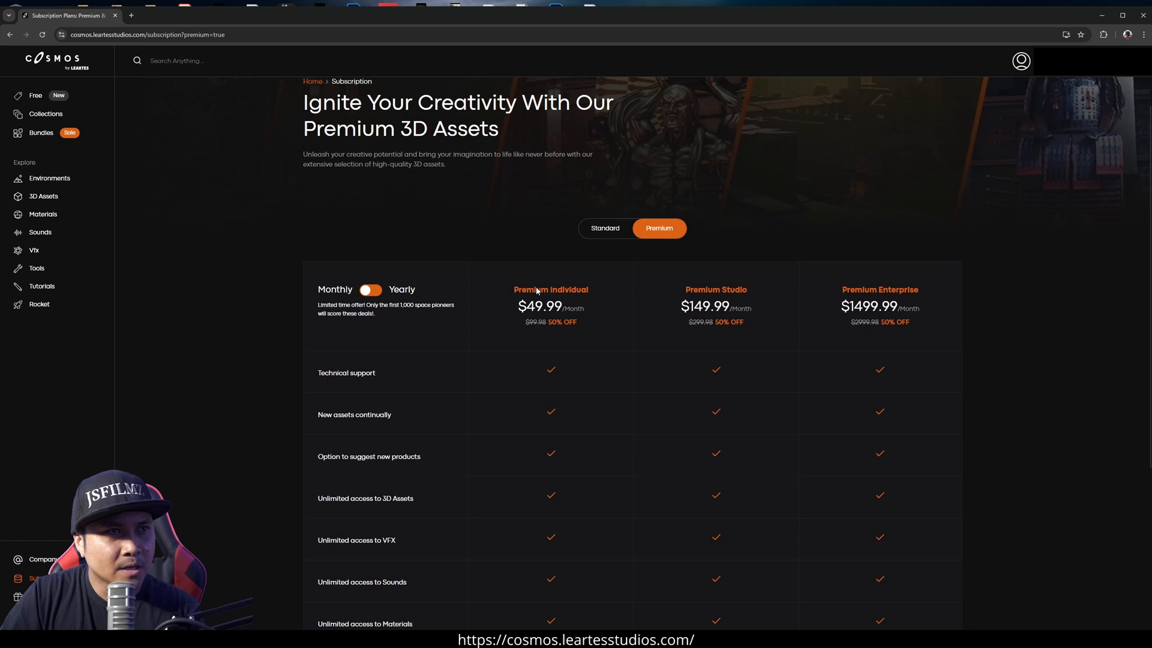
scroll(down, 3)
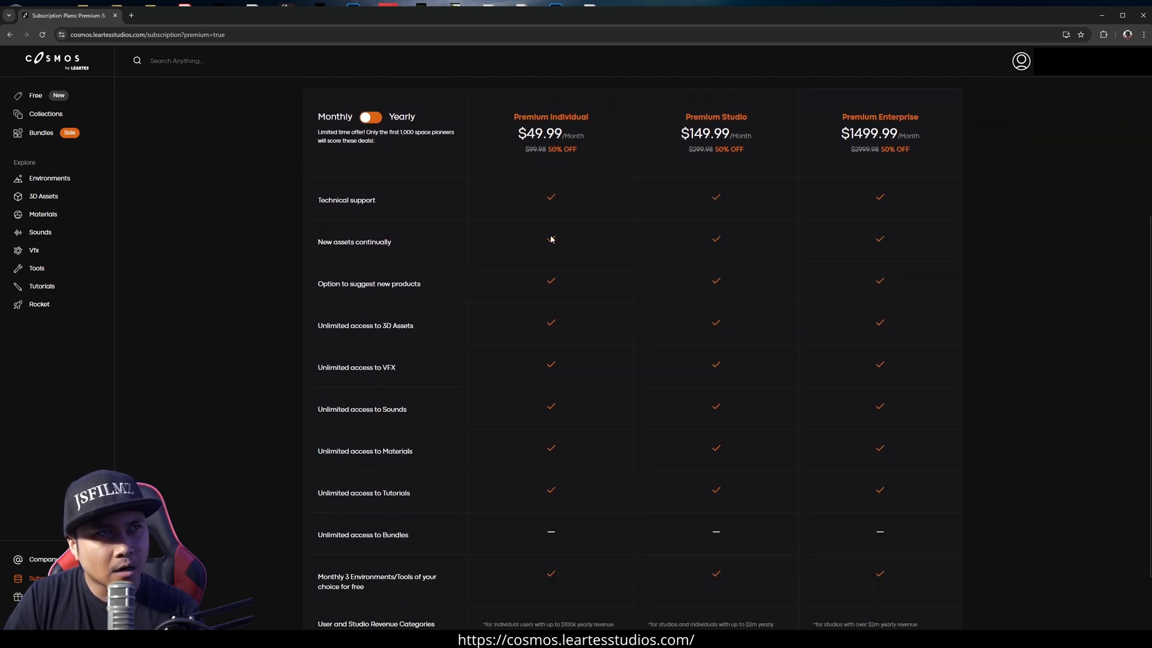
scroll(down, 3)
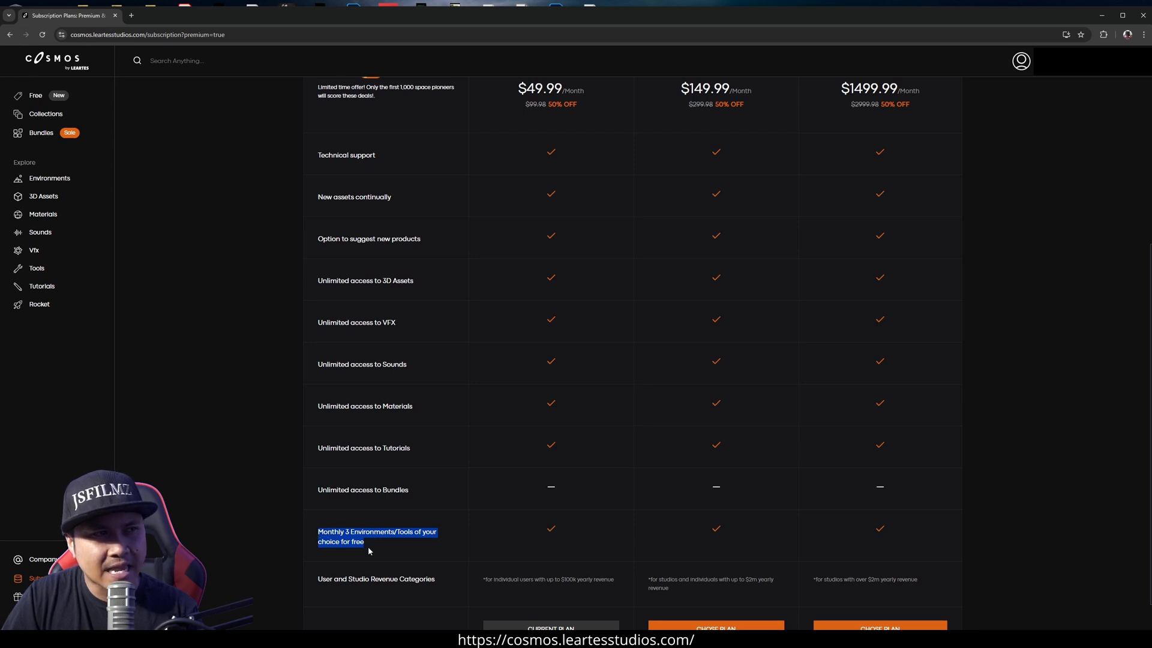
mouse_move(378, 548)
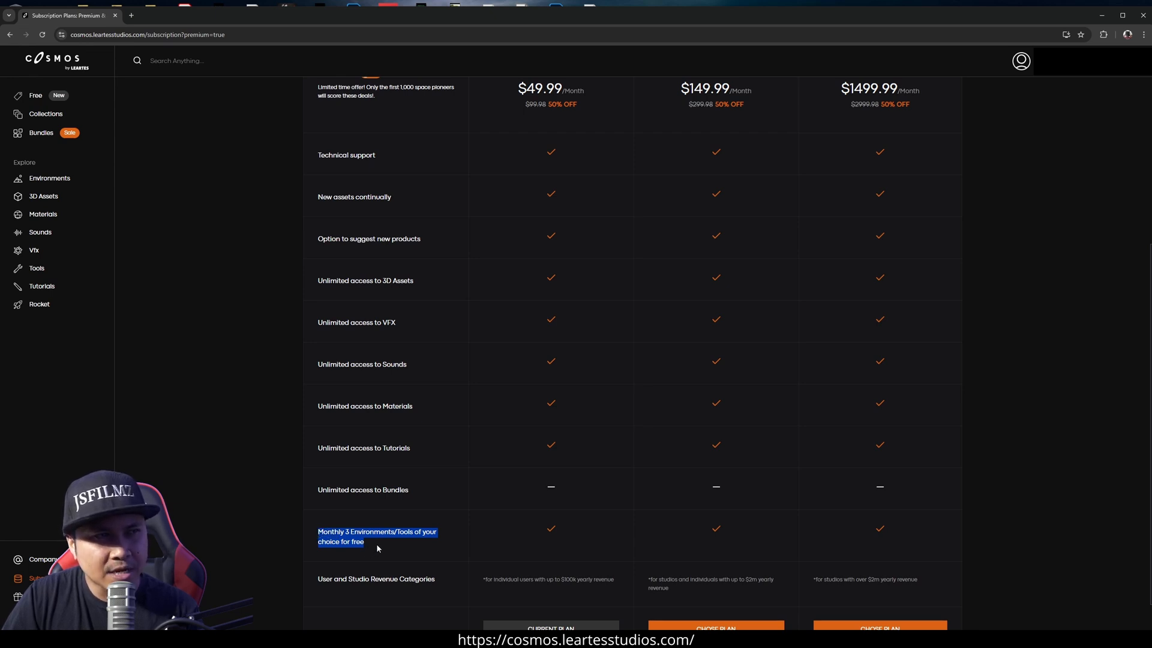
click(402, 542)
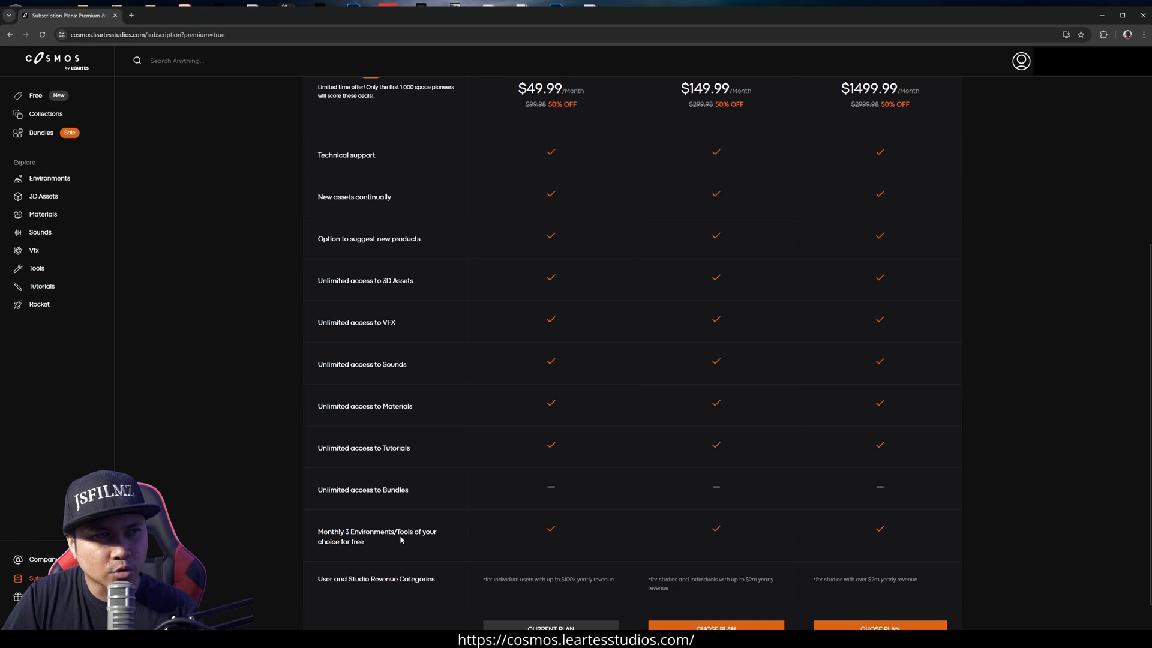
mouse_move(529, 526)
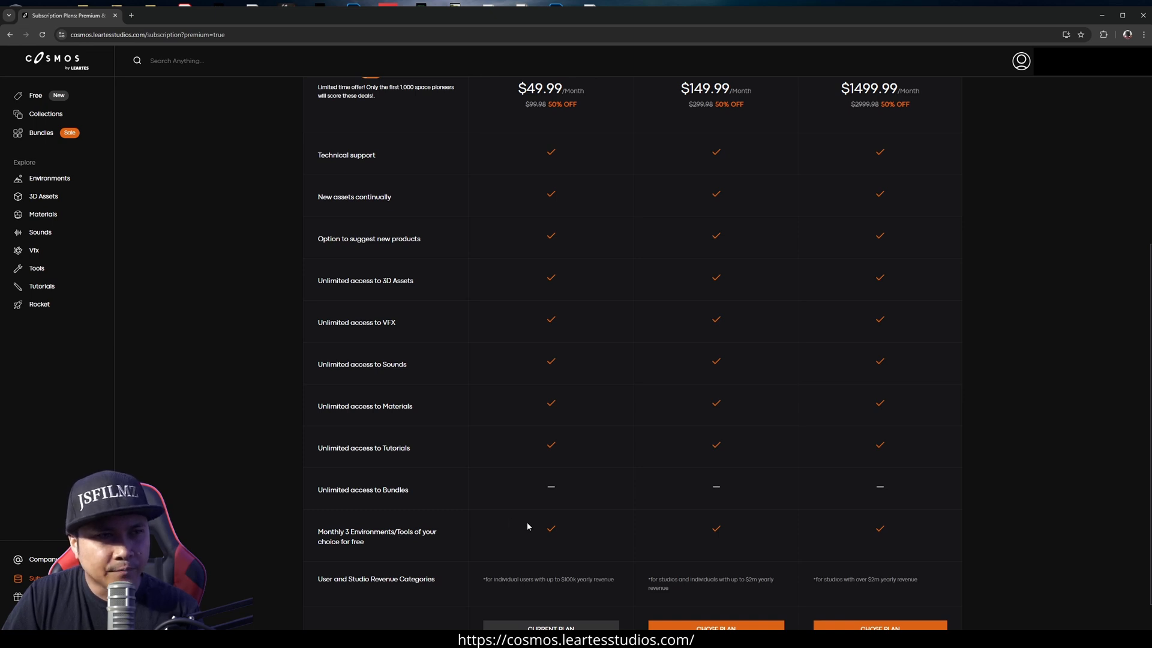
scroll(up, 3)
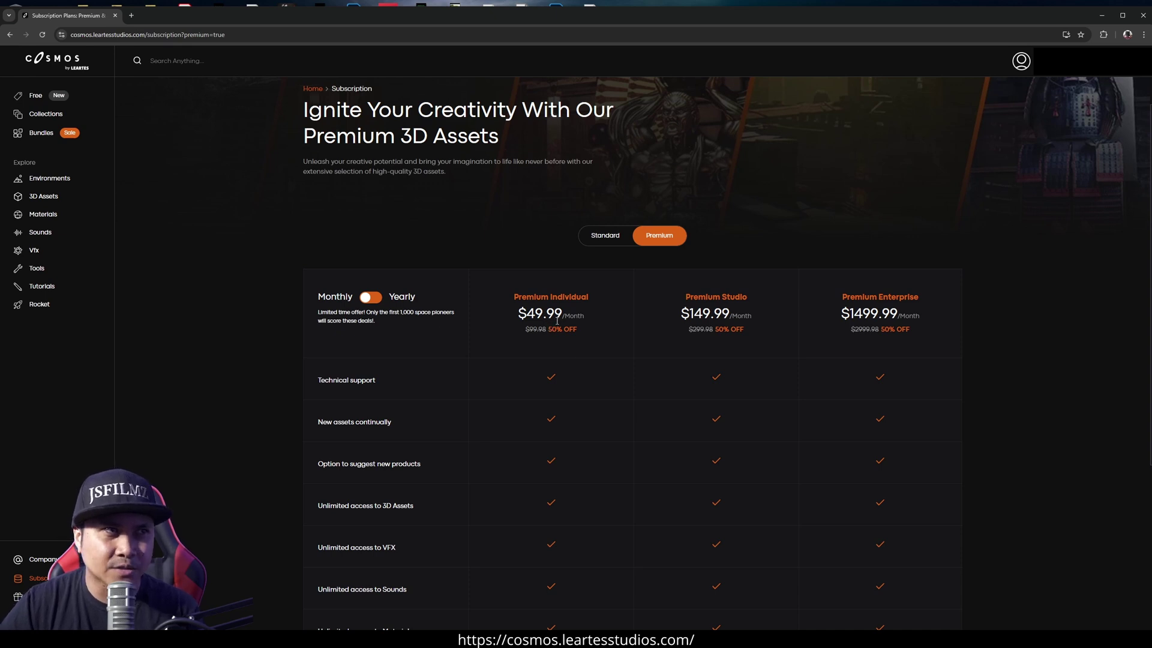
click(371, 296)
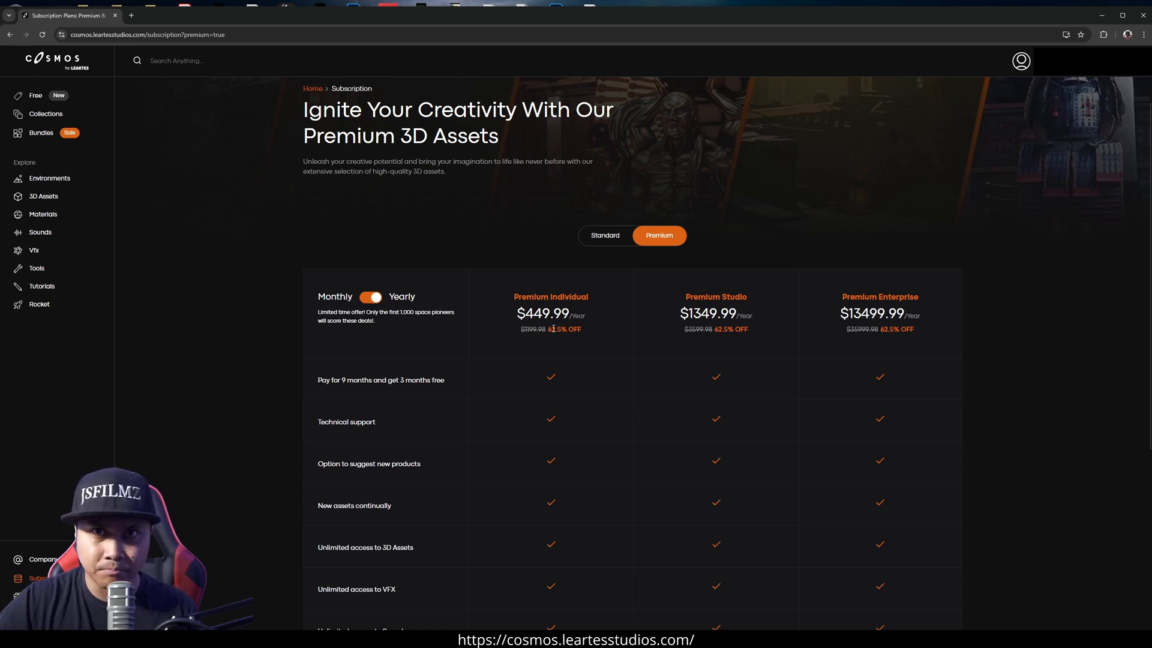
scroll(down, 3)
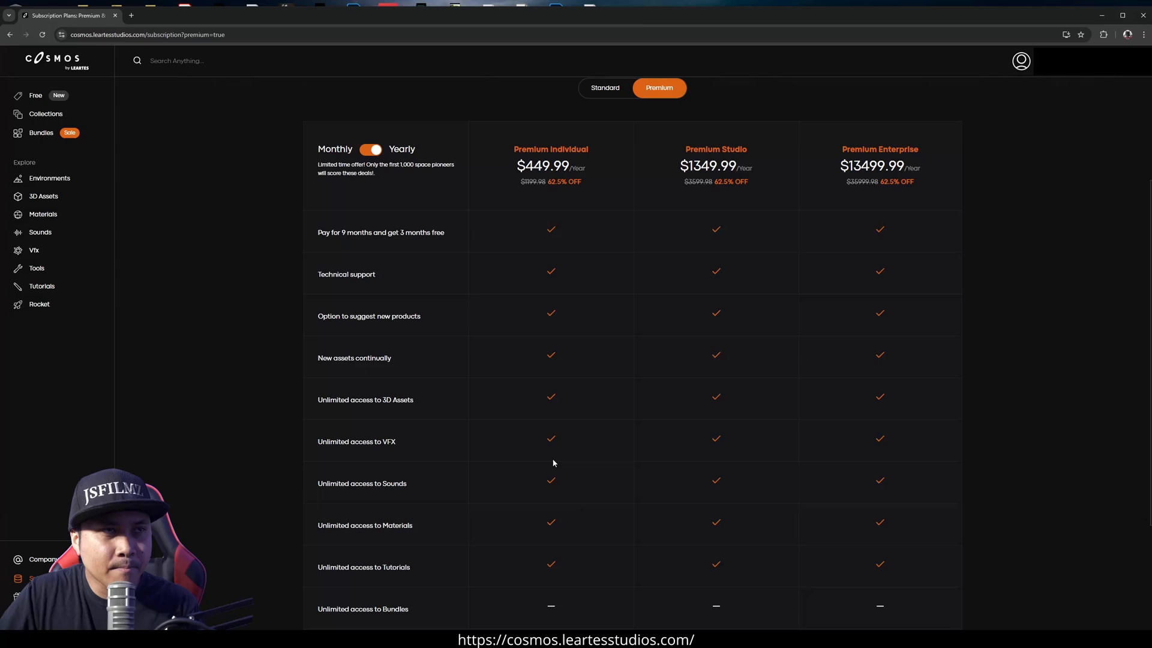
scroll(down, 3)
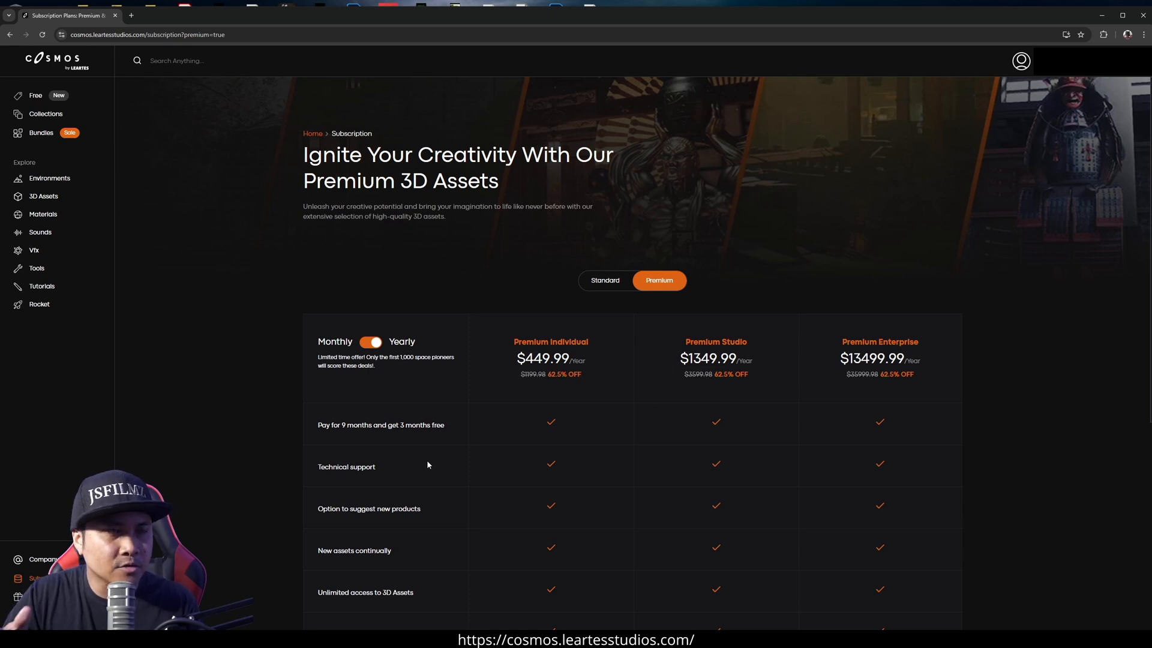
scroll(down, 3)
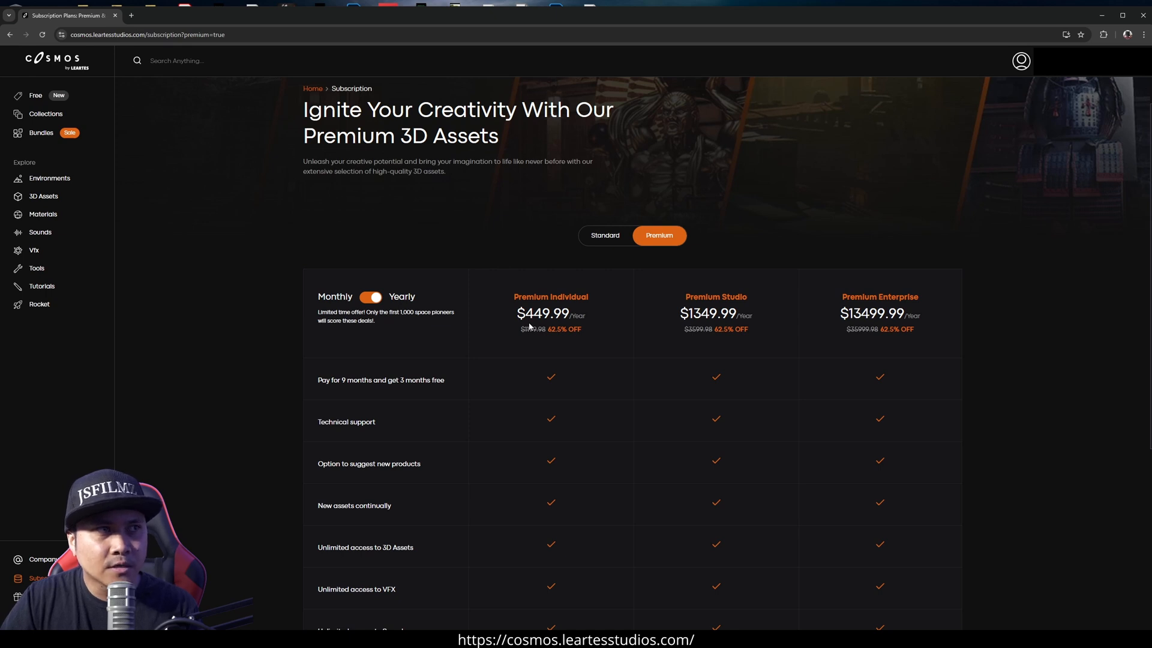
scroll(down, 3)
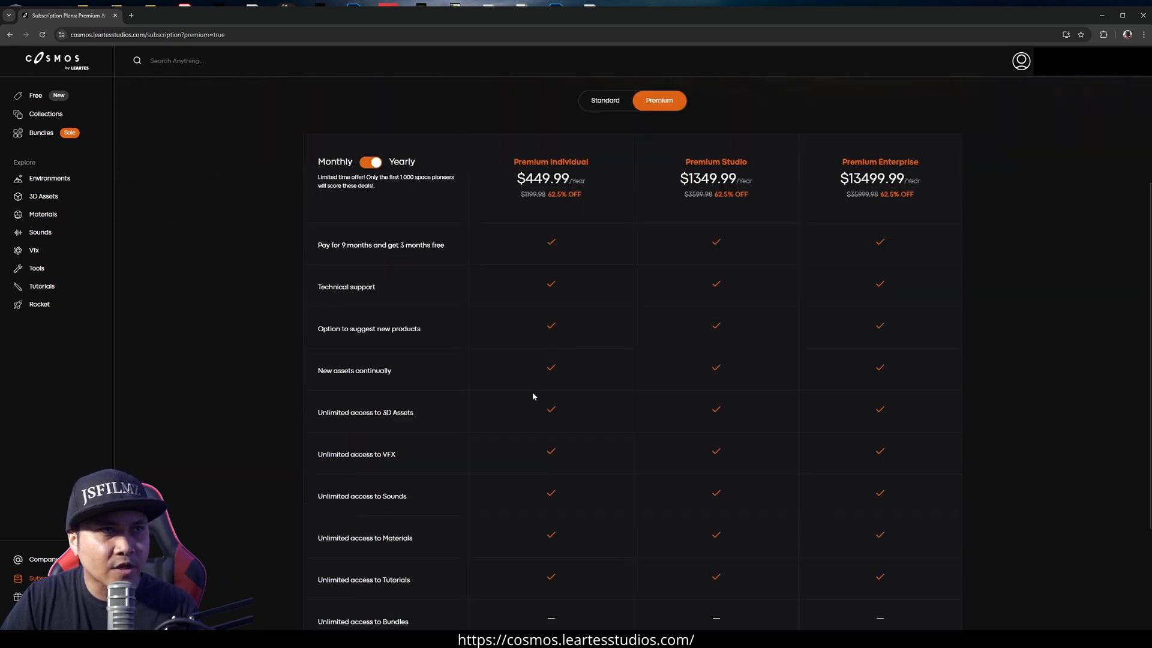
scroll(down, 3)
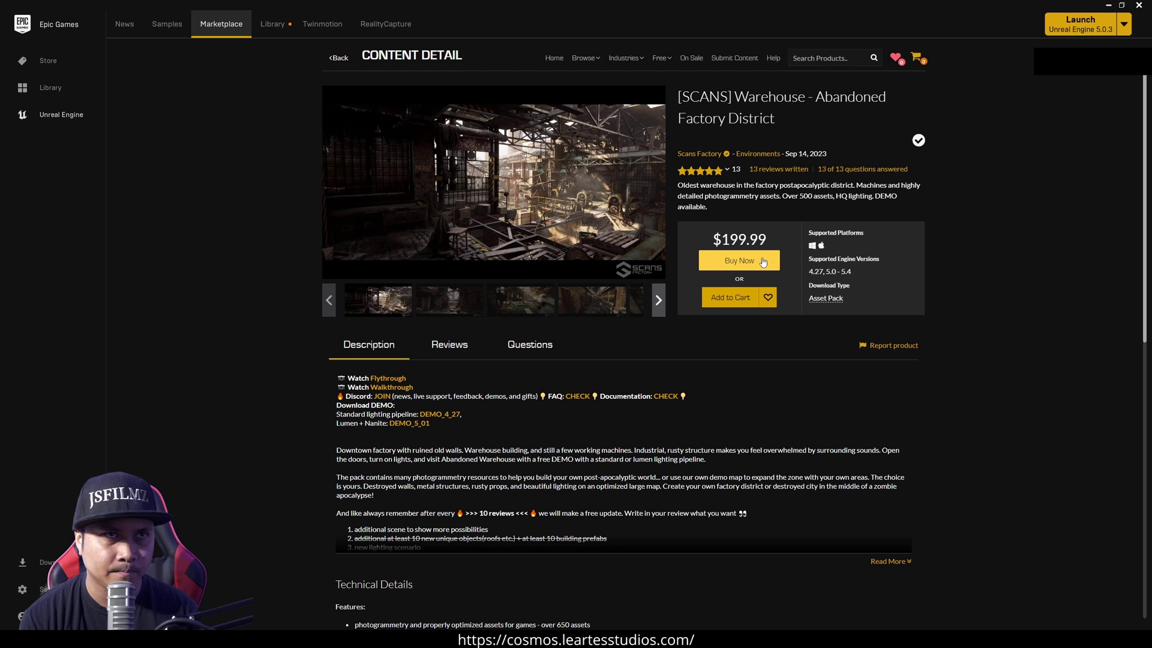
mouse_move(602, 87)
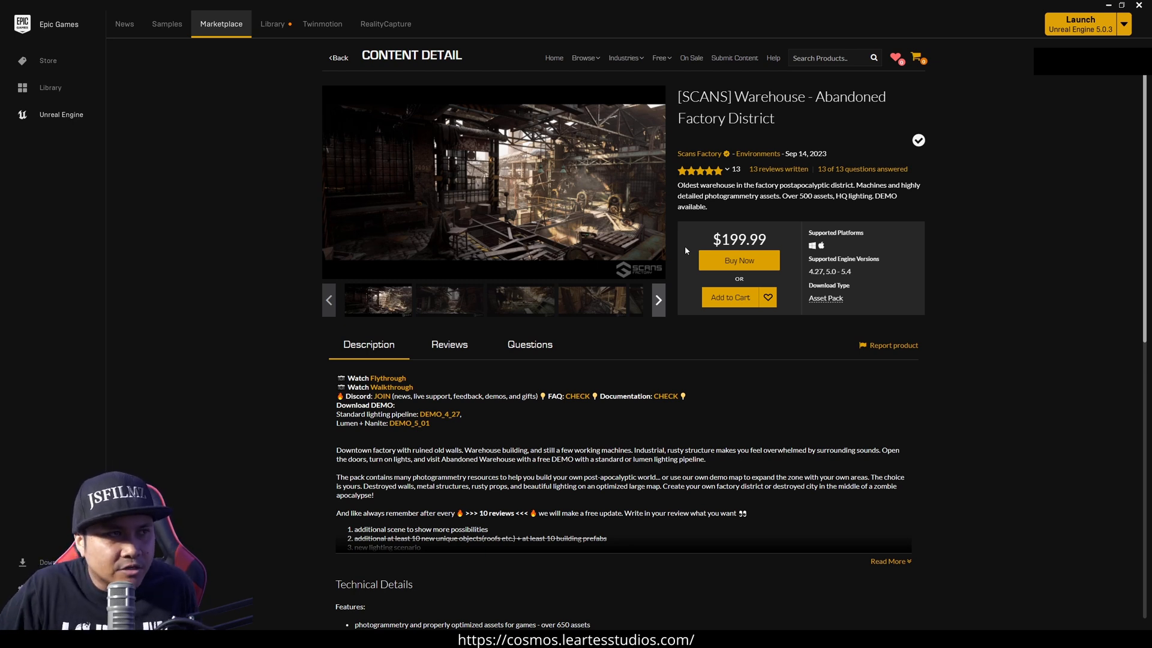
mouse_move(653, 202)
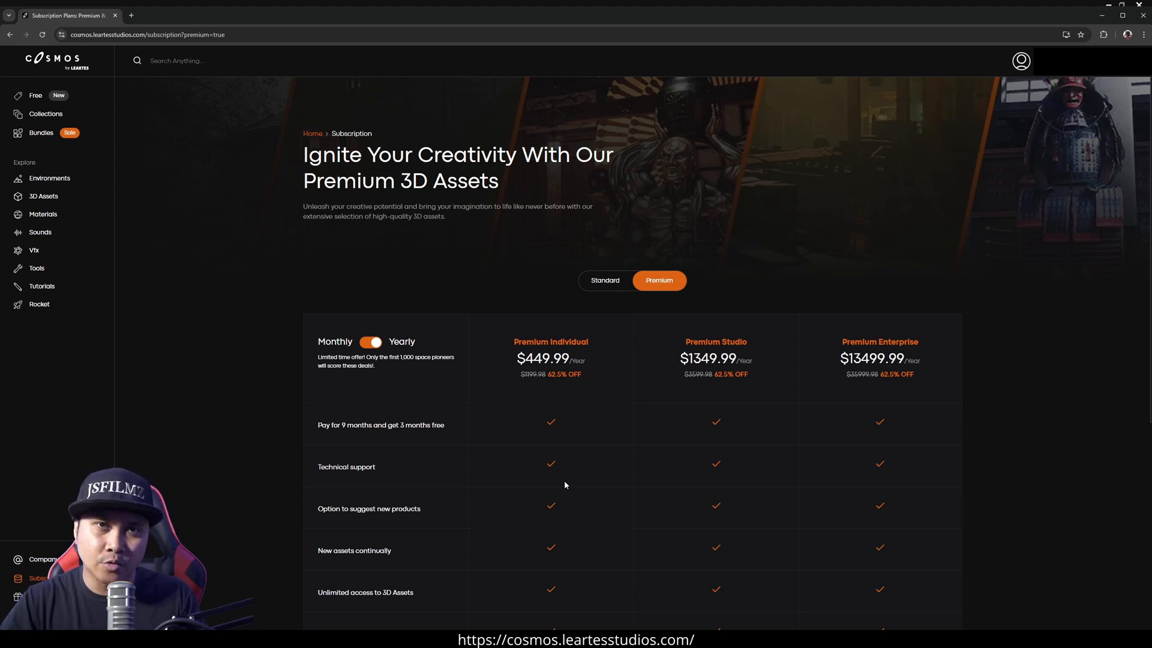
mouse_move(101, 292)
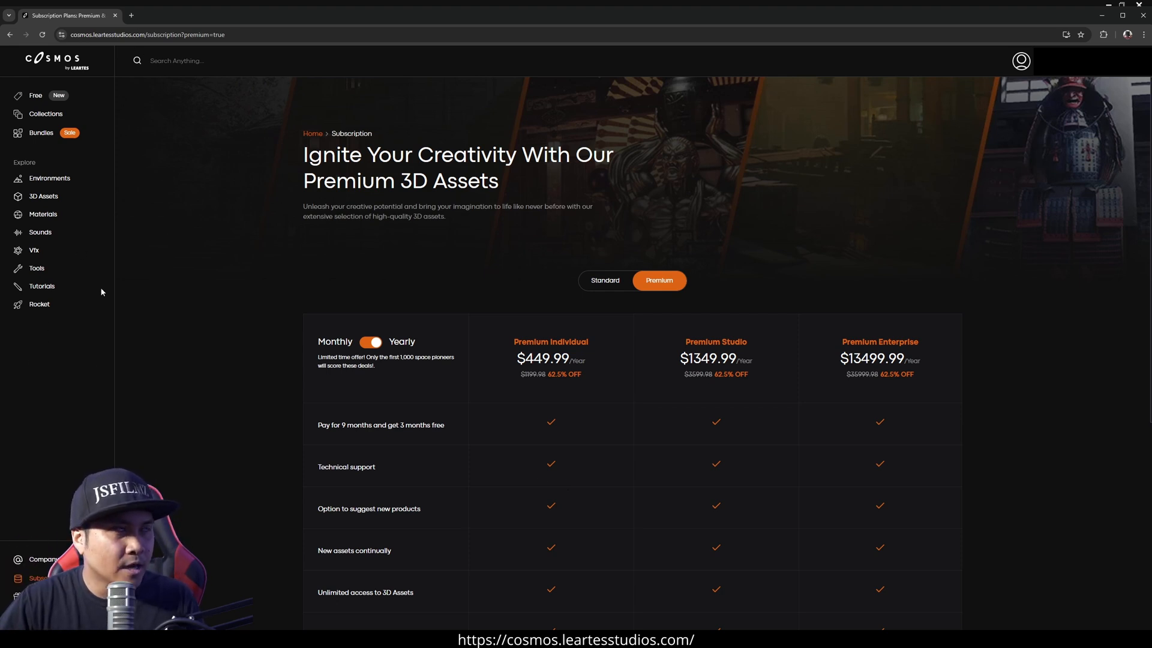
Open the Rocket plugin page and follow 'Get it from Marketplace' to the Epic Games Launcher
click(39, 304)
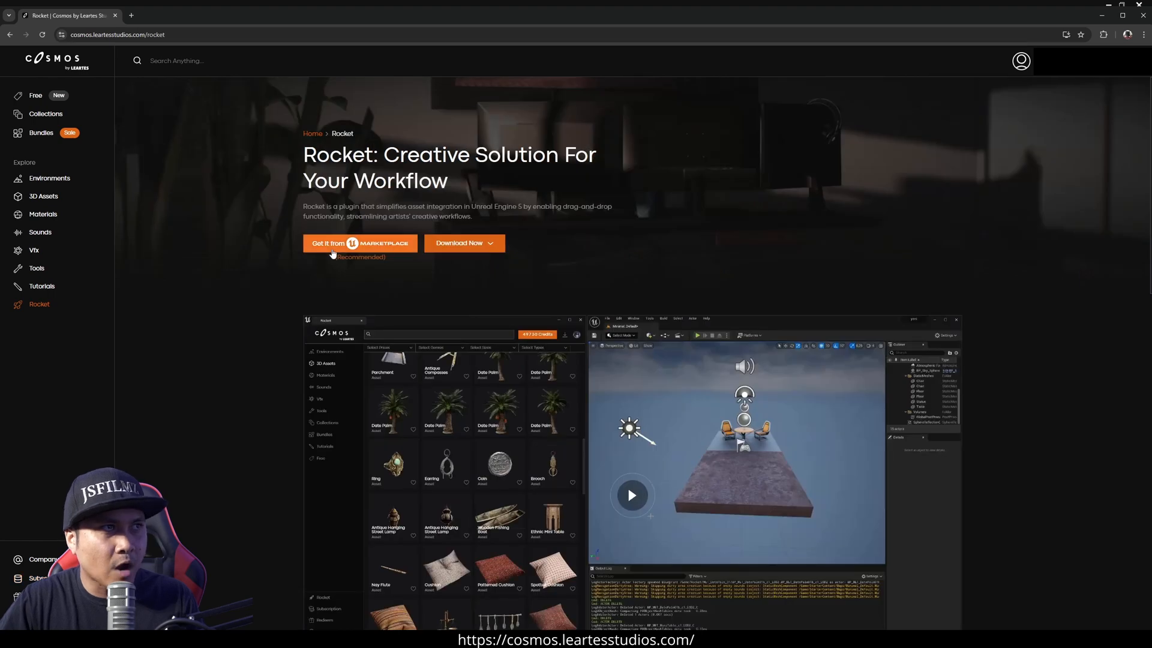
click(360, 243)
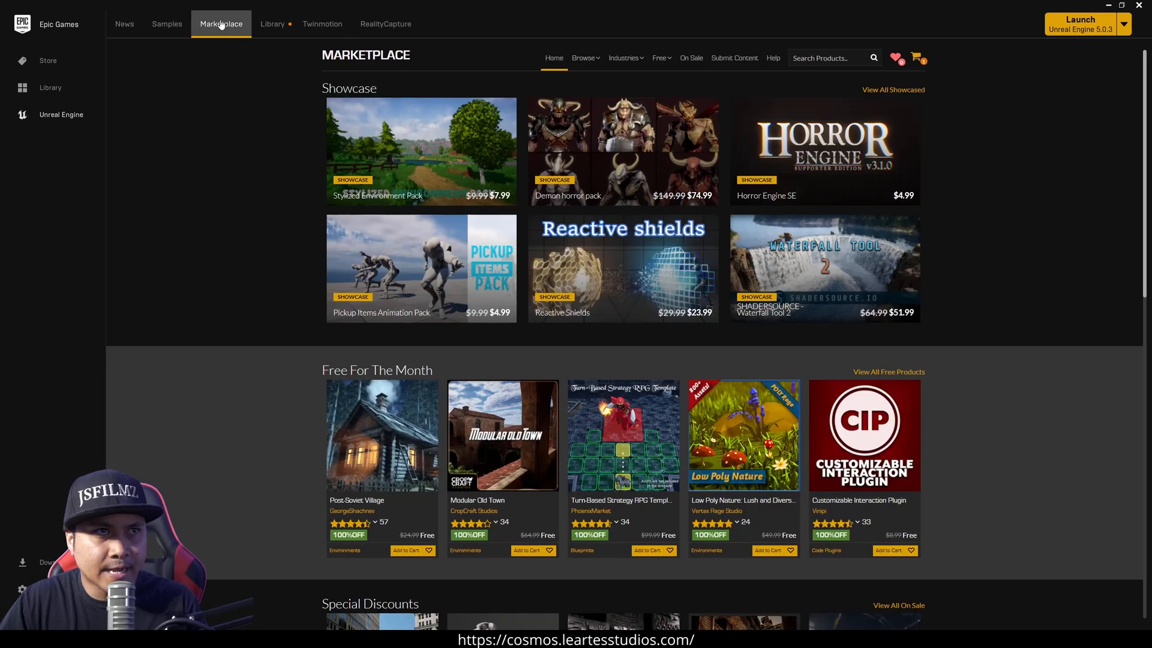
Find the Cosmos Rocket Plugin in the Library vault and install it to engine 5.4
click(916, 57)
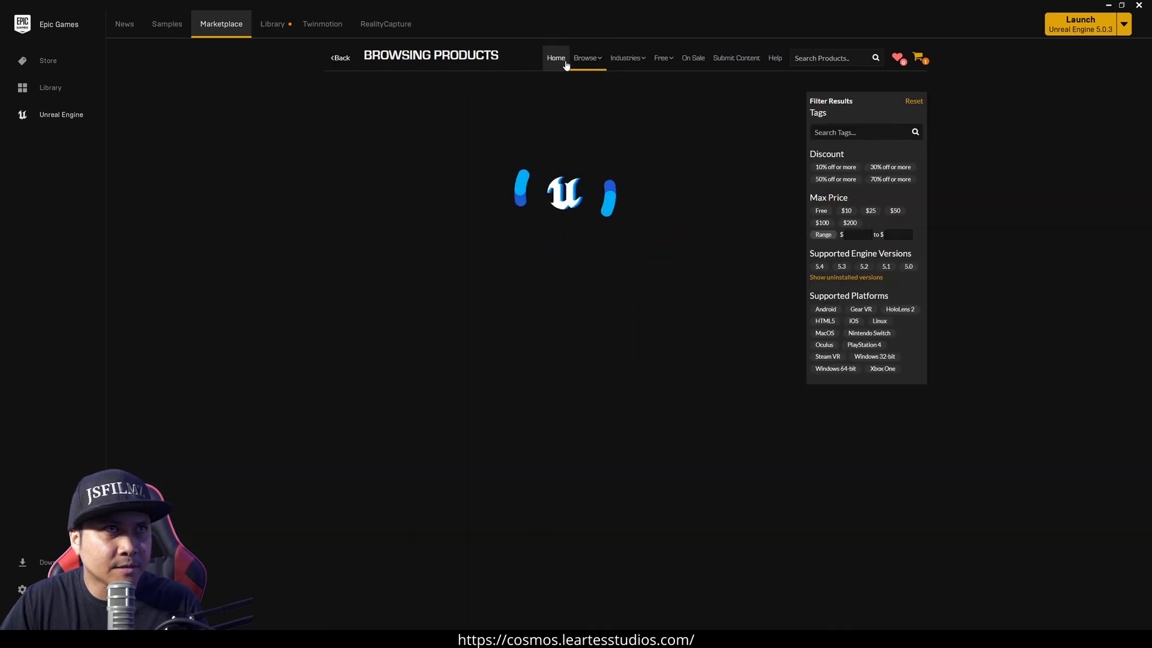
click(586, 58)
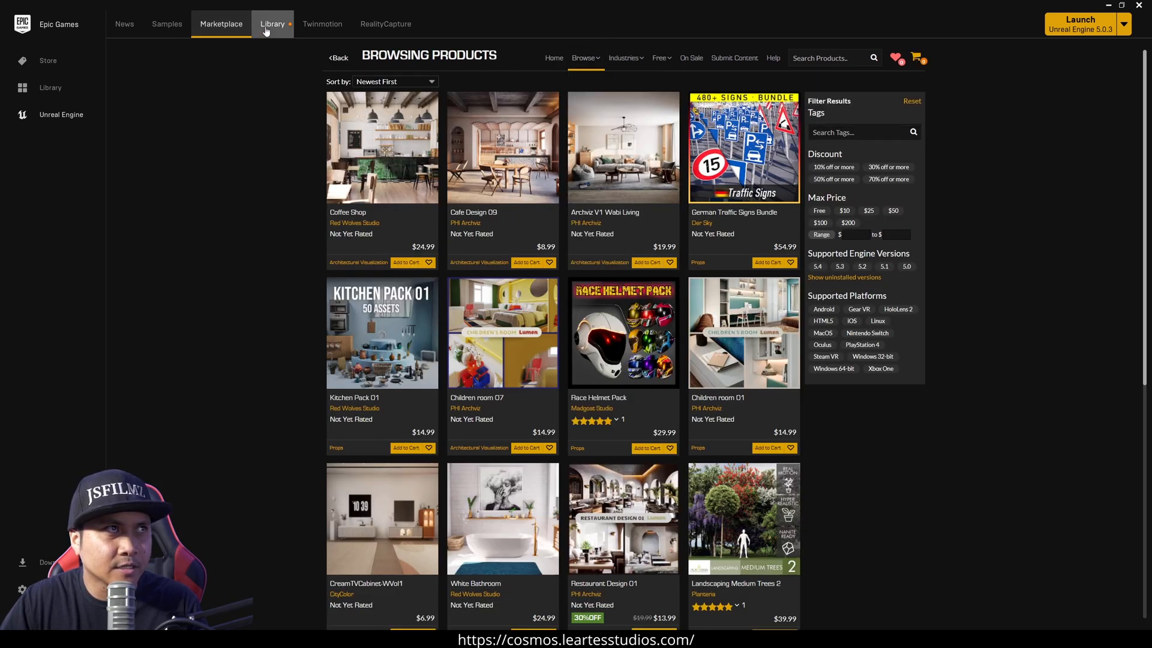
click(272, 24)
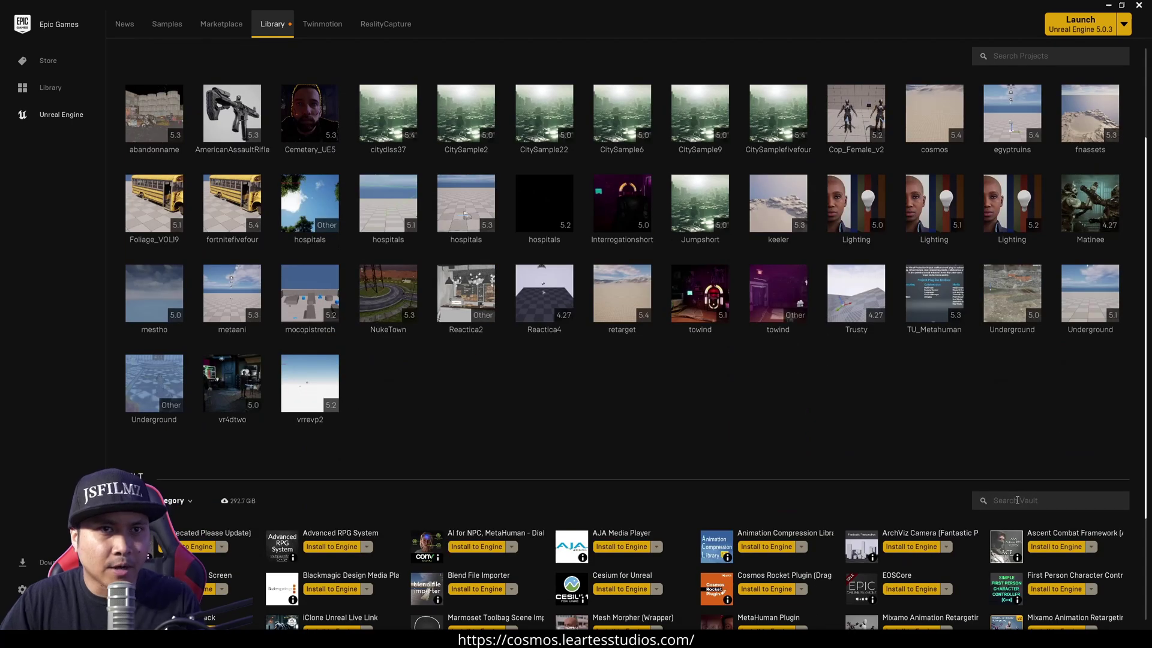
text(rocket)
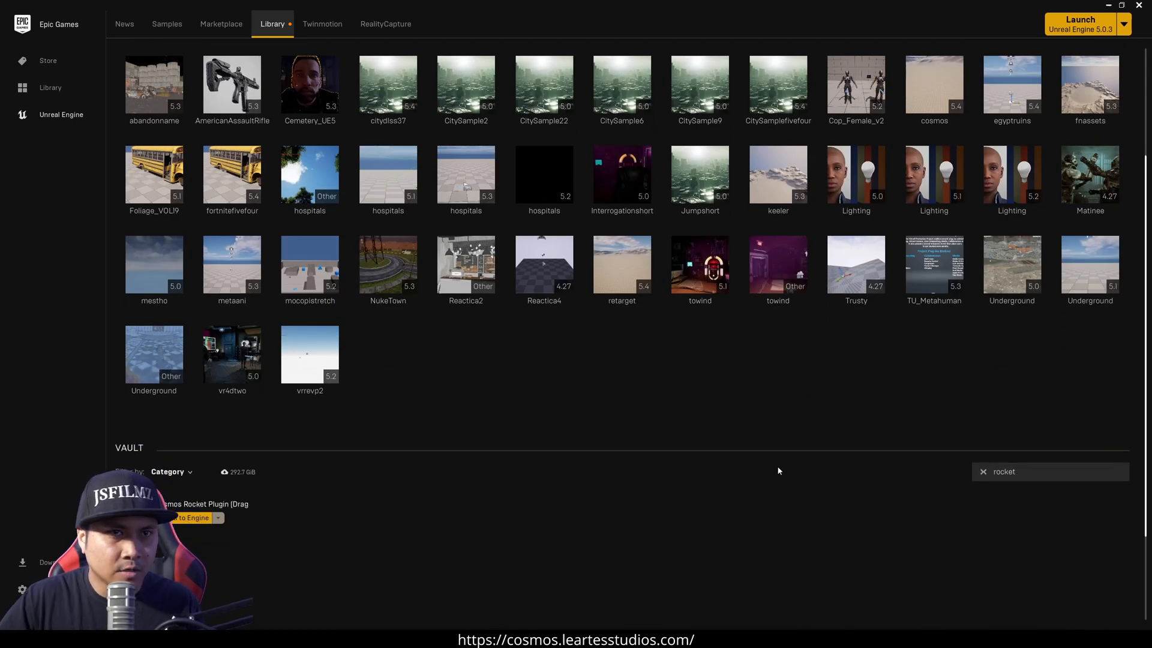
scroll(down, 3)
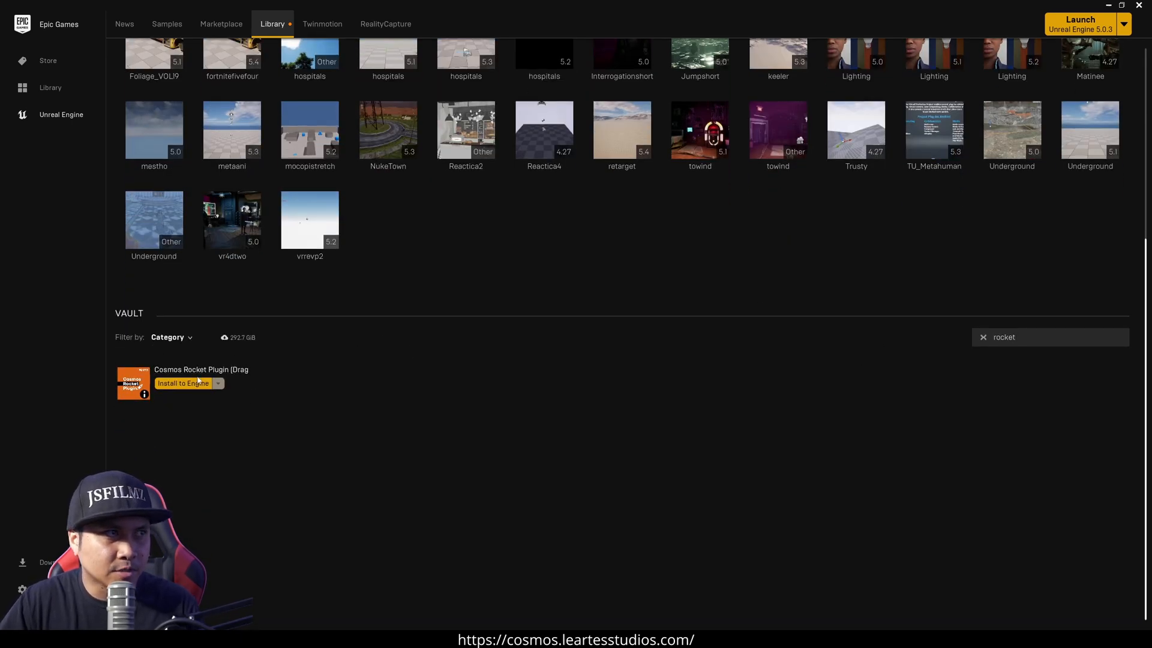
click(183, 383)
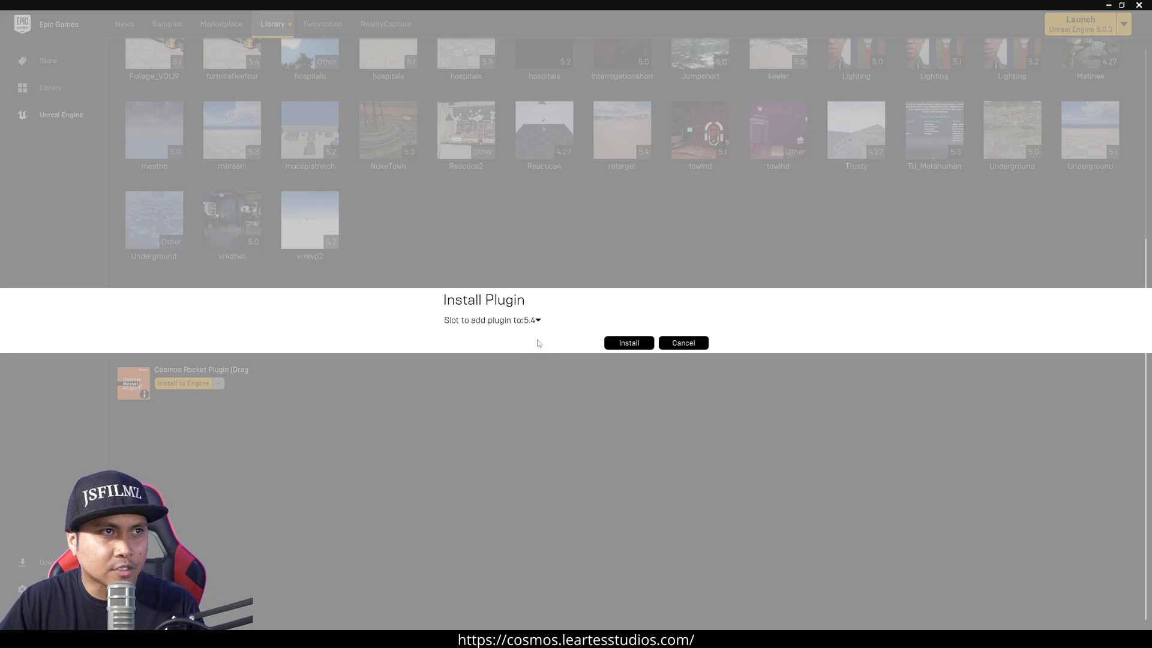
click(629, 342)
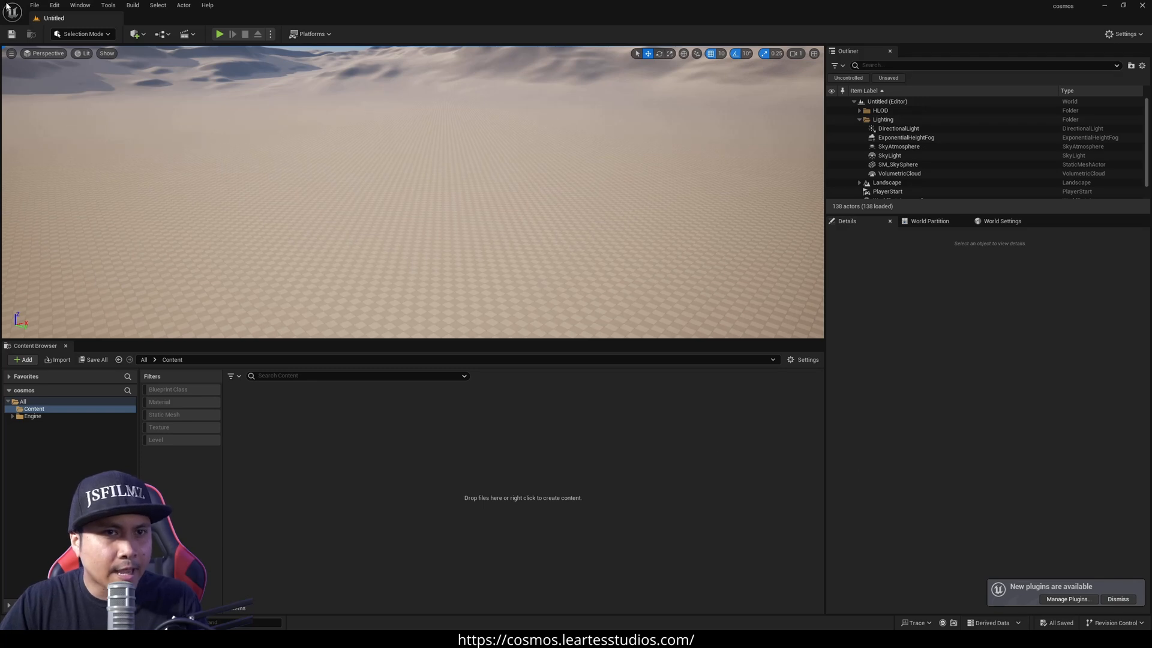
Enable the Rocket plugin and create a new Basic level with floor, sky and lighting
click(1069, 599)
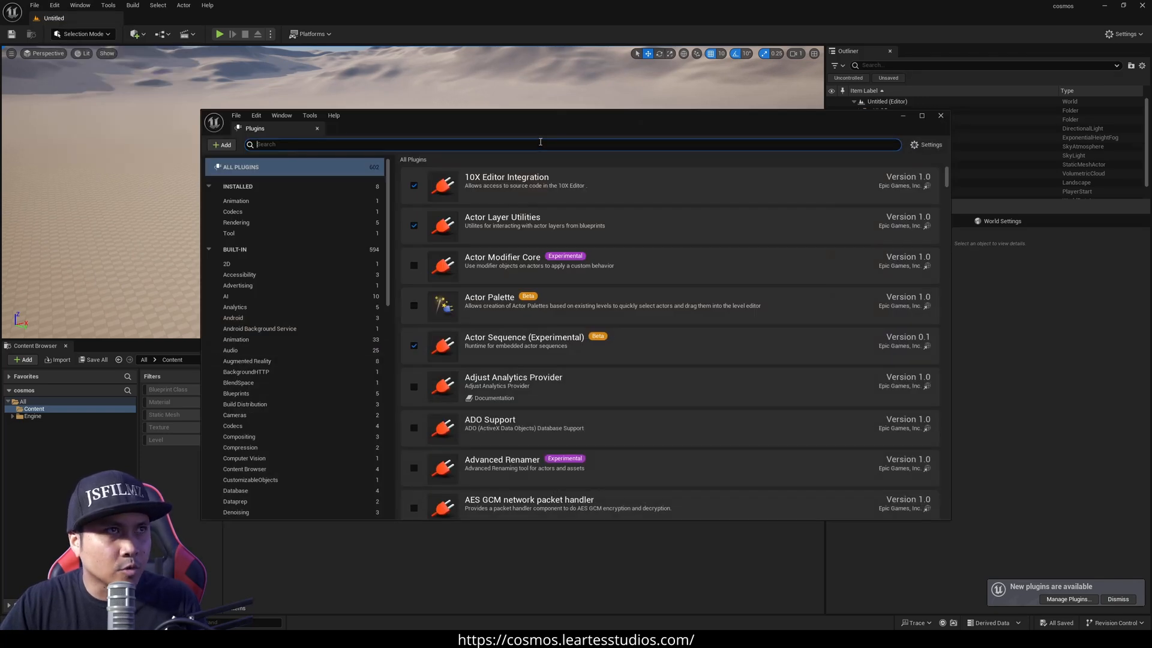
text(rocket)
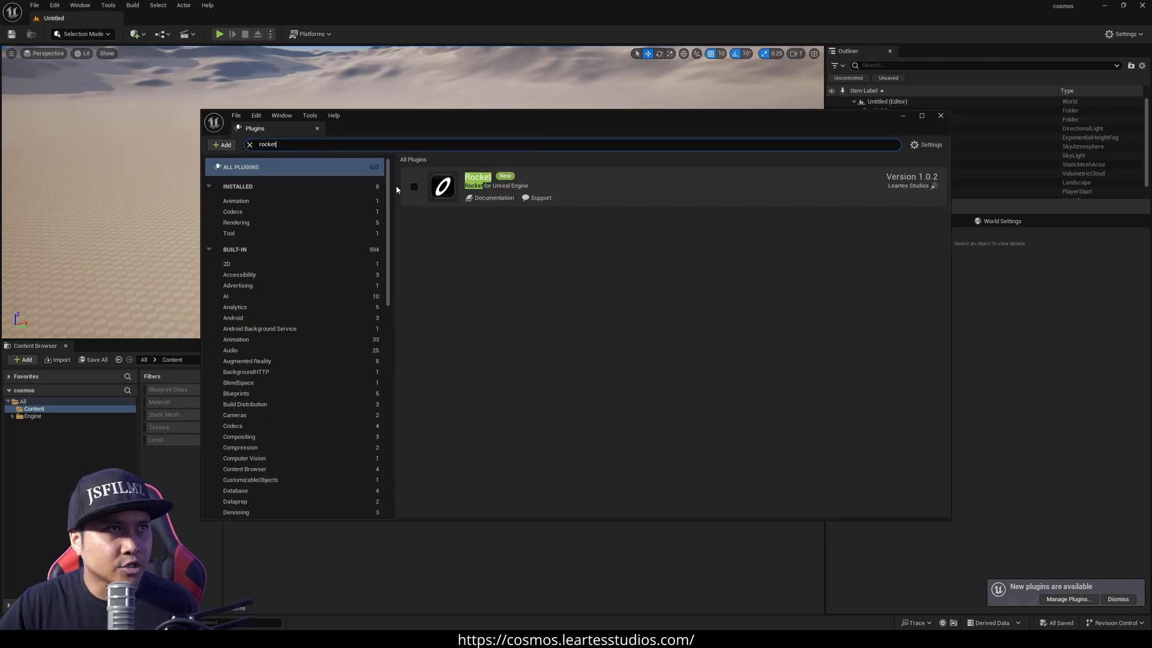
click(414, 186)
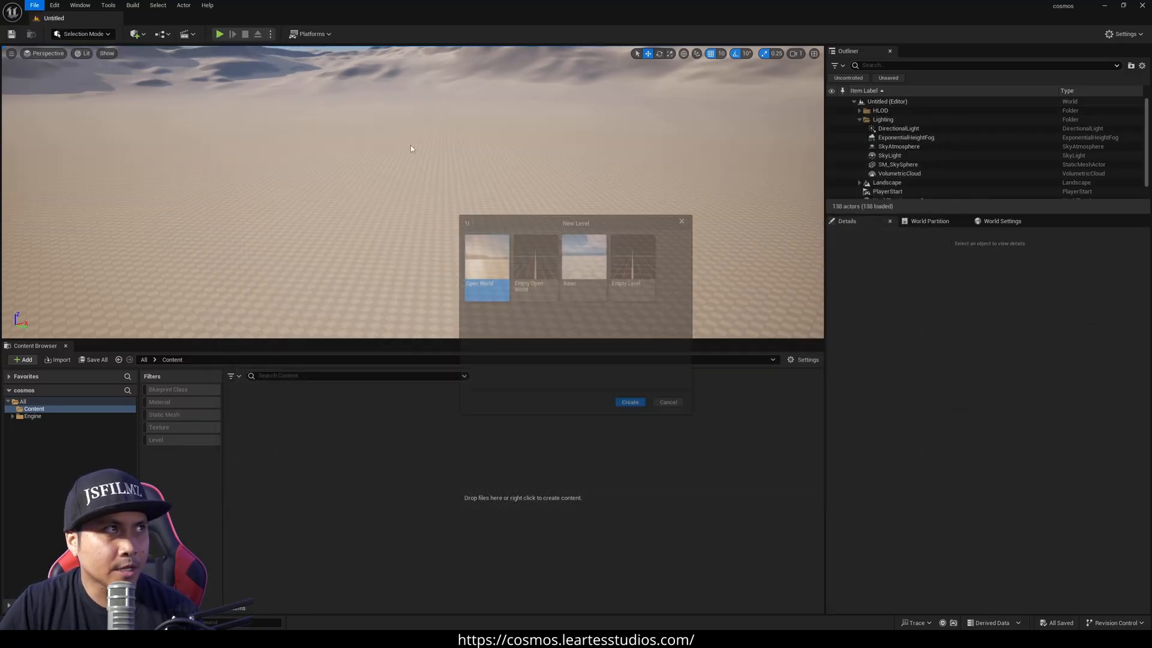
click(631, 402)
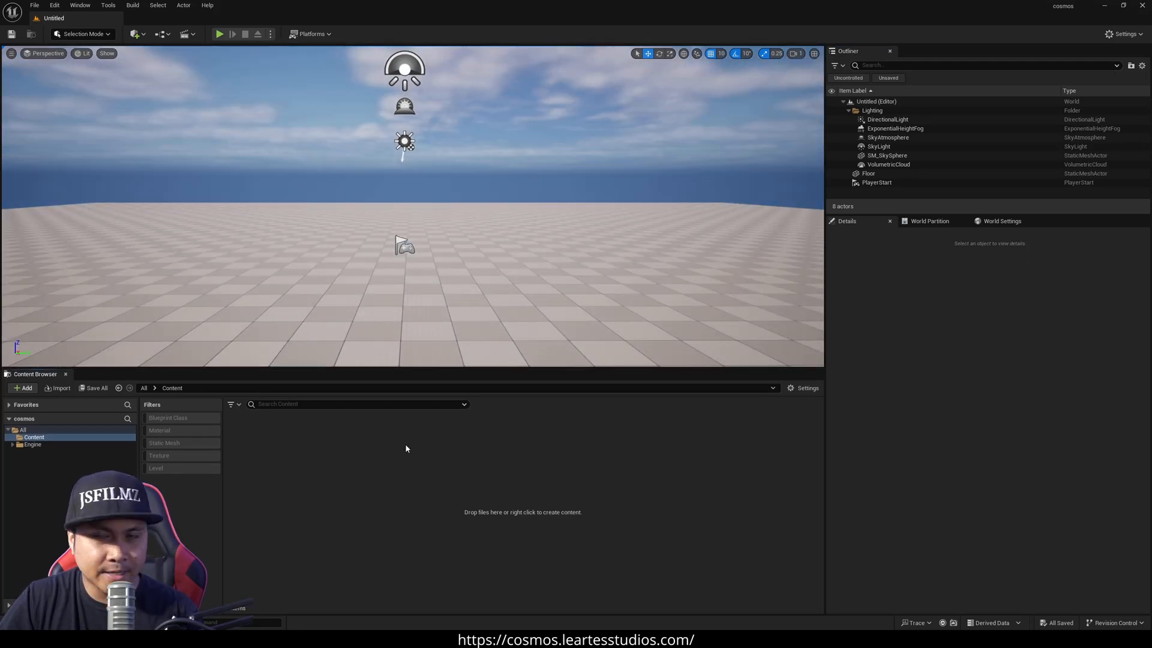
Open the Rocket asset browser from the content menu and show its 3D Assets
right_click(407, 449)
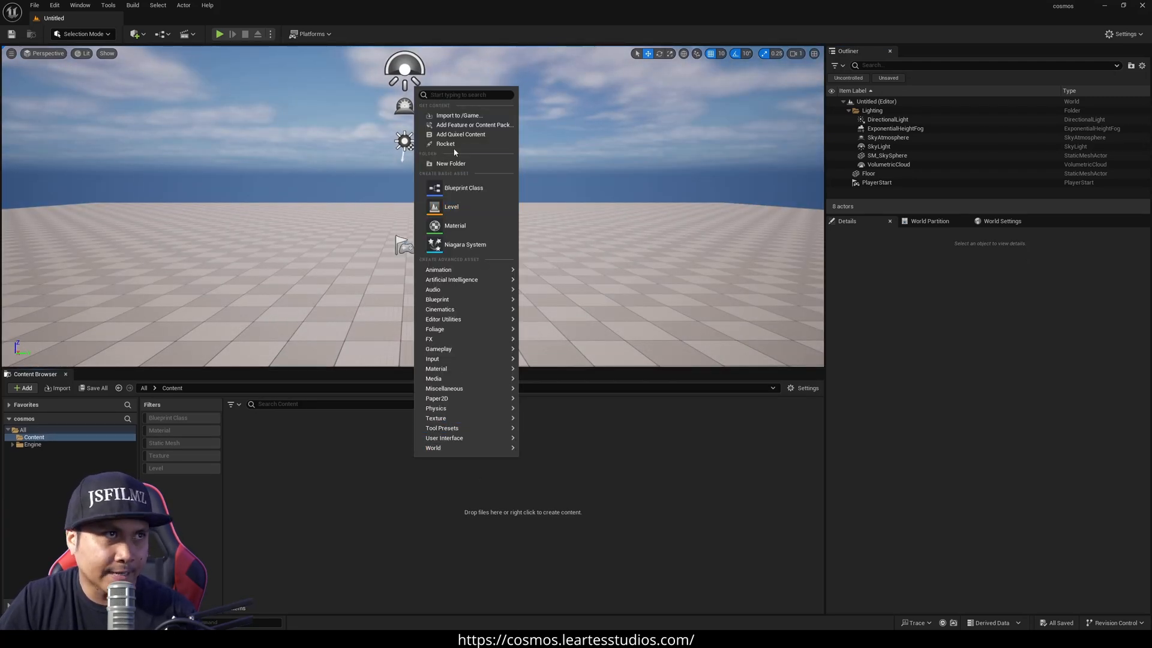
click(445, 144)
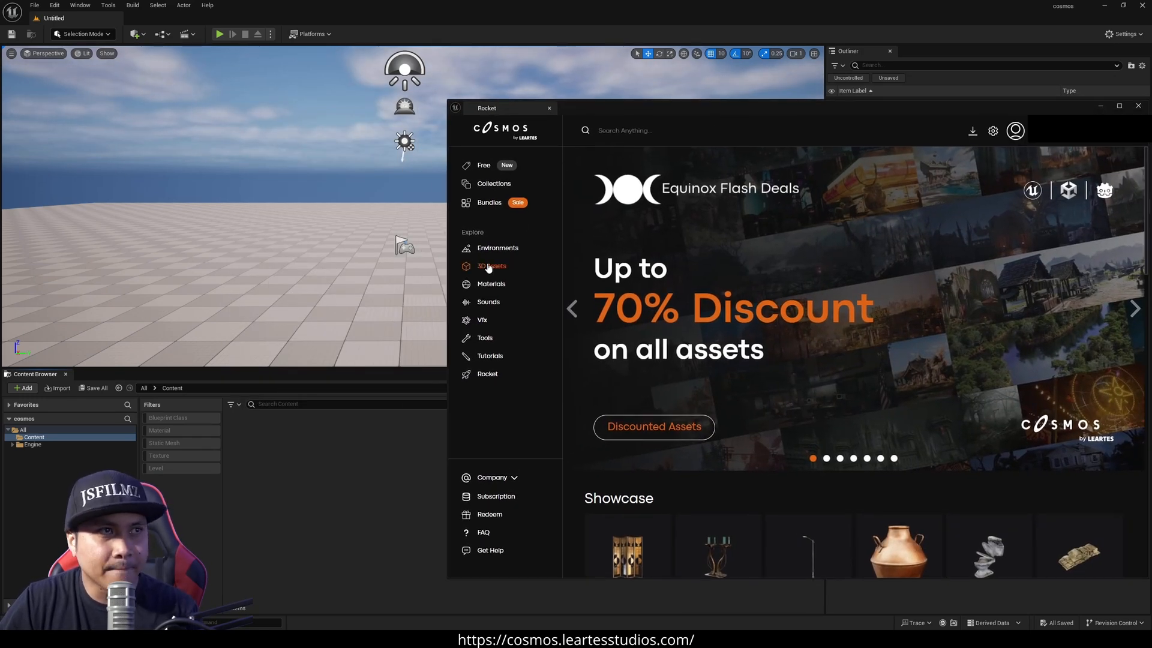
click(491, 266)
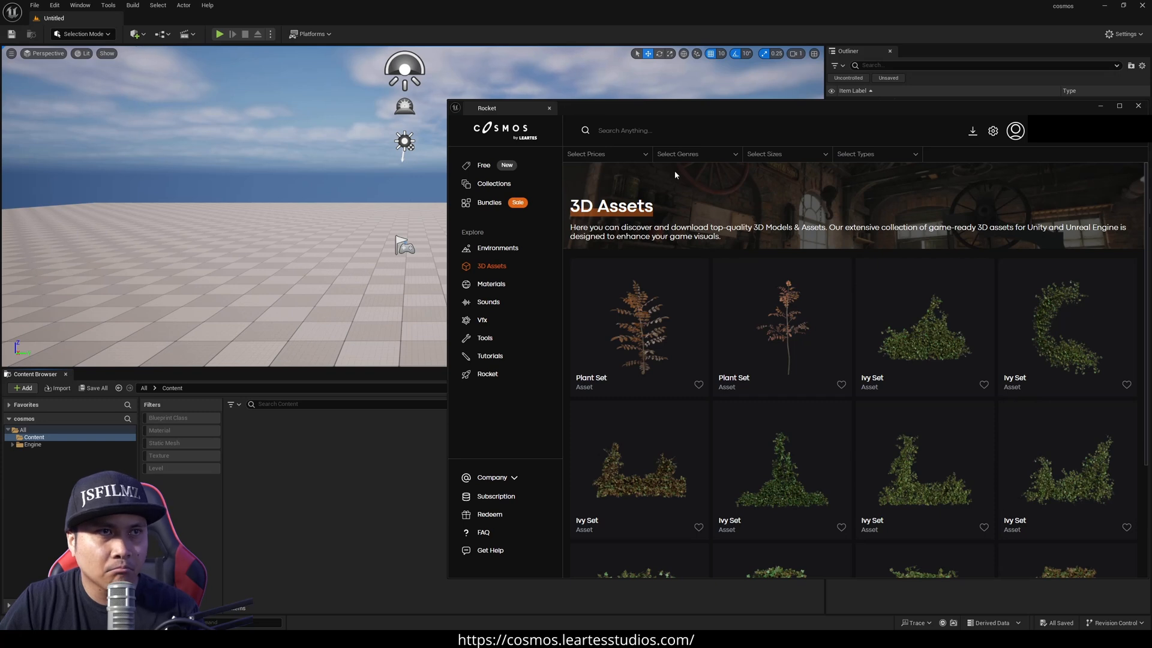
mouse_move(683, 109)
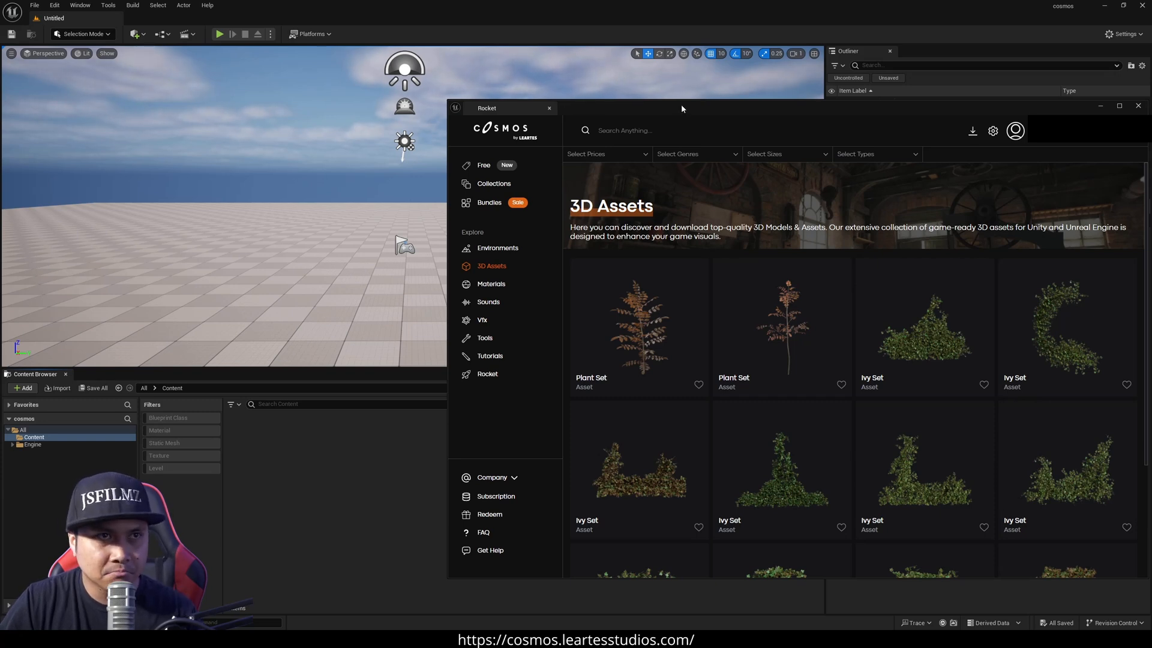
Filter 3D Assets to the Post-Apocalyptic genre and scroll down to the Sofa
click(696, 154)
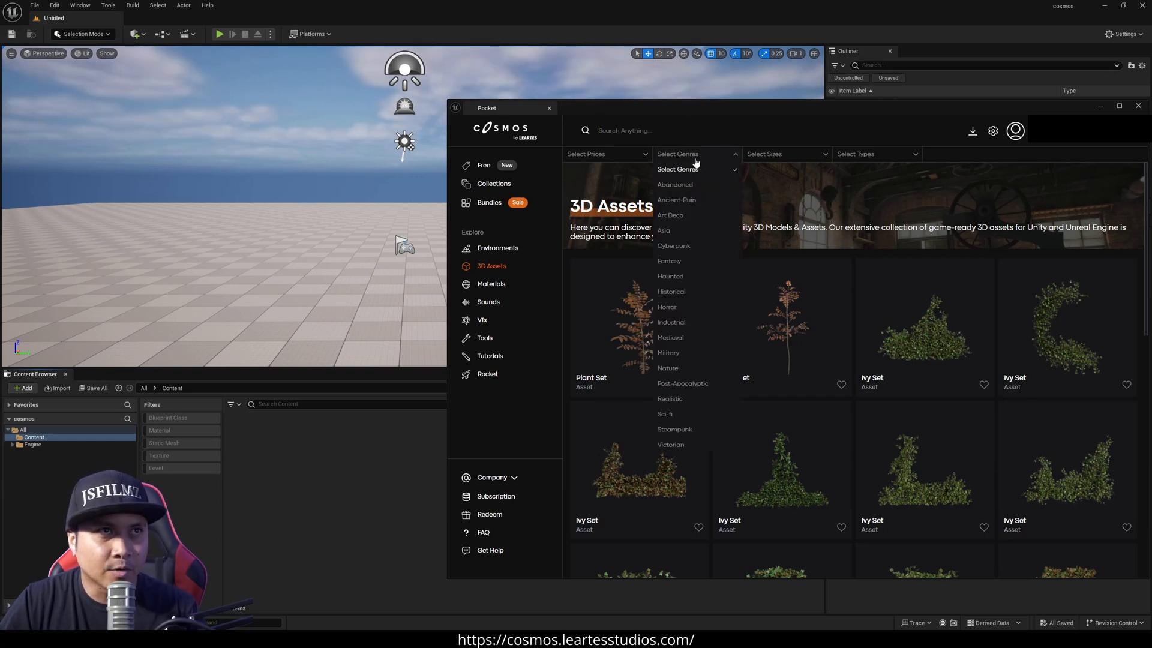
mouse_move(702, 397)
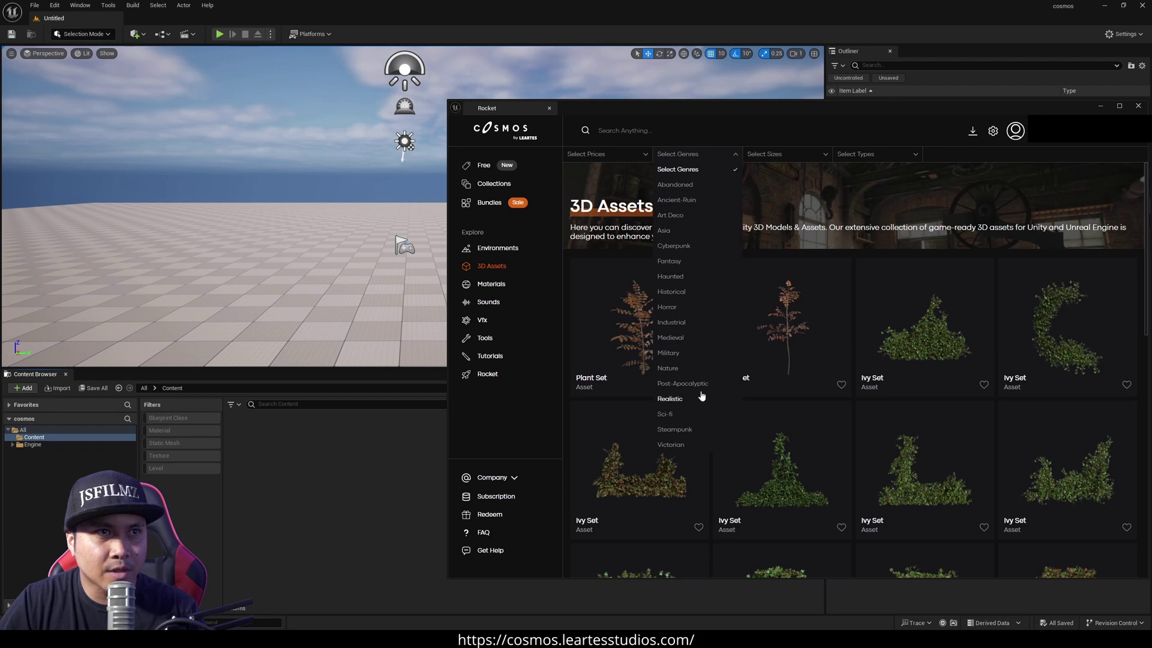
click(683, 383)
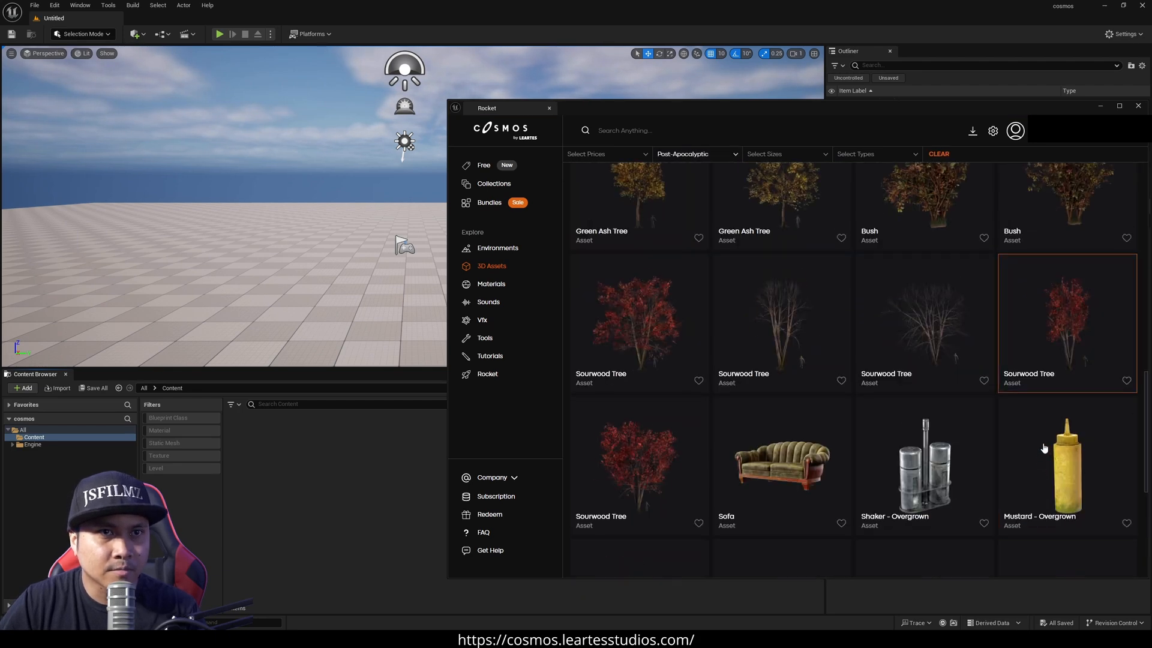
scroll(down, 3)
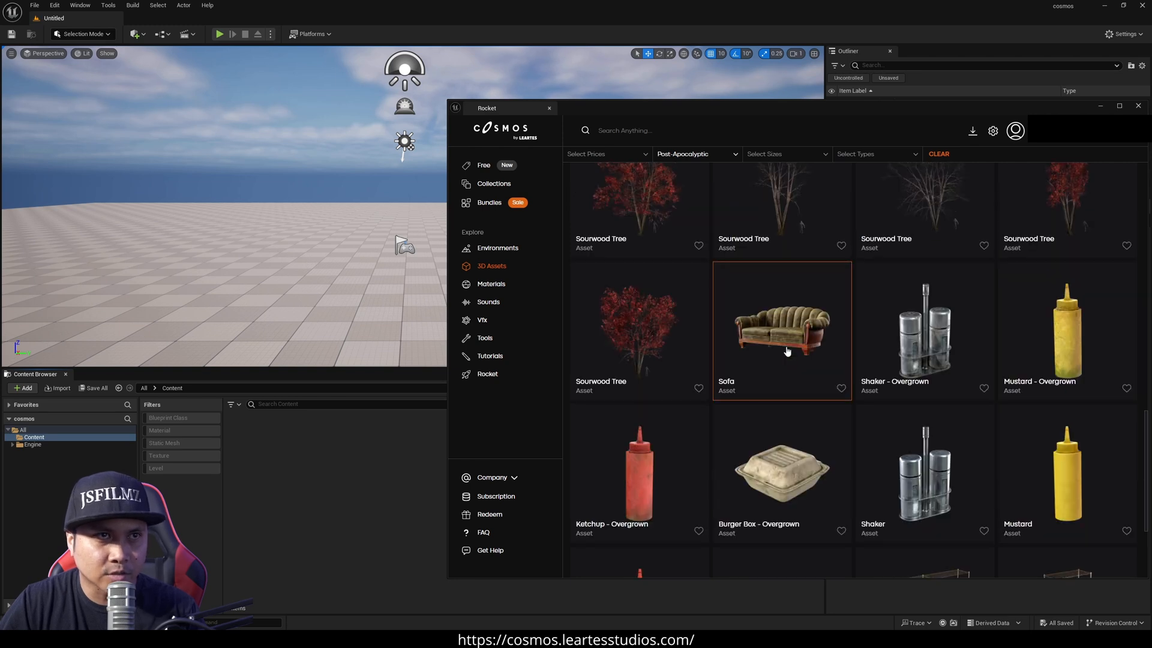
Import the Sofa from Cosmos targeting Unreal Engine with Nanite quality
click(782, 331)
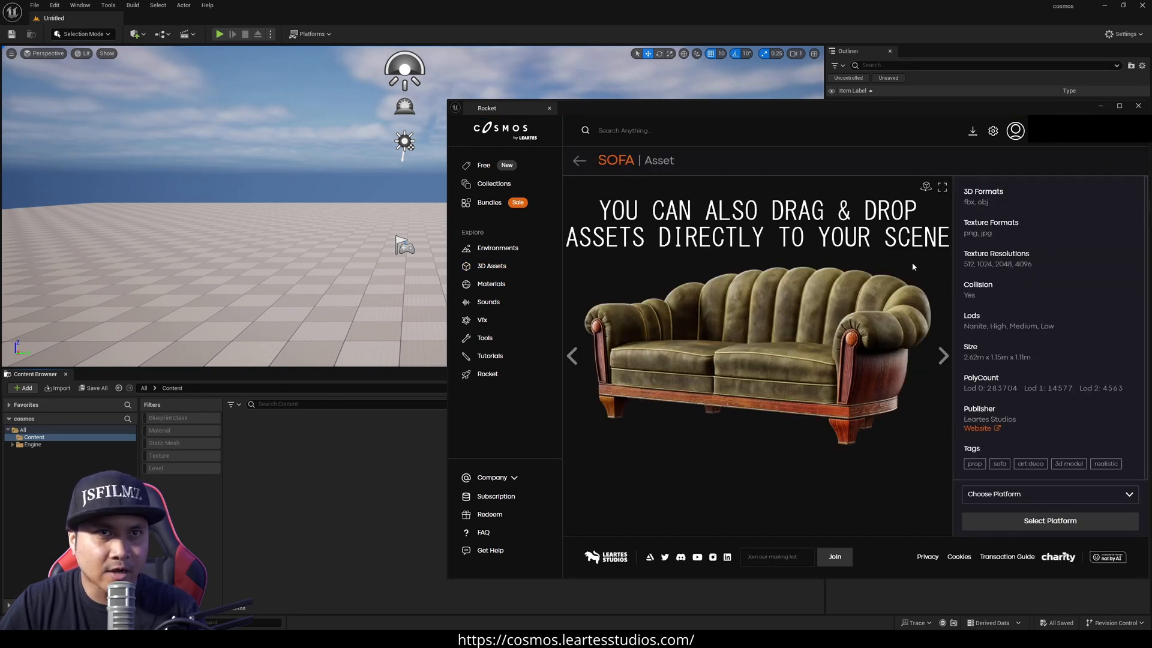
mouse_move(1057, 204)
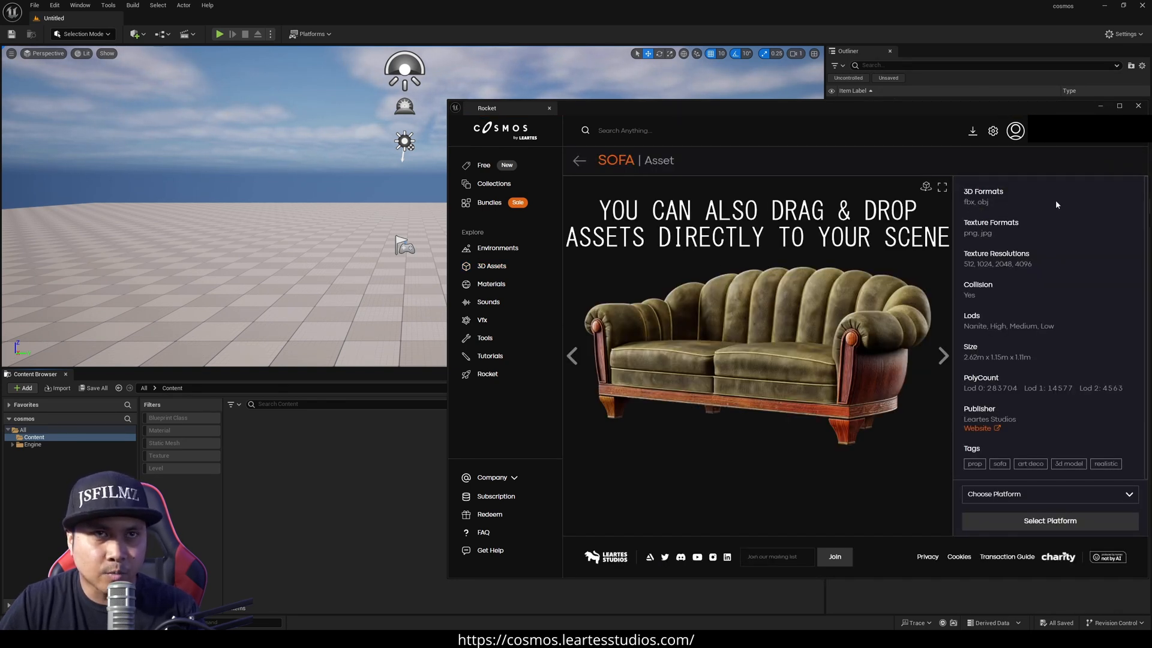
mouse_move(1087, 234)
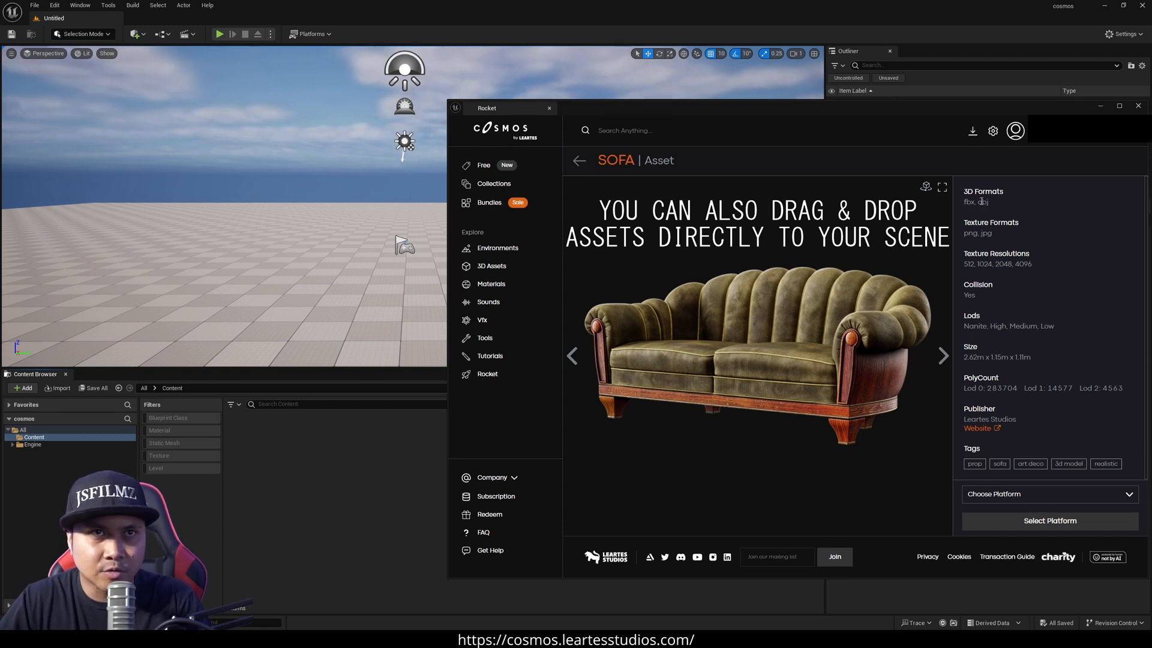
mouse_move(1003, 310)
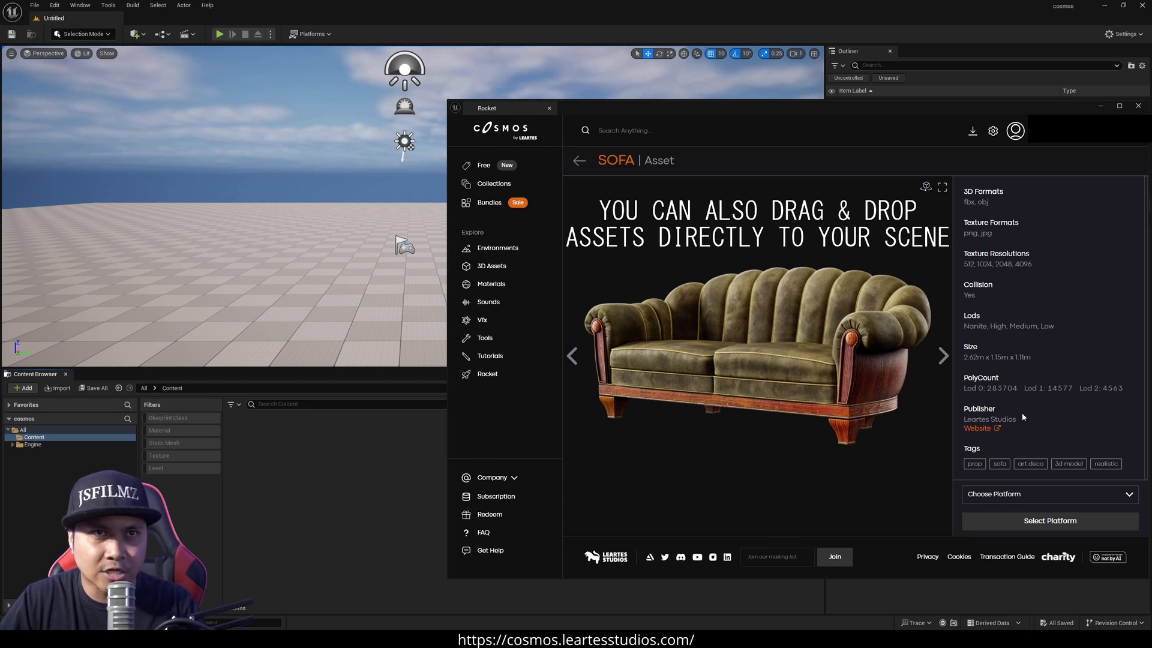
click(1050, 494)
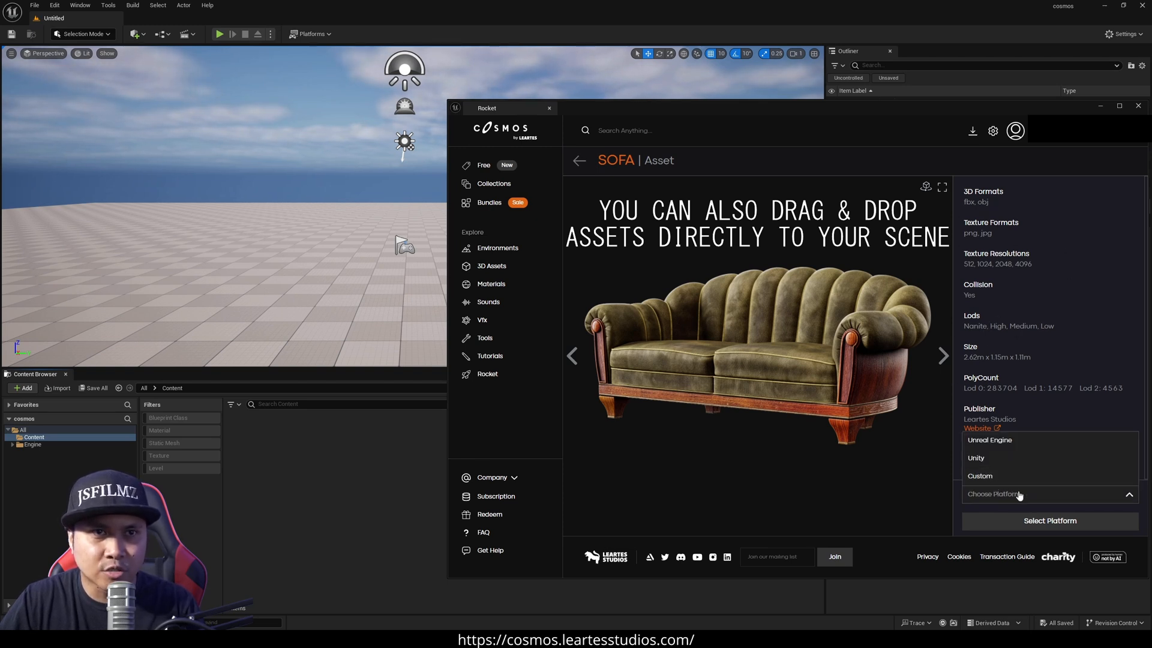
click(989, 440)
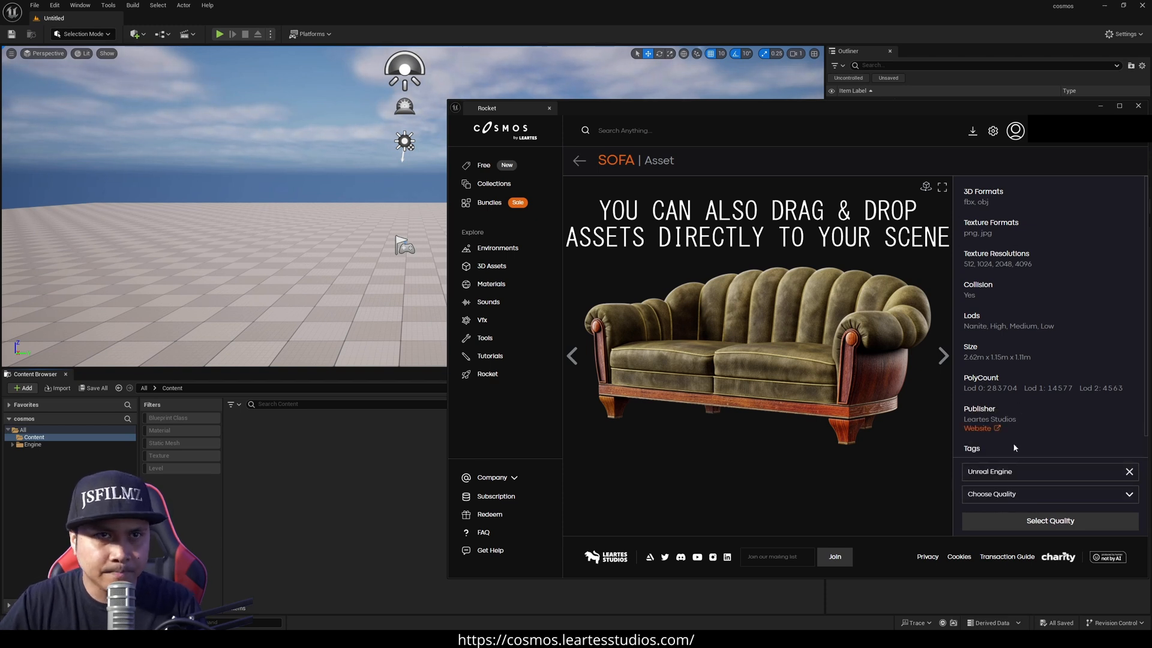
click(1050, 494)
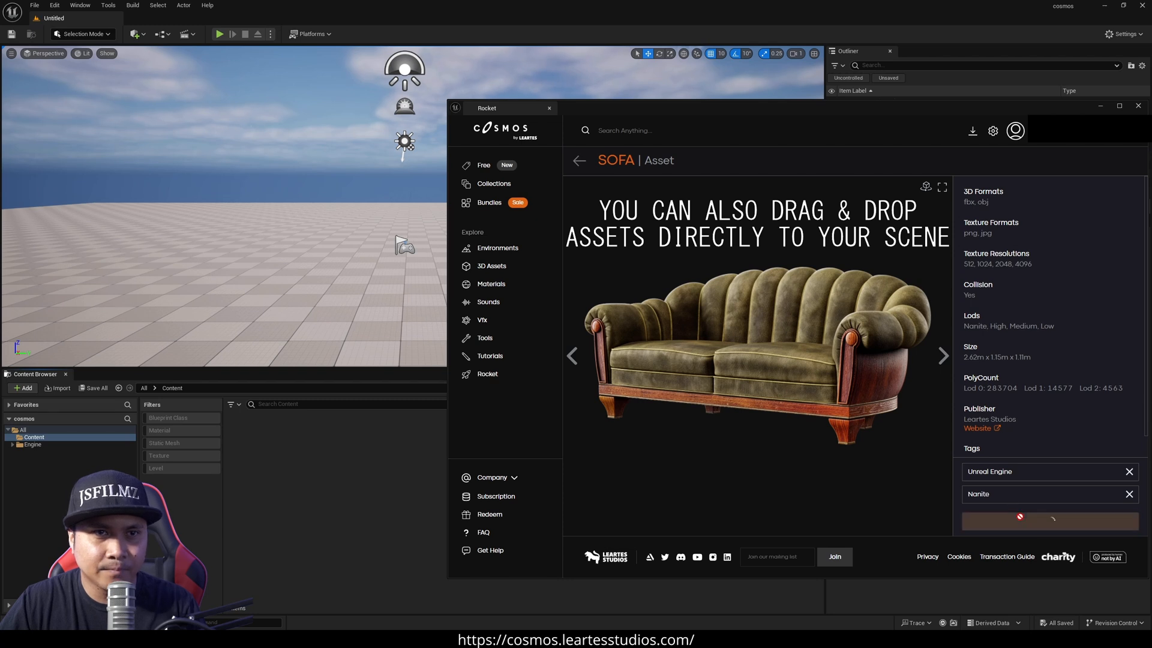
click(1050, 521)
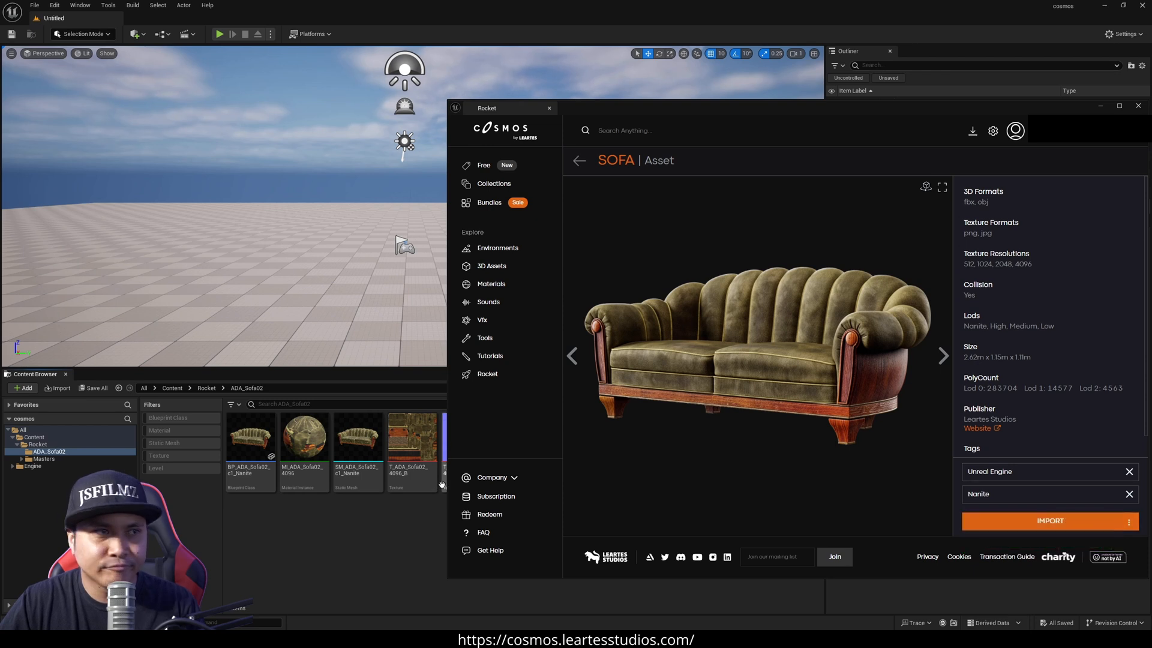
Place SM_ADA_Sofa02 in the level, then view Nanite Triangles and return to Lit
click(359, 438)
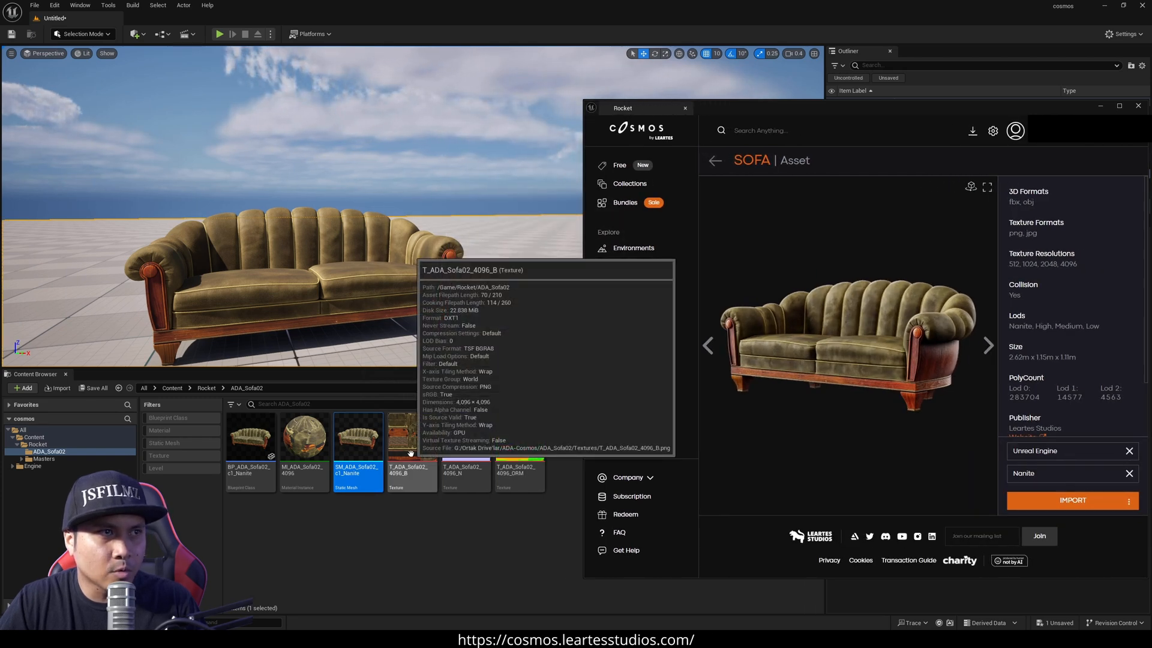
mouse_move(438, 455)
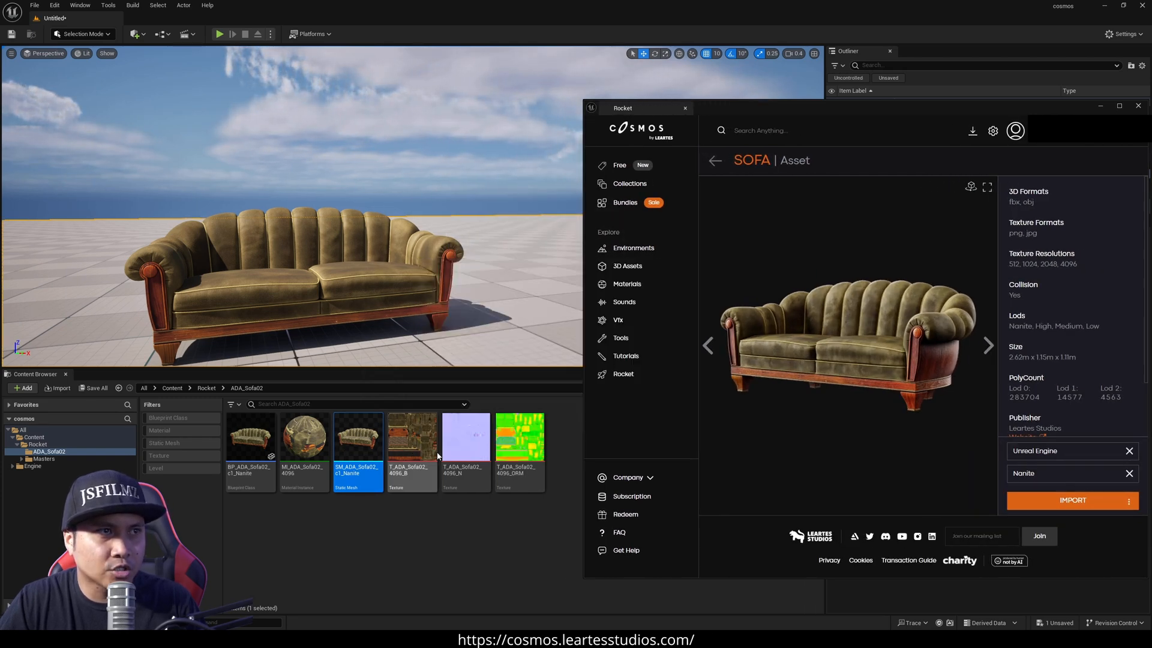
mouse_move(520, 438)
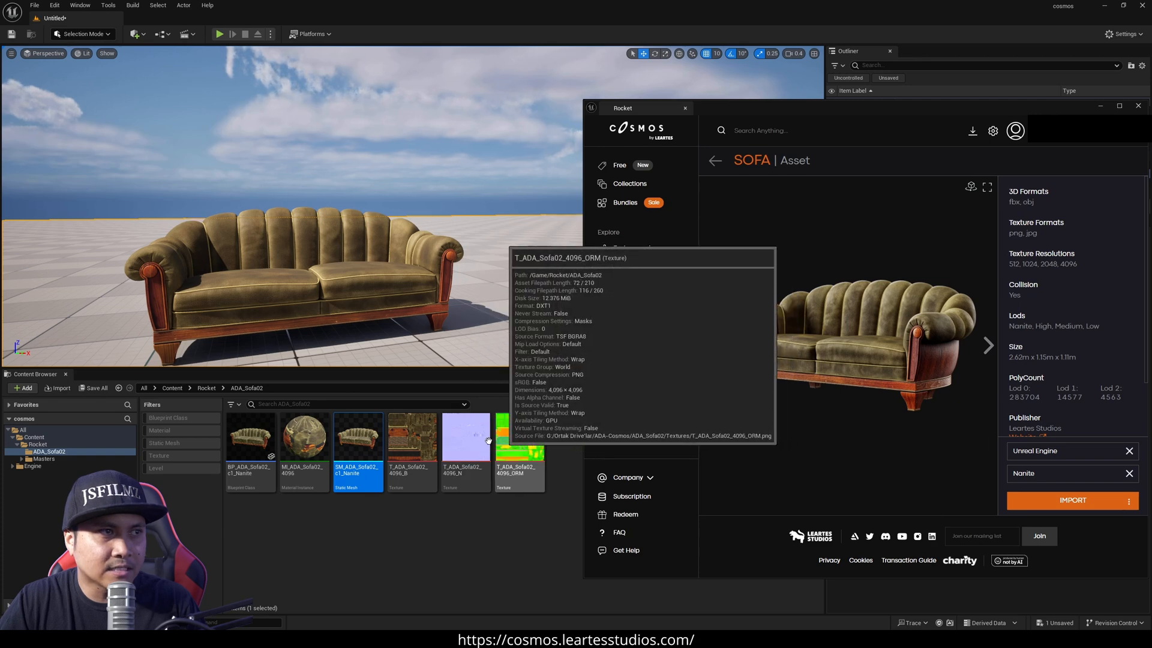
click(86, 53)
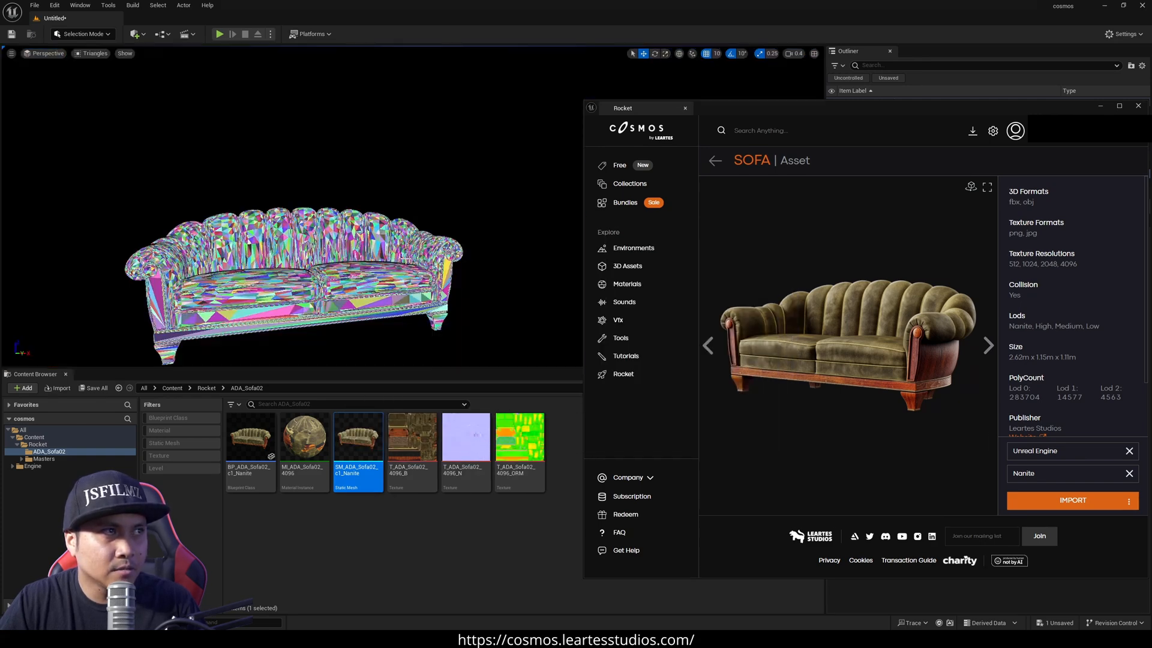
click(81, 54)
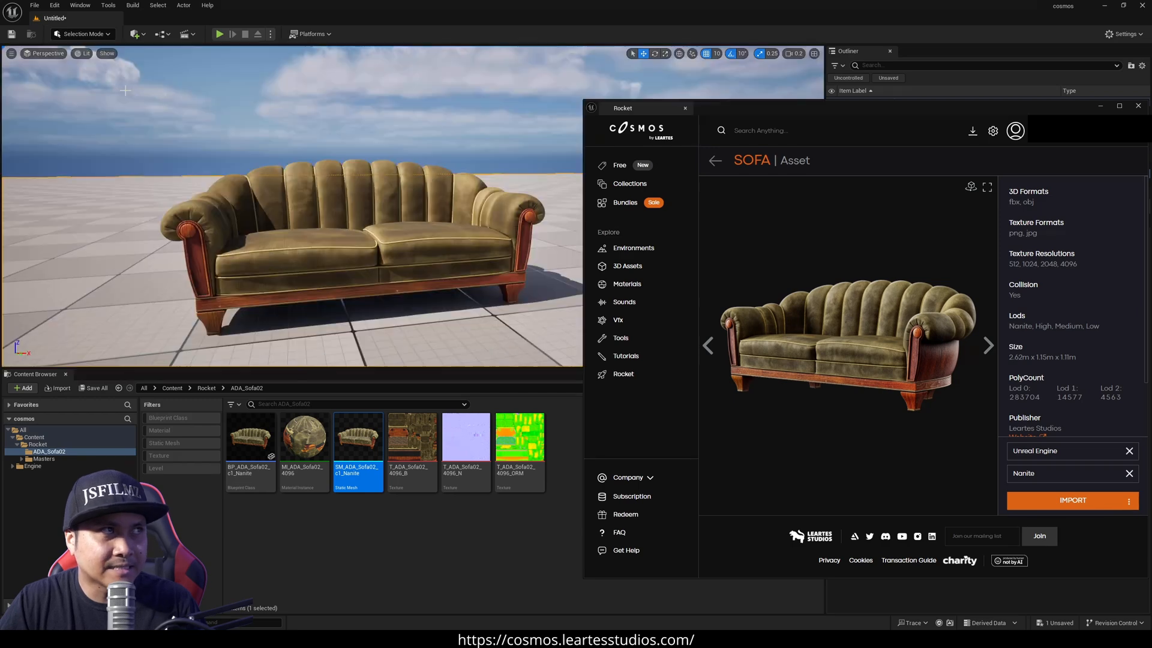
mouse_move(783, 255)
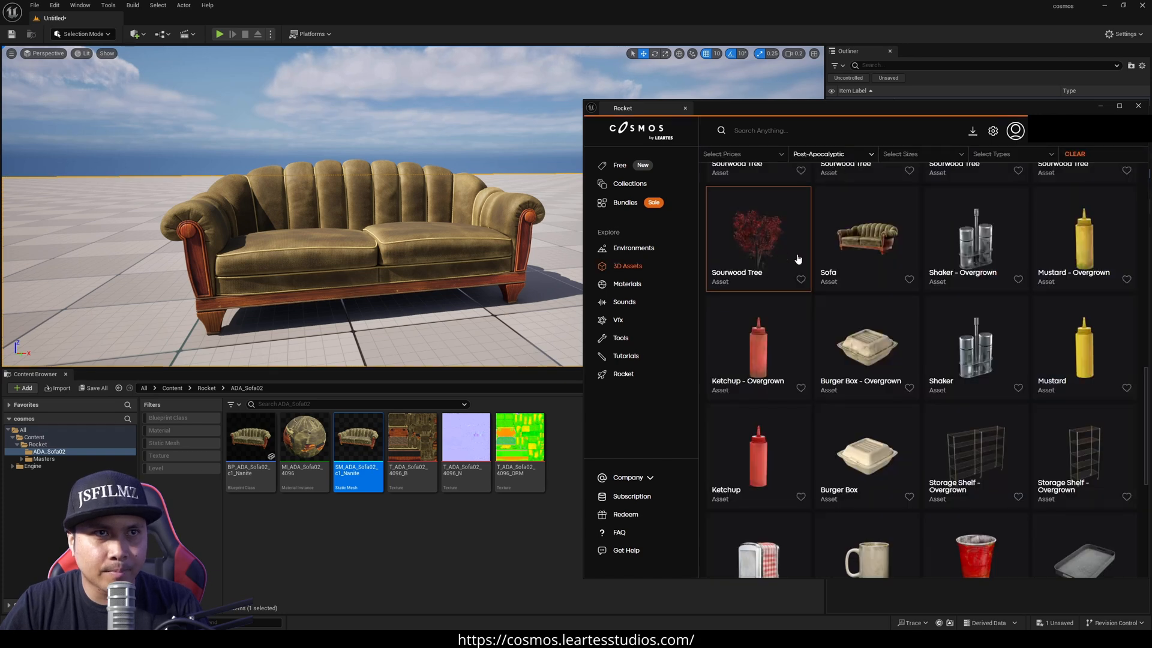
Import the ROF12 rifle from Cosmos with Nanite quality
scroll(down, 3)
text(weapon)
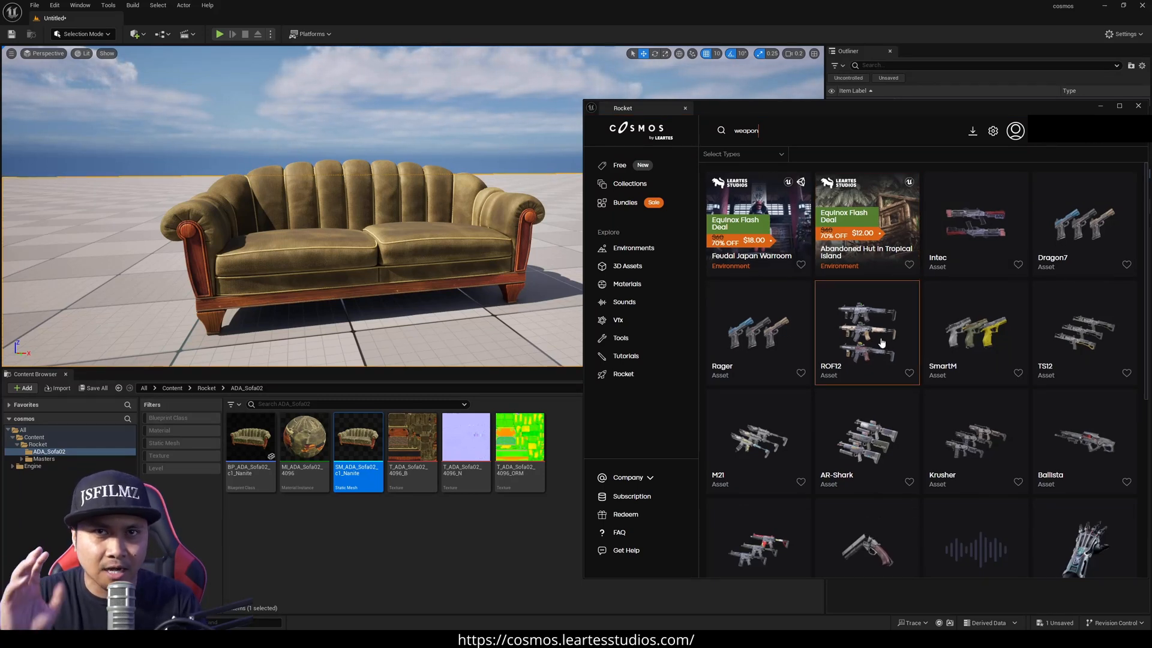
click(867, 332)
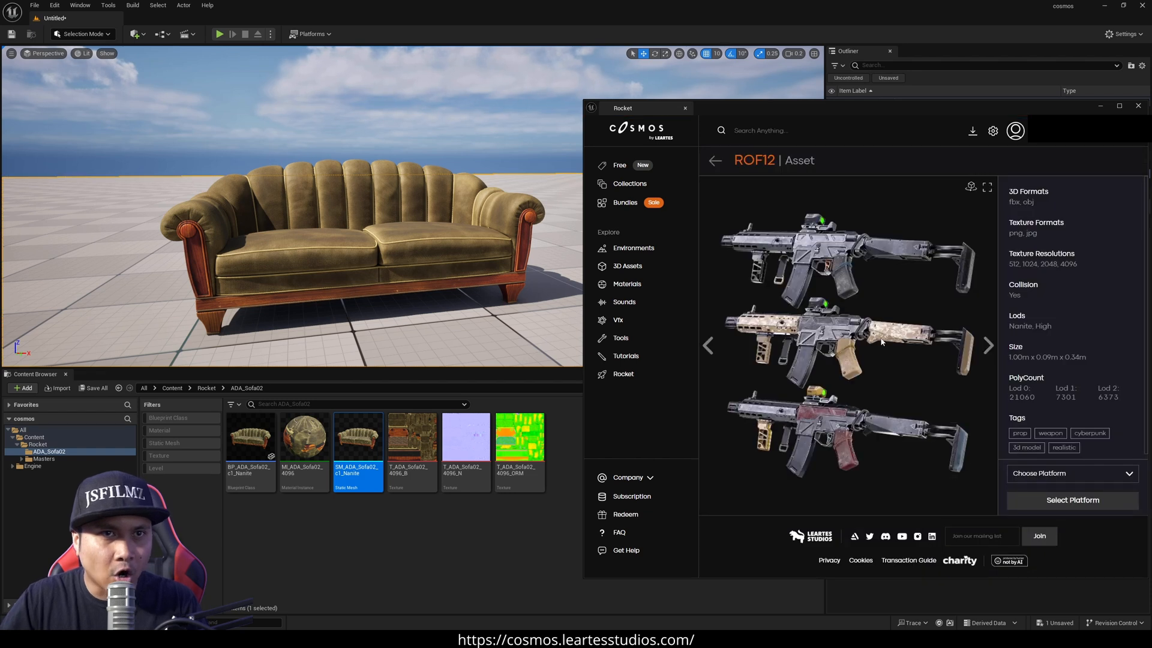
mouse_move(961, 464)
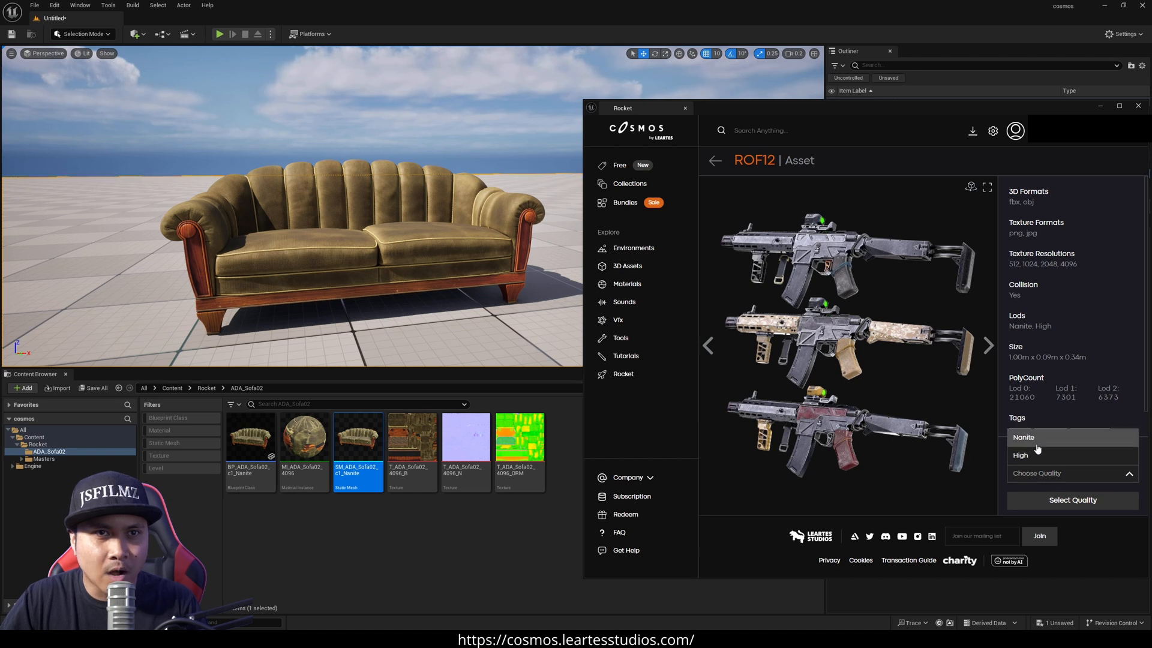
click(1072, 500)
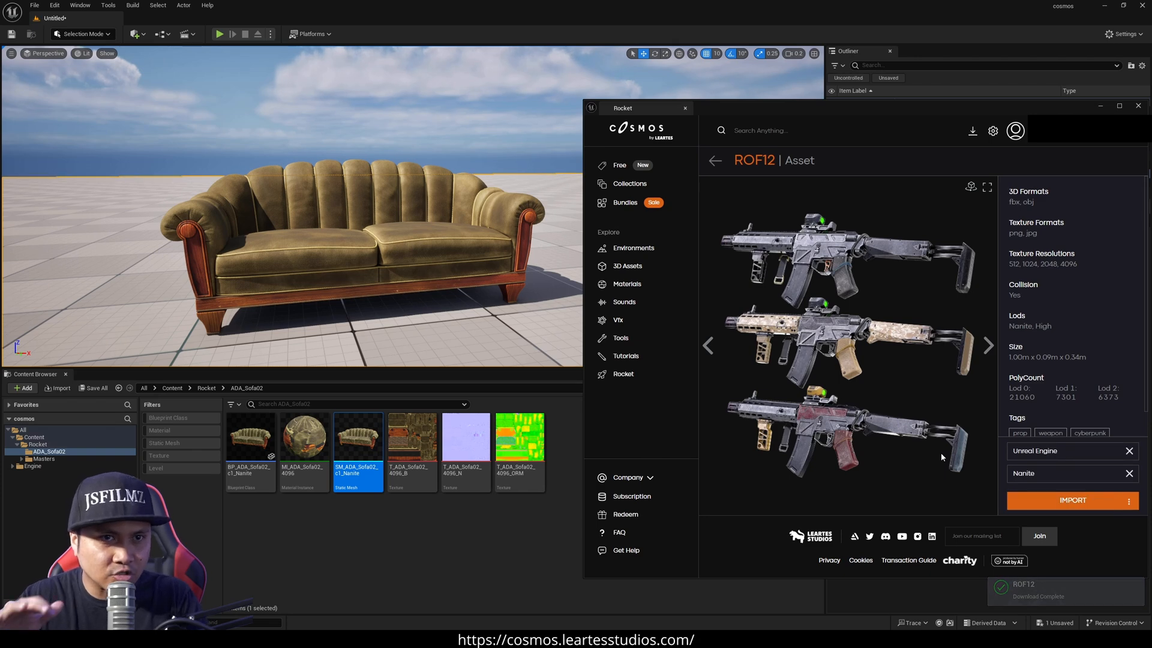
click(1073, 500)
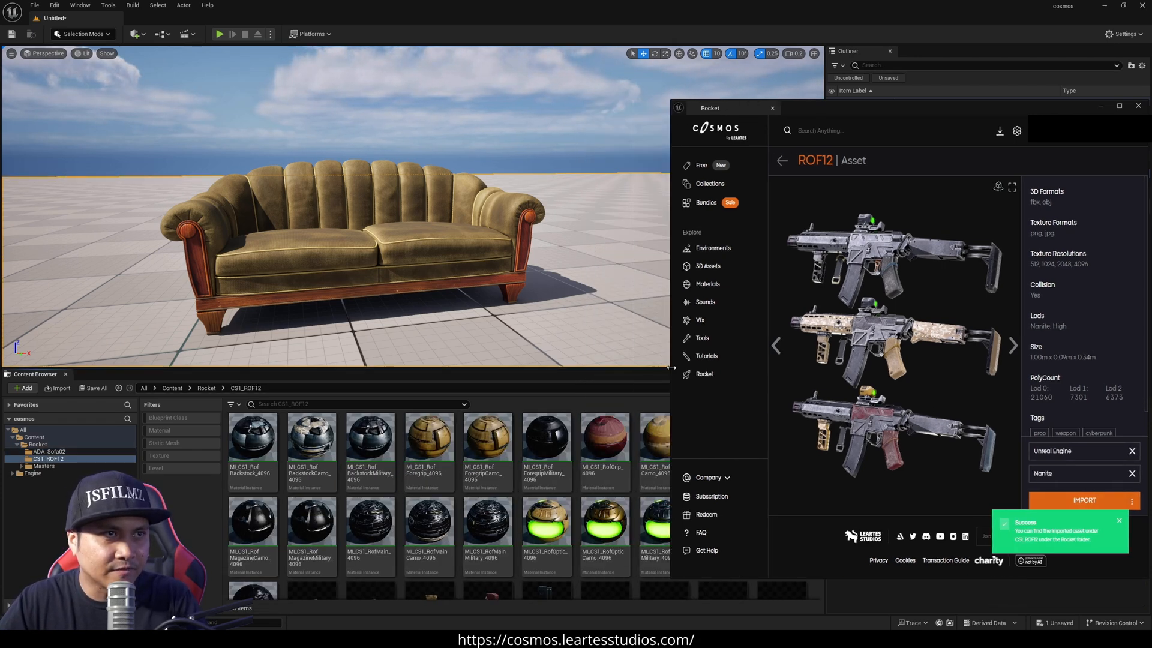
mouse_move(423, 472)
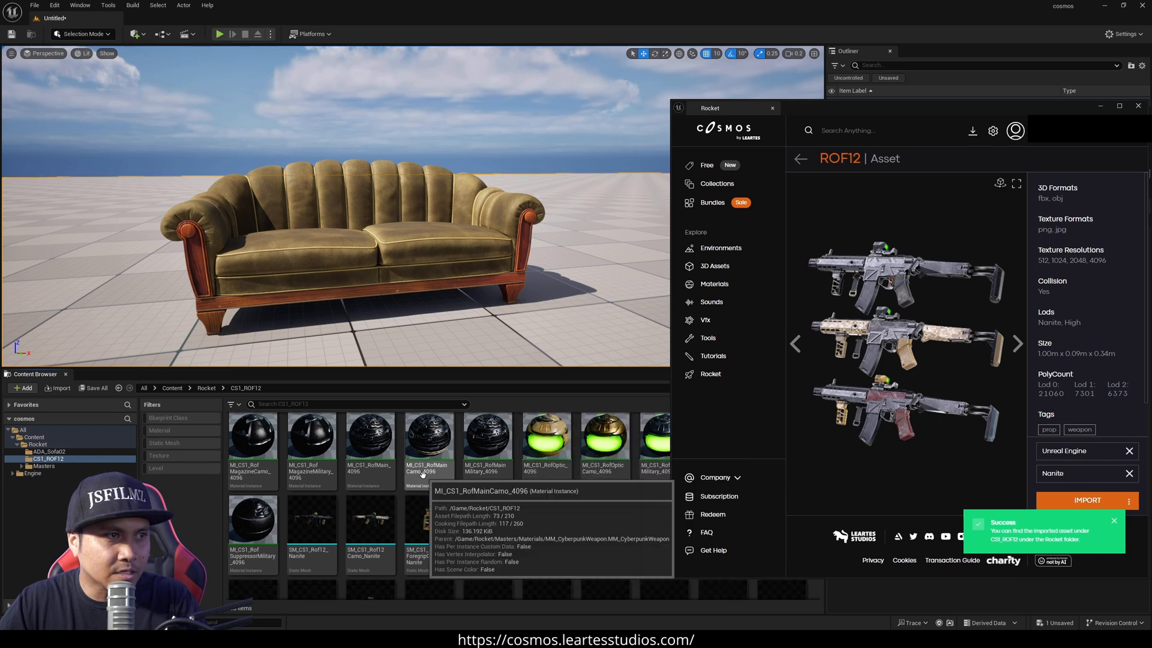
Place SM_CS1_Rof12Camo_Nanite from the CS1_ROF12 folder onto the sofa
click(370, 520)
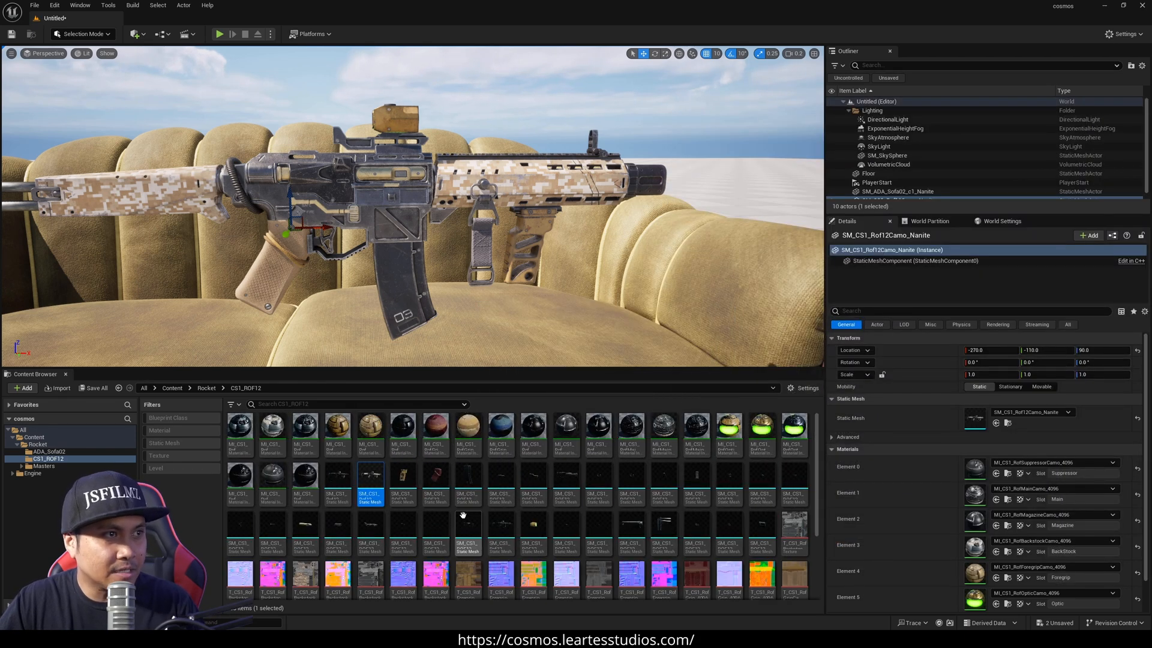
click(206, 388)
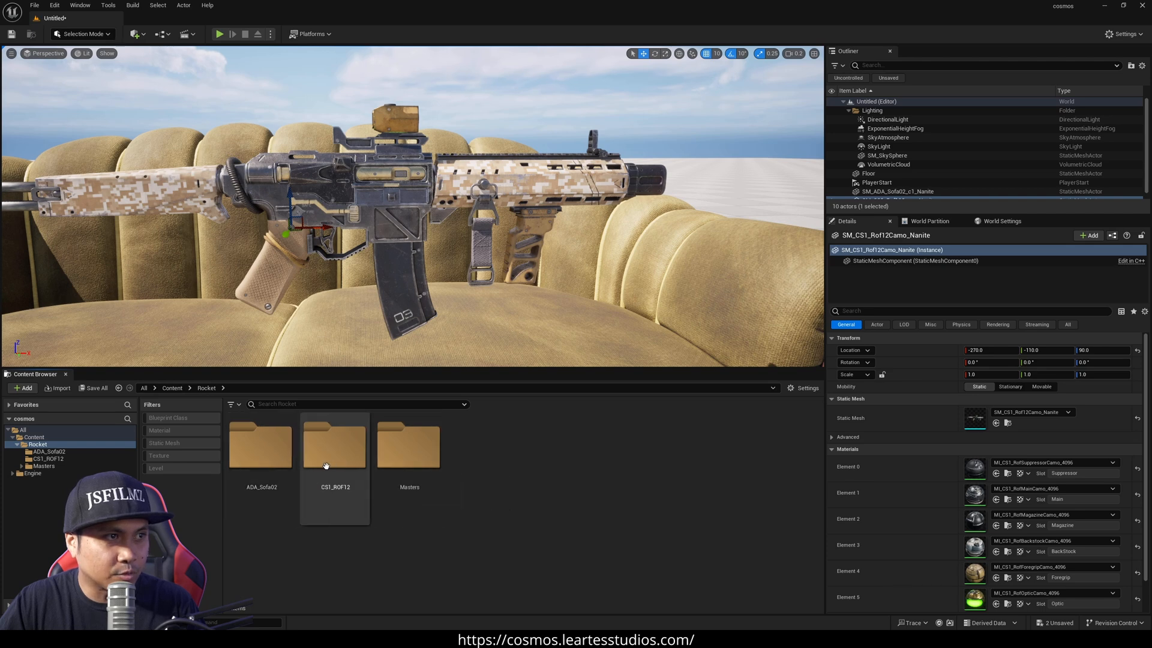
mouse_move(335, 447)
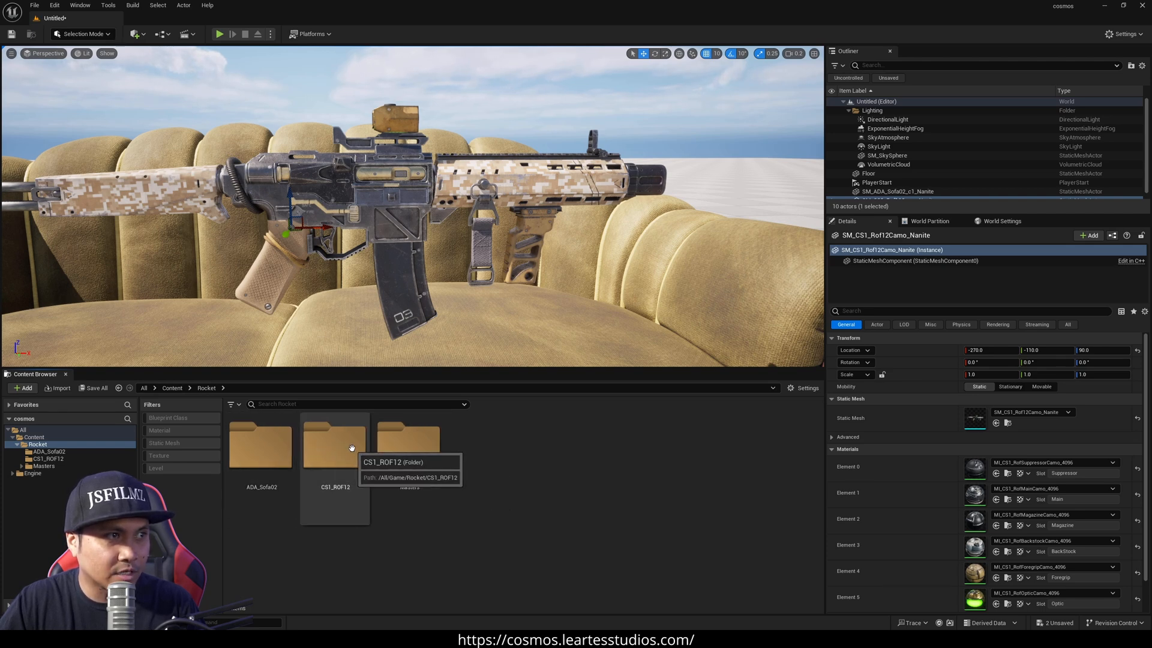
double_click(334, 444)
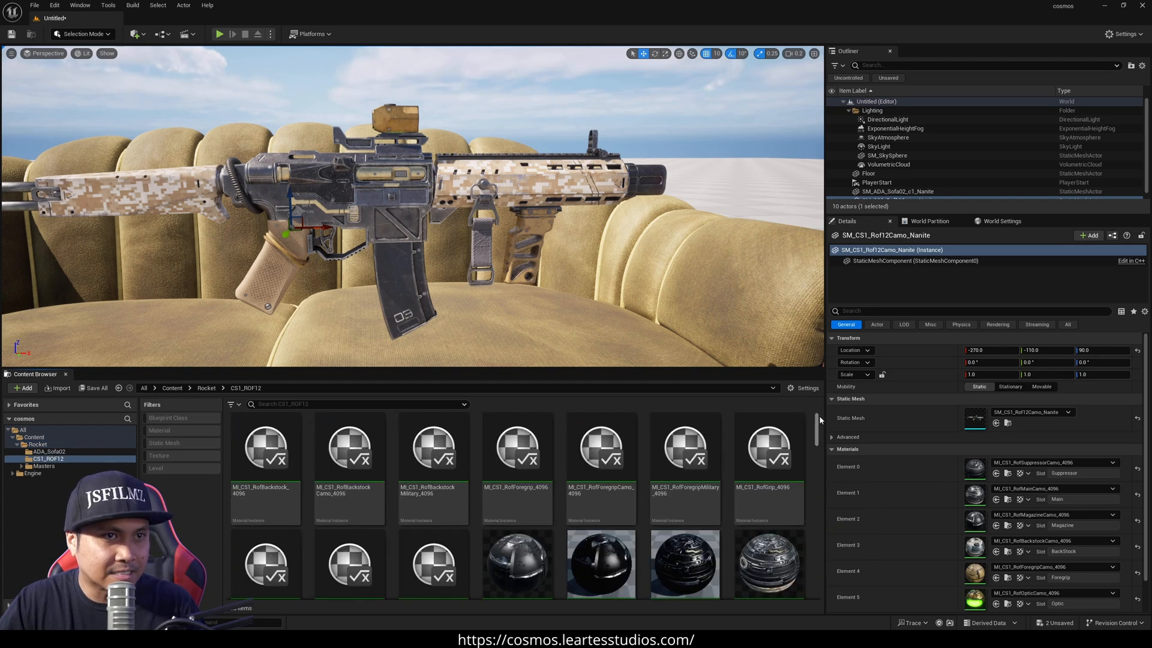
scroll(down, 3)
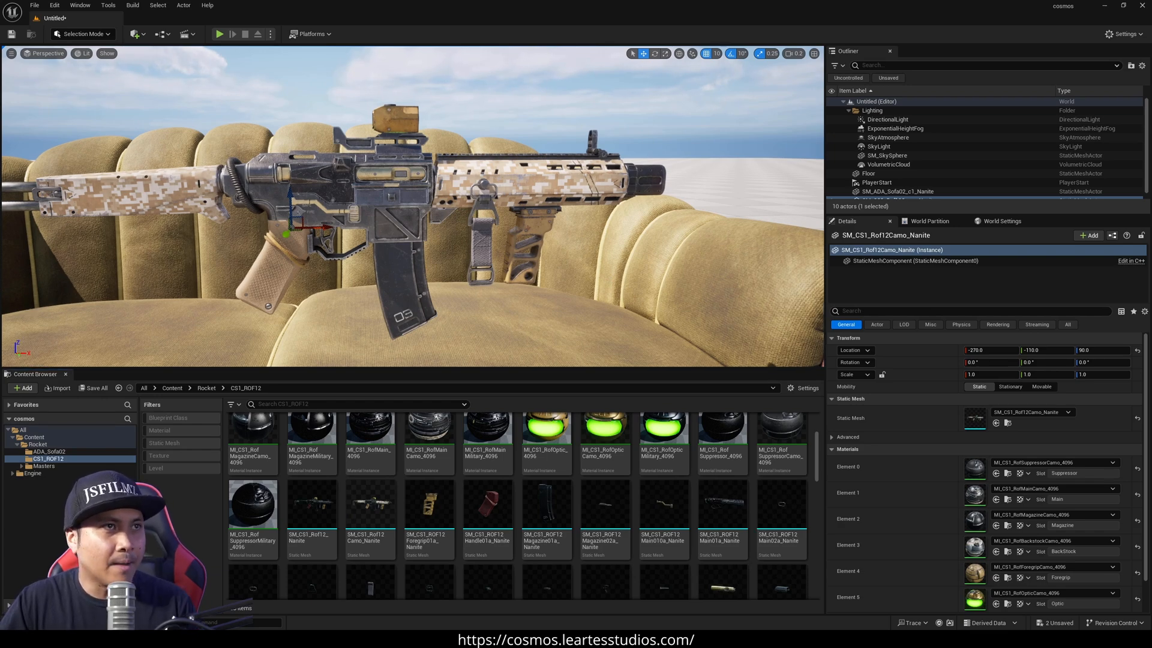
scroll(down, 3)
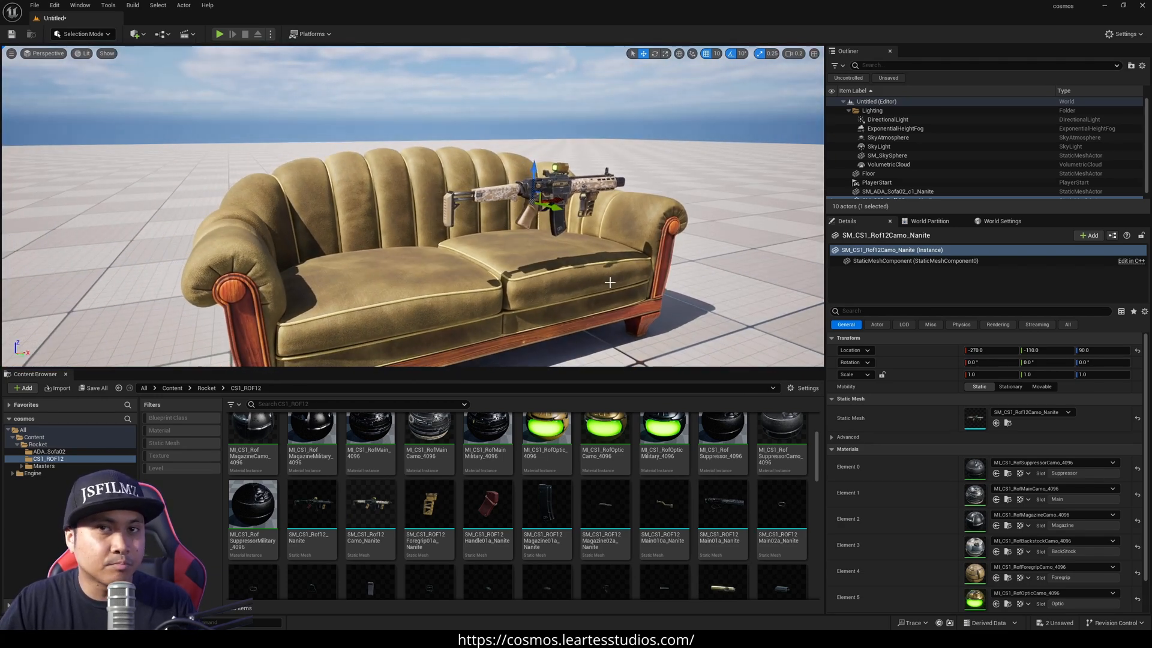